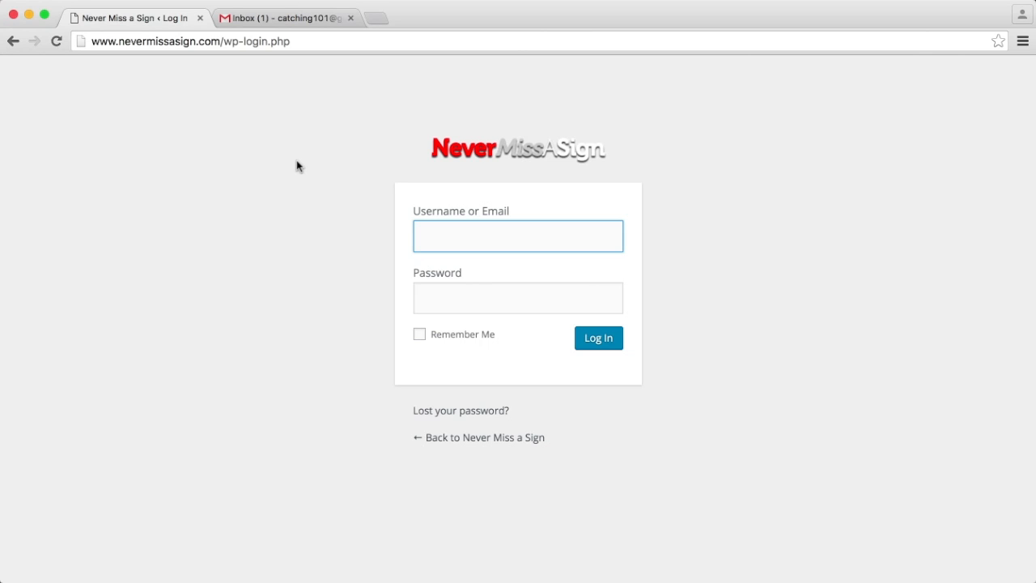
mouse_move(359, 129)
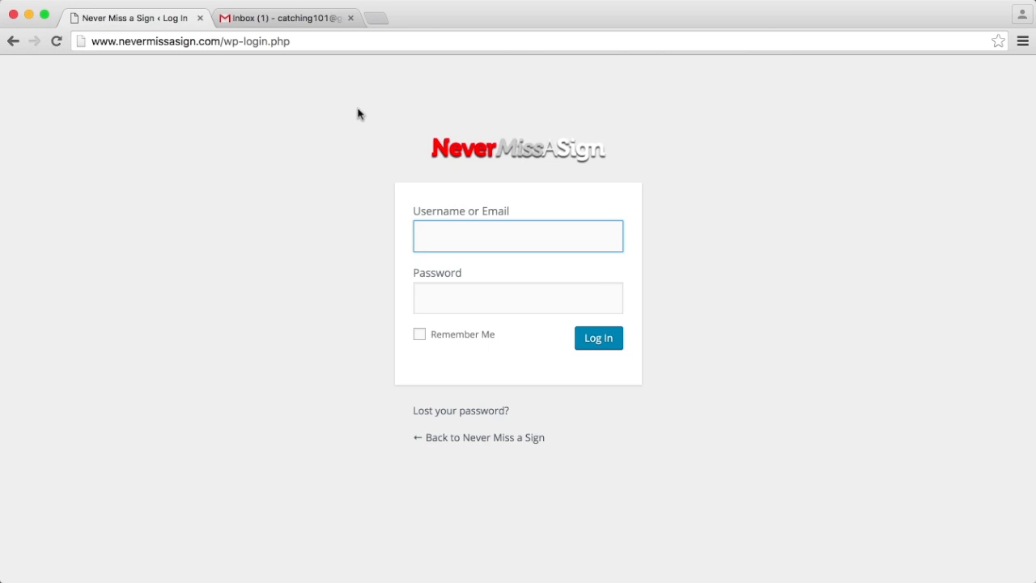
left_click(519, 236)
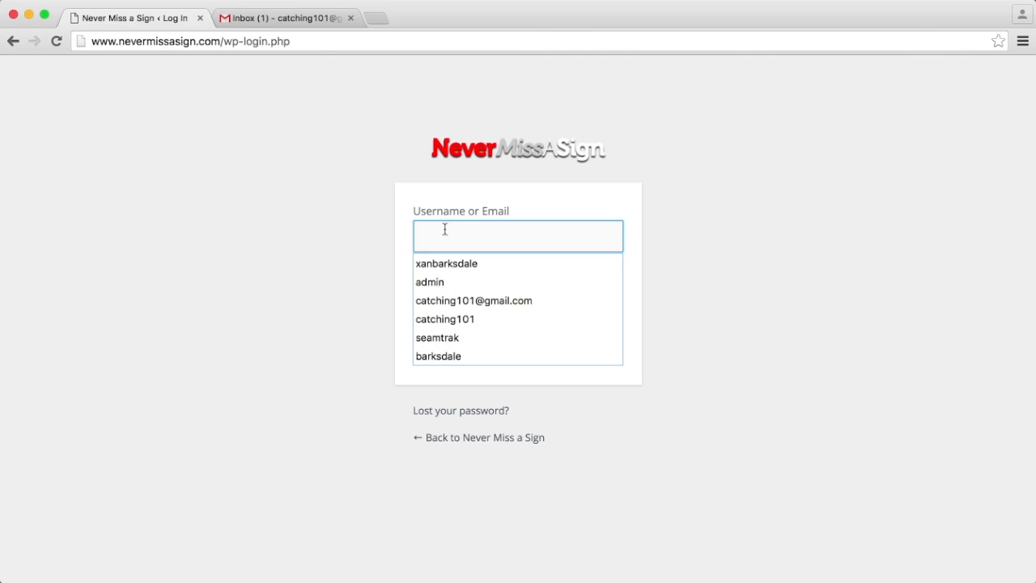
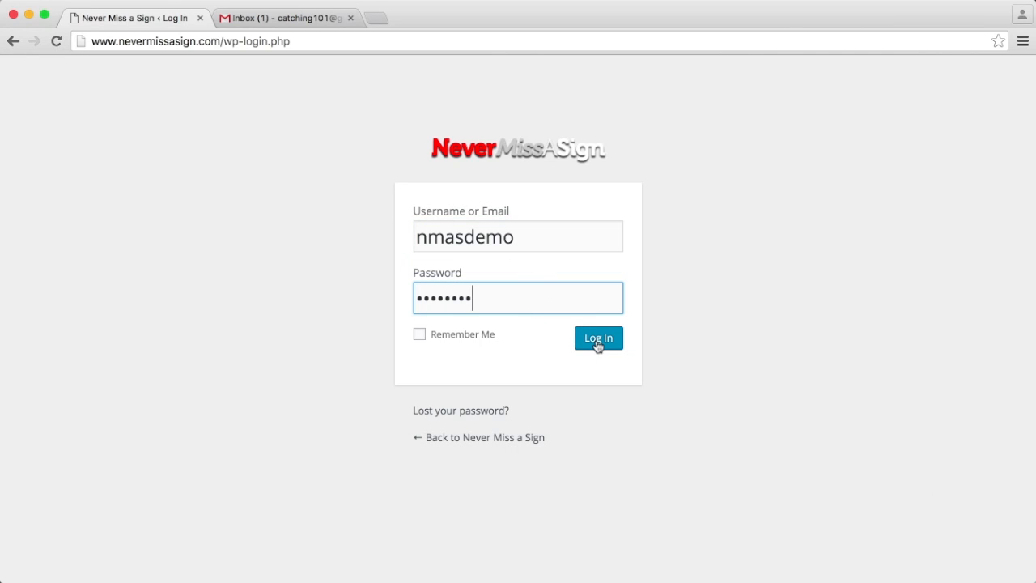
left_click(599, 339)
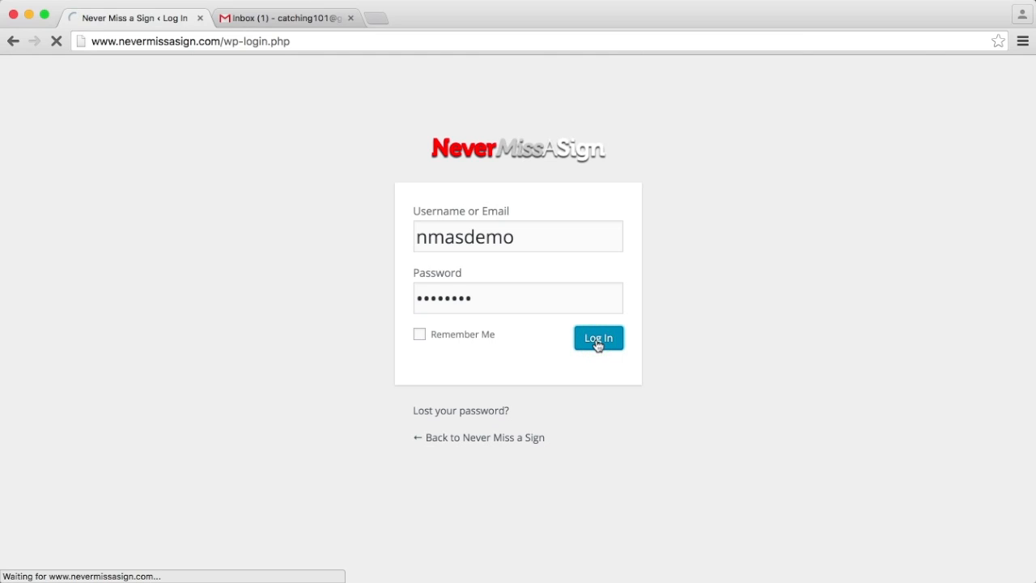
left_click(600, 339)
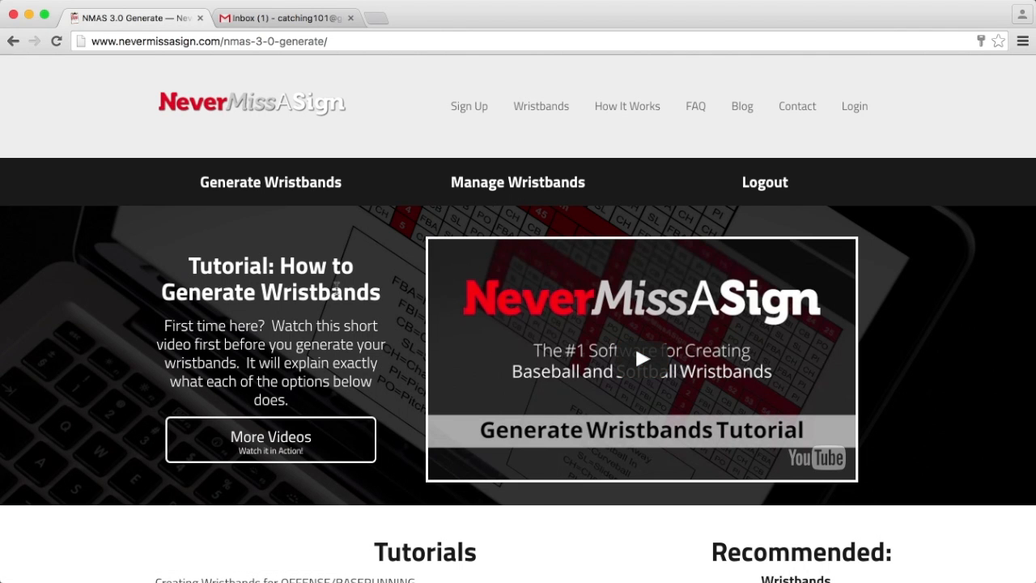
mouse_move(642, 359)
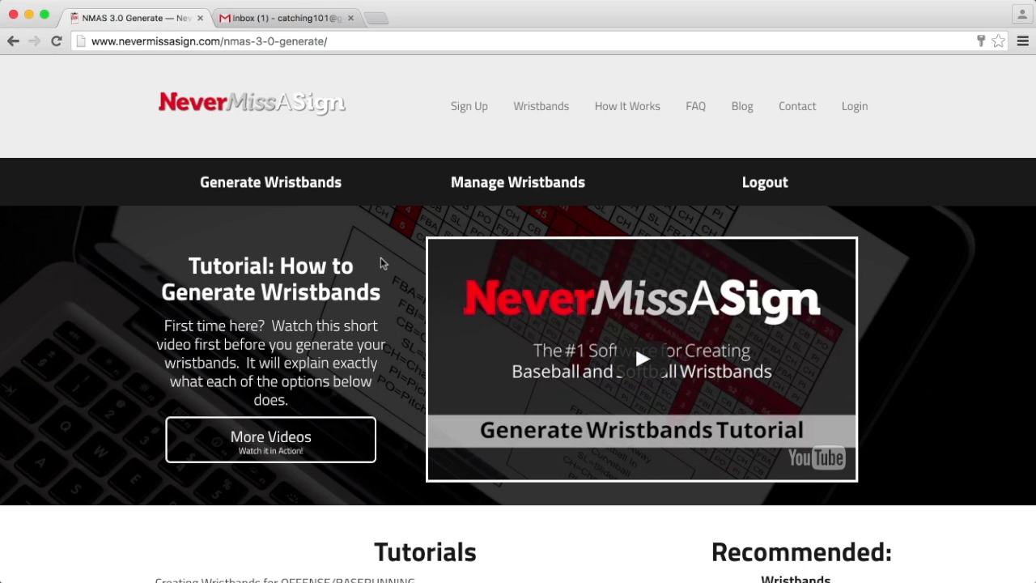
Step: Scroll the generator page down until the Generate Wristbands form is in view
scroll("down", 3)
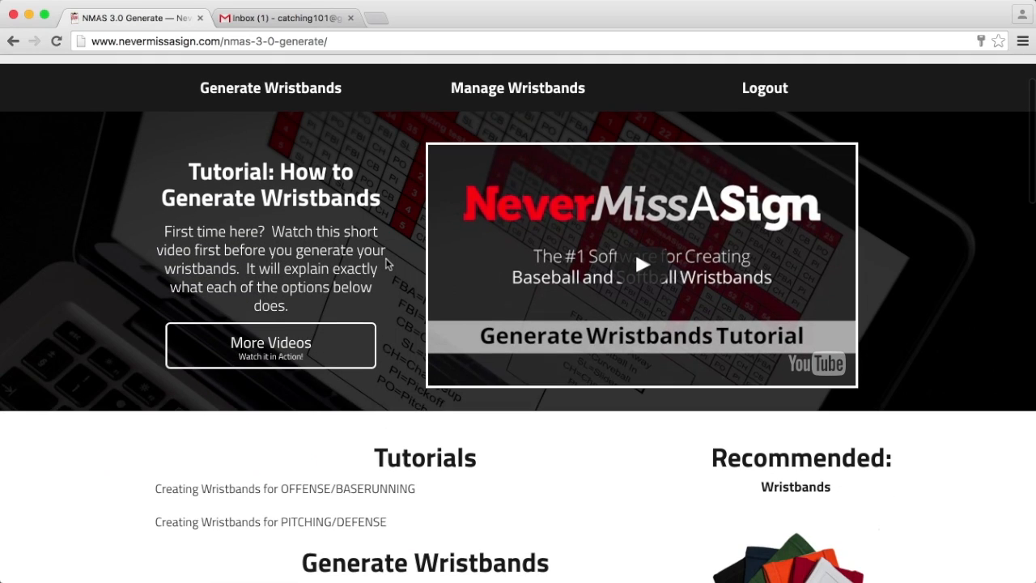
scroll("down", 3)
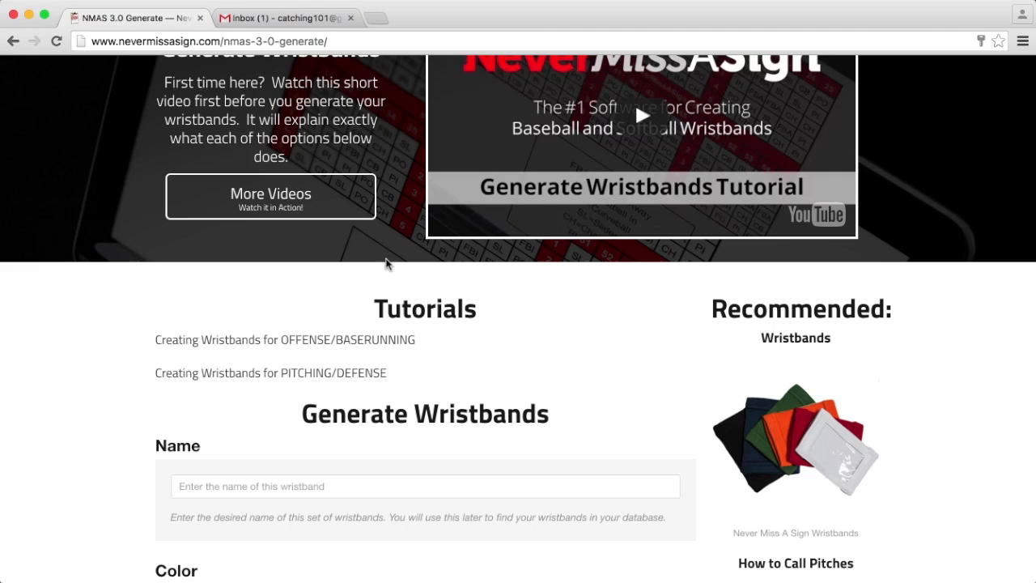
scroll("down", 3)
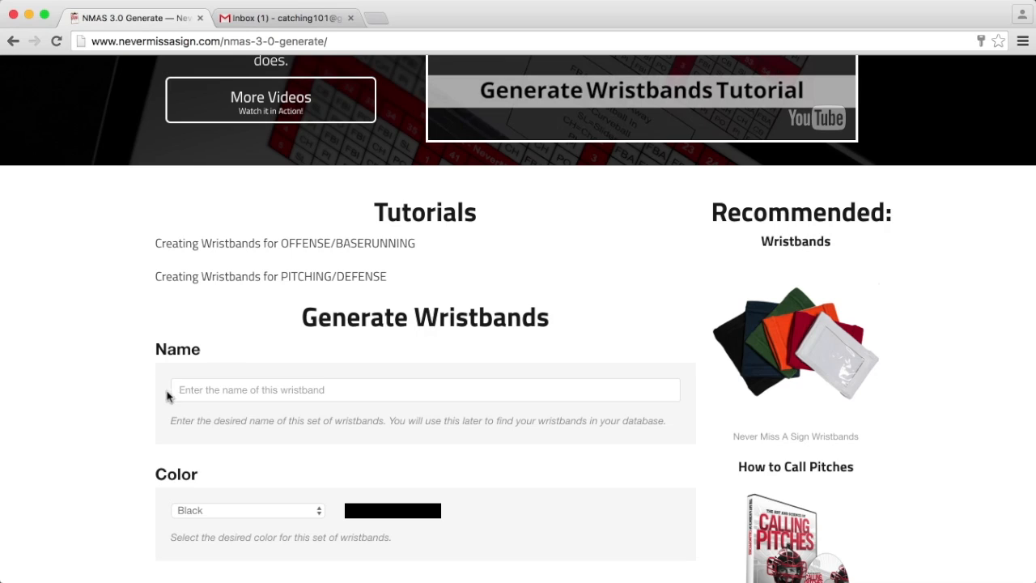
Step: Enter 'How It Works' as the set name and move down to the Color setting
left_click(251, 388)
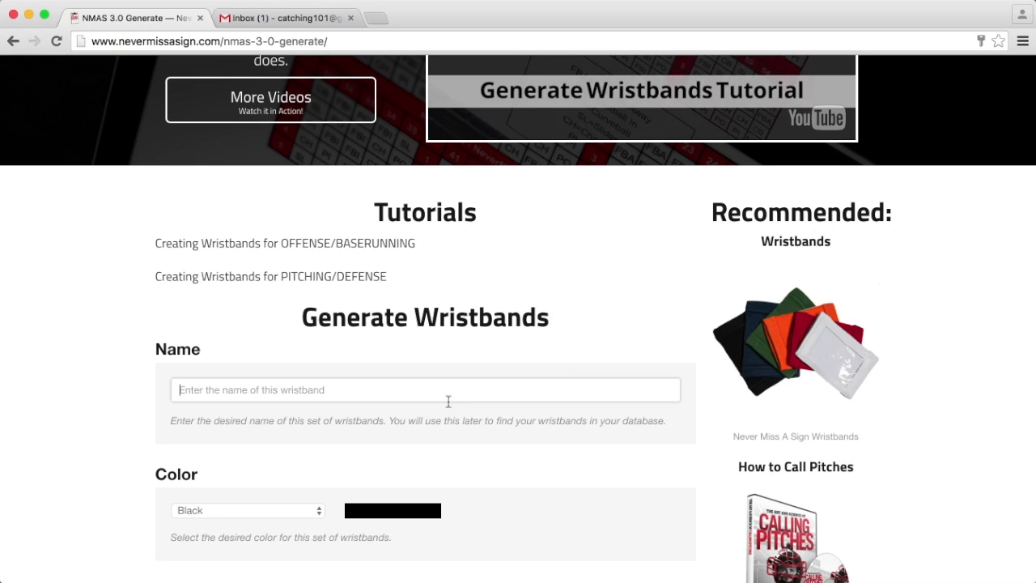
type("How It Wor")
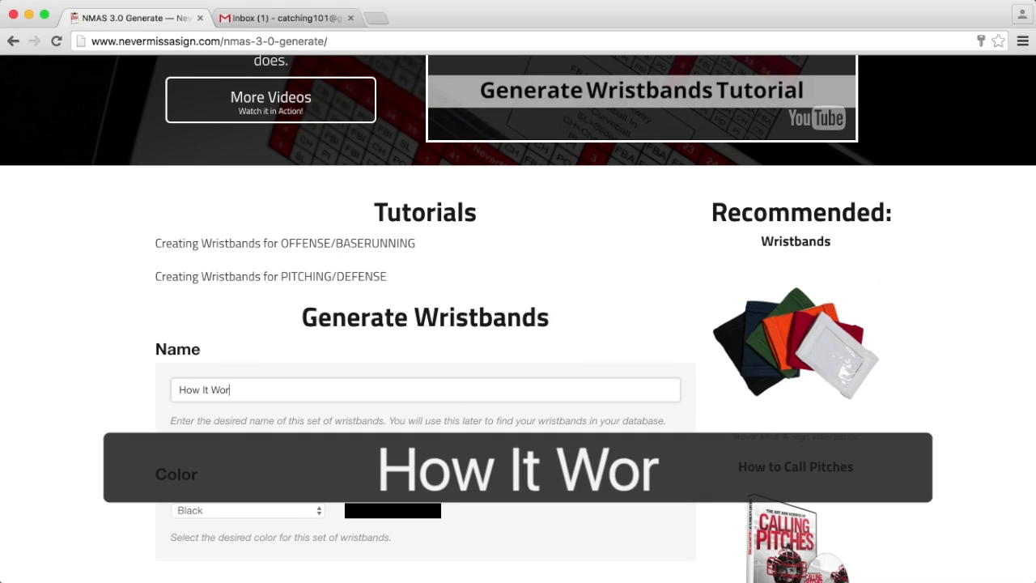
type("ks")
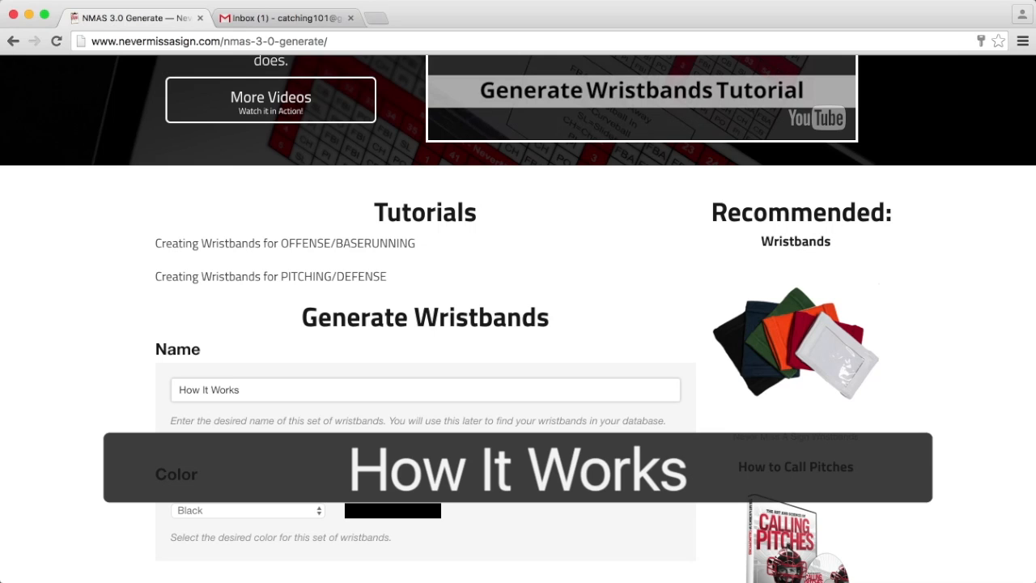
scroll("down", 3)
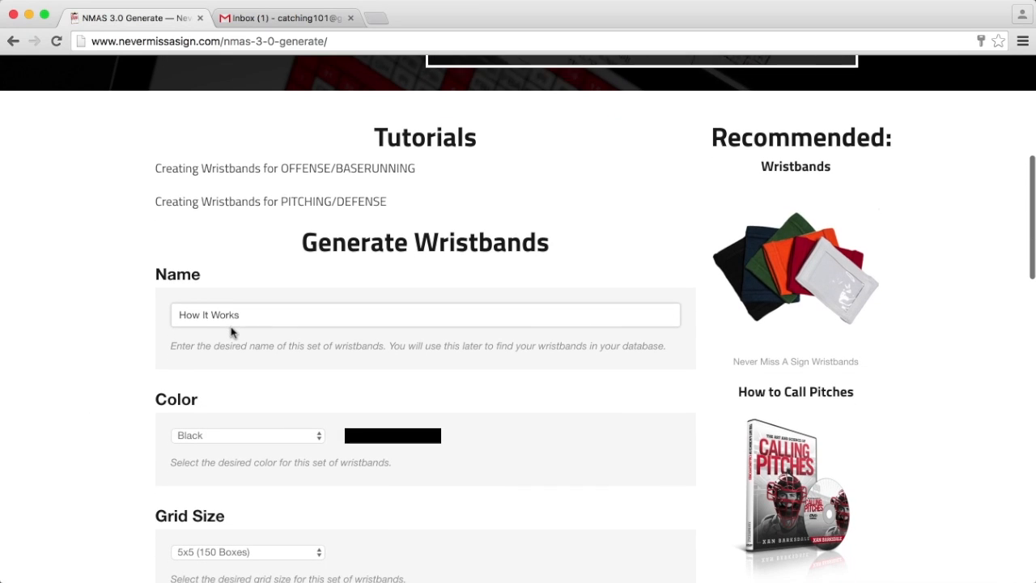
scroll("down", 3)
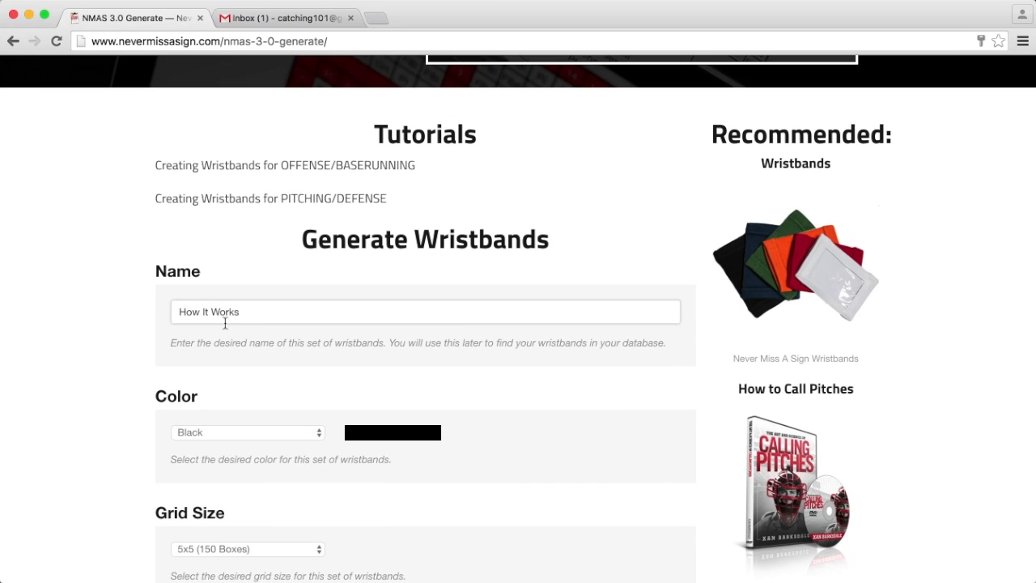
mouse_move(227, 340)
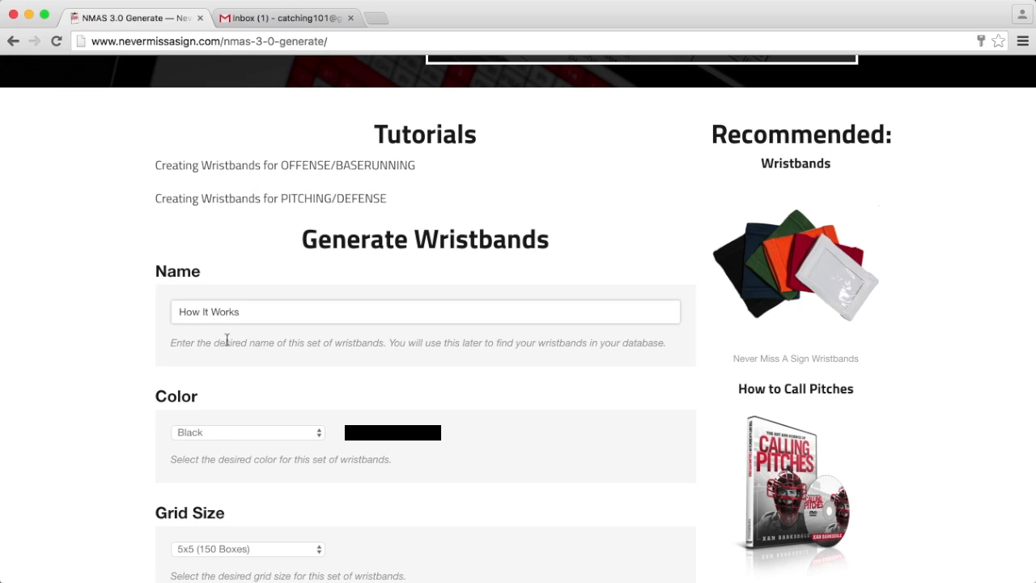
scroll("down", 3)
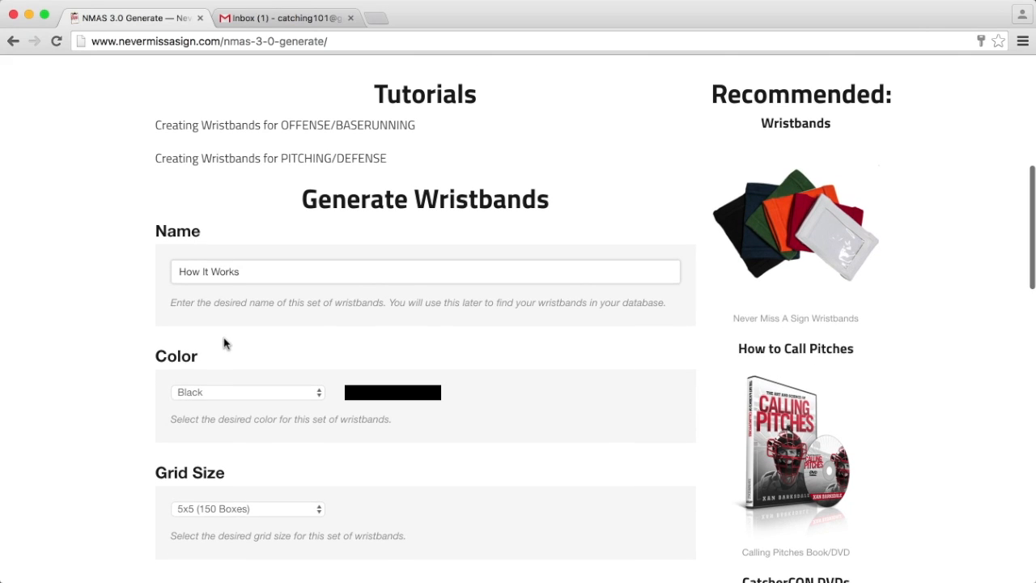
scroll("down", 3)
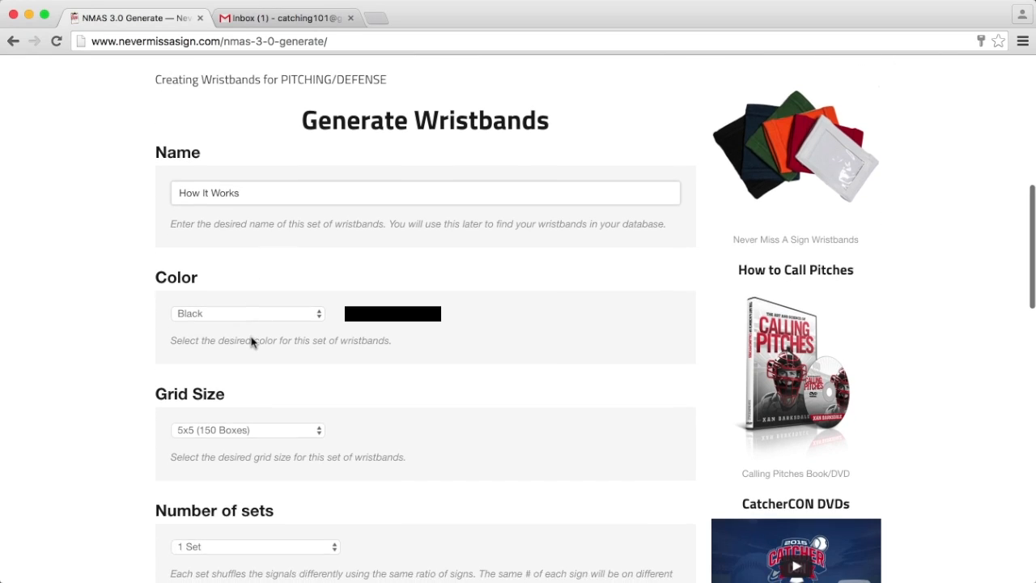
scroll("down", 3)
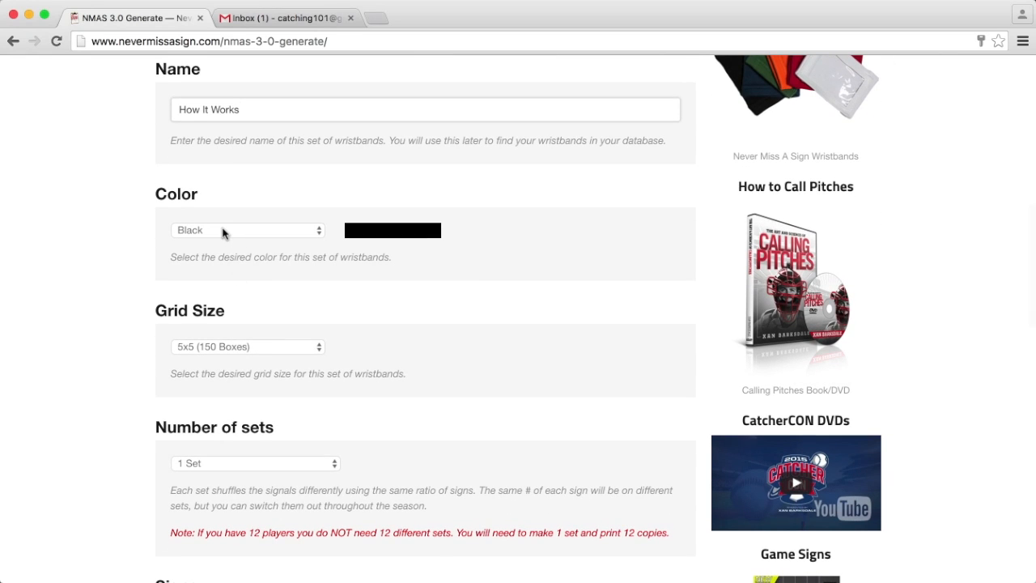
Step: Cycle the band colour through Yellow, Twitter Blue, Crimson, Purple and Carolina Blue, settling on Lime Green
left_click(247, 229)
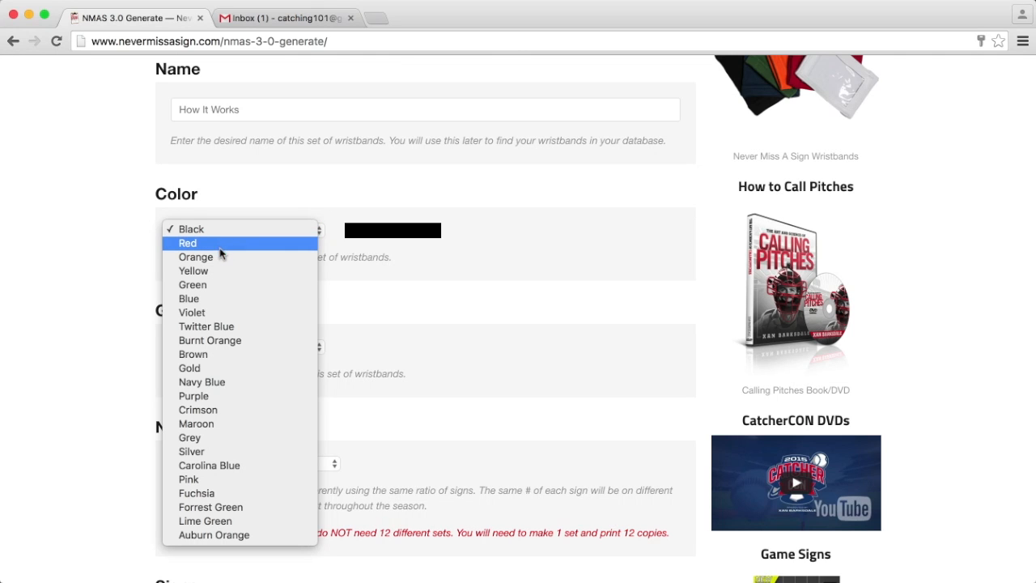
left_click(192, 270)
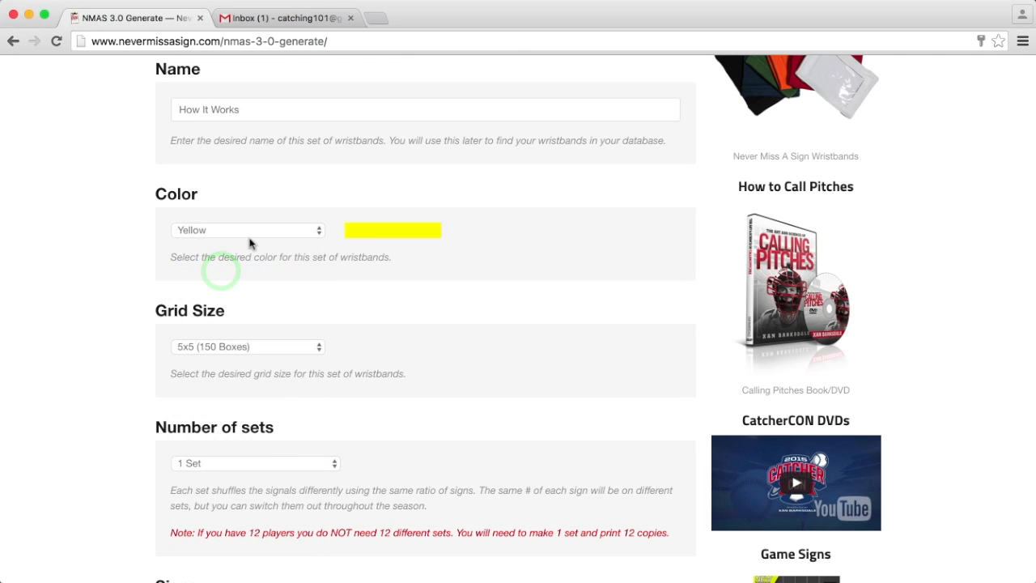
left_click(246, 230)
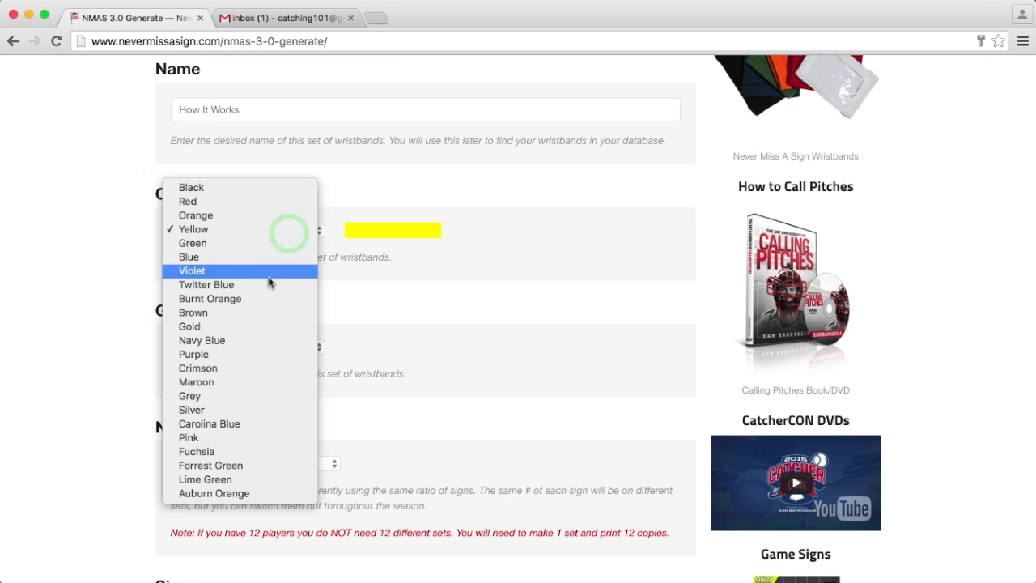
left_click(207, 230)
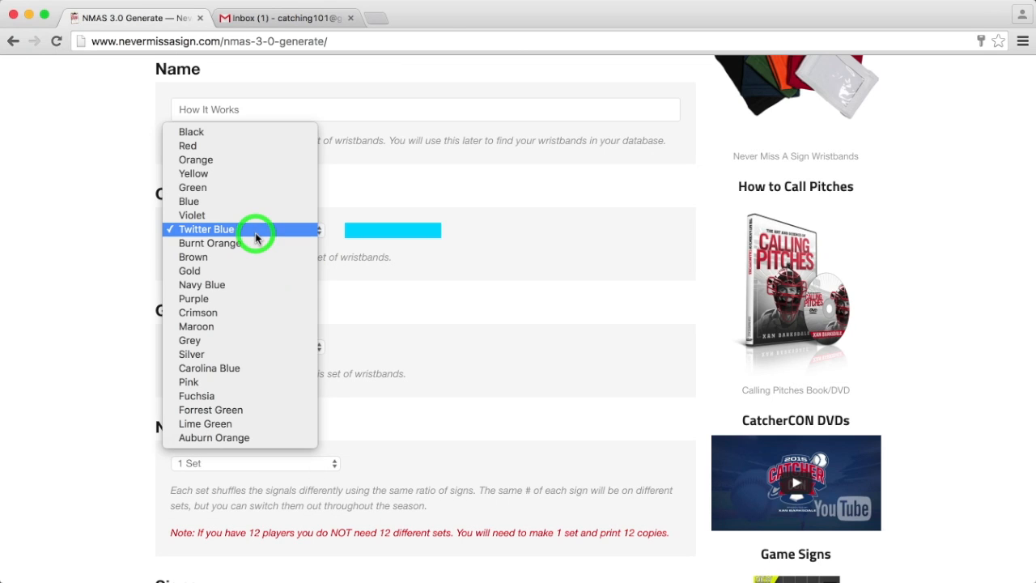
left_click(198, 230)
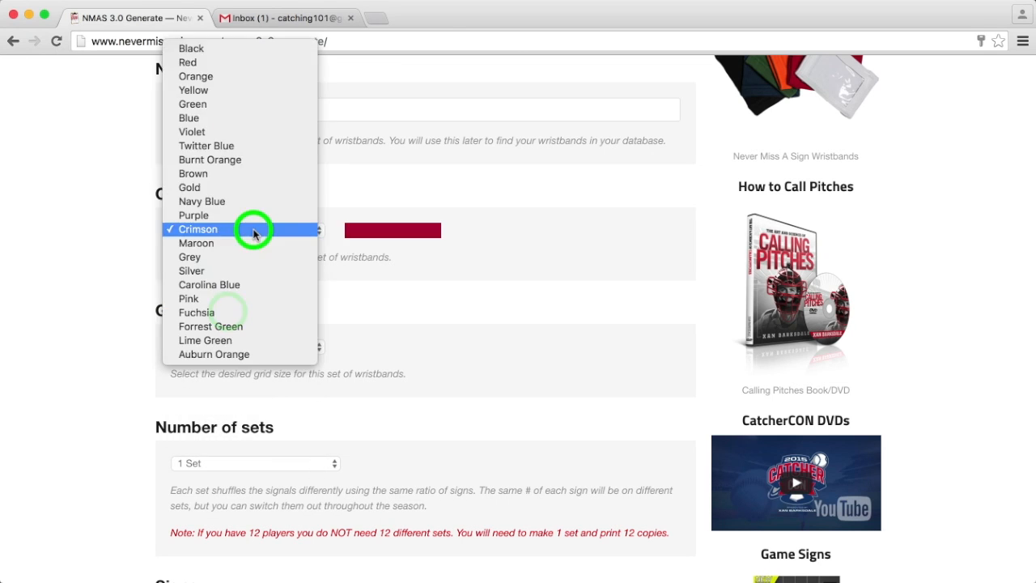
left_click(195, 213)
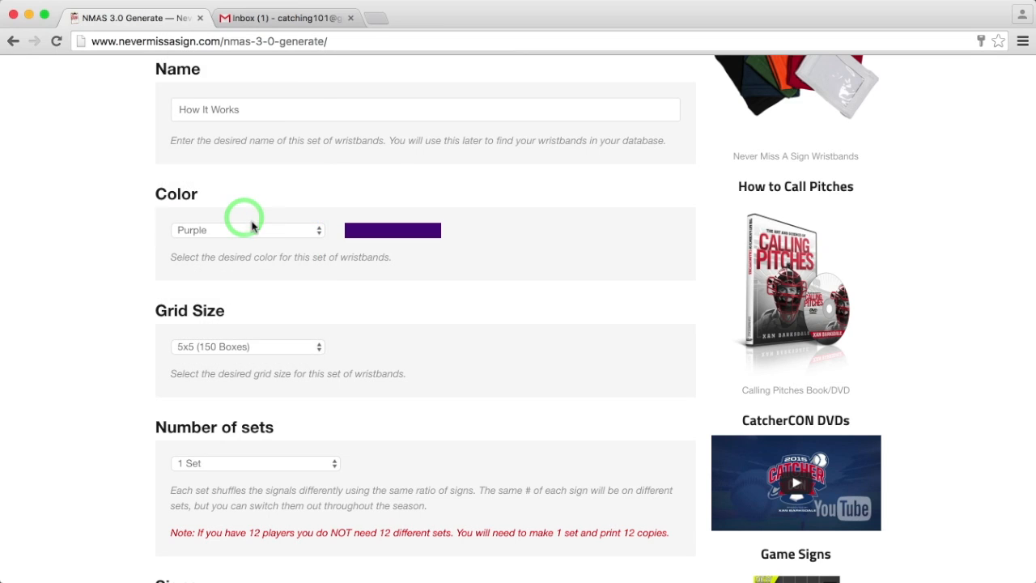
left_click(246, 230)
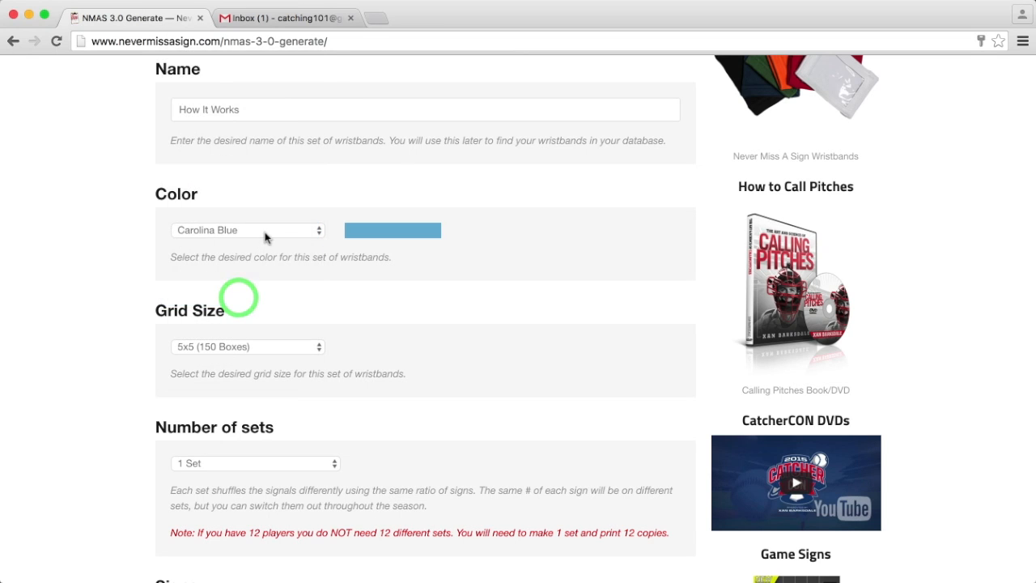
left_click(246, 230)
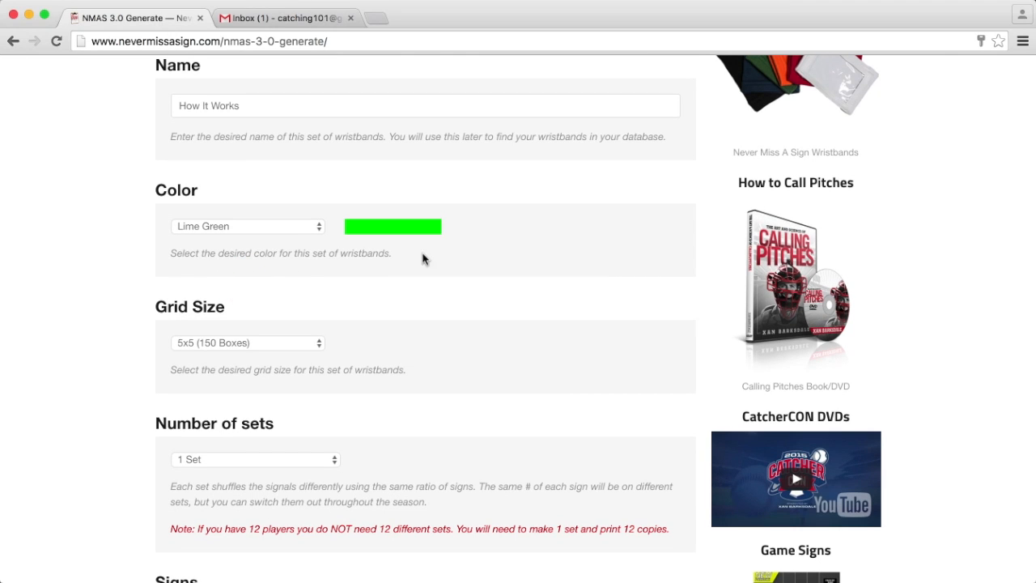
mouse_move(441, 235)
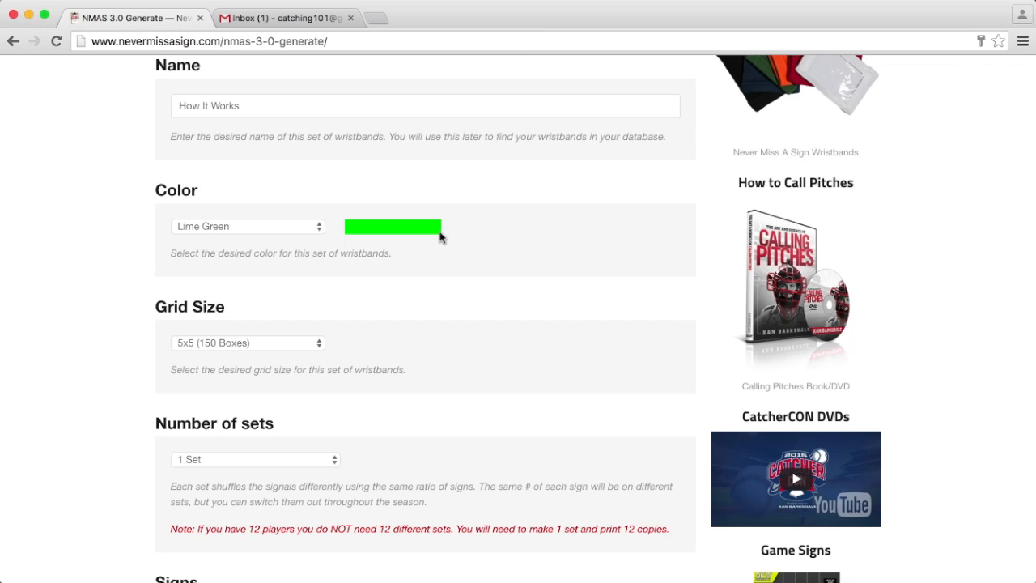
mouse_move(447, 291)
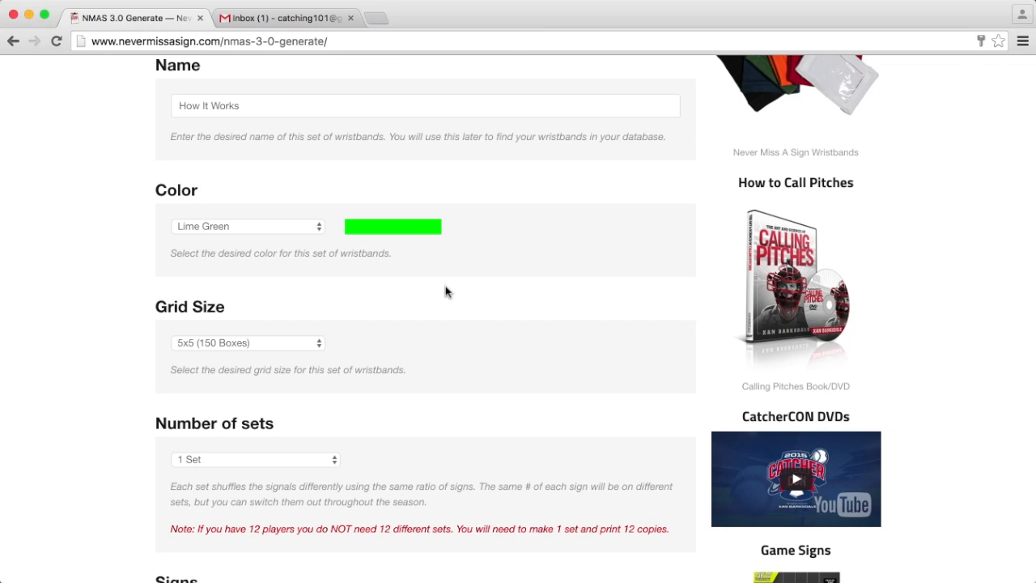
Step: Choose the 6x6 grid size of 216 boxes
scroll("down", 3)
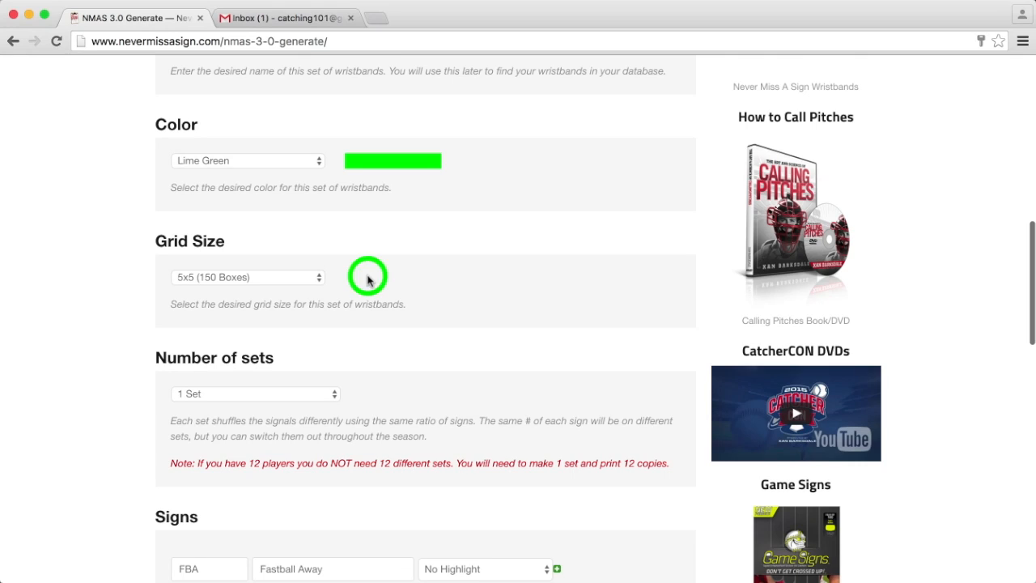
mouse_move(267, 284)
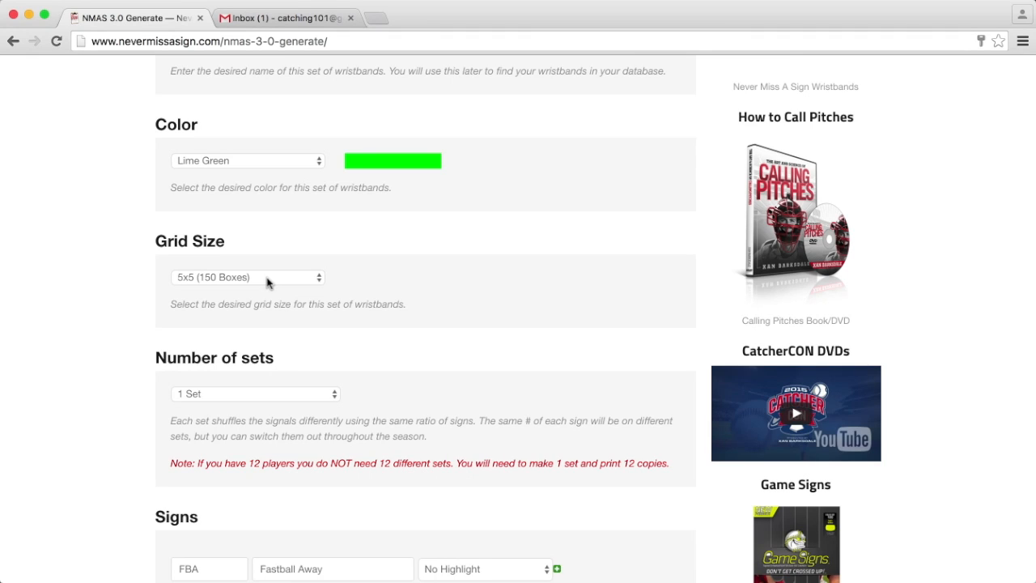
mouse_move(217, 285)
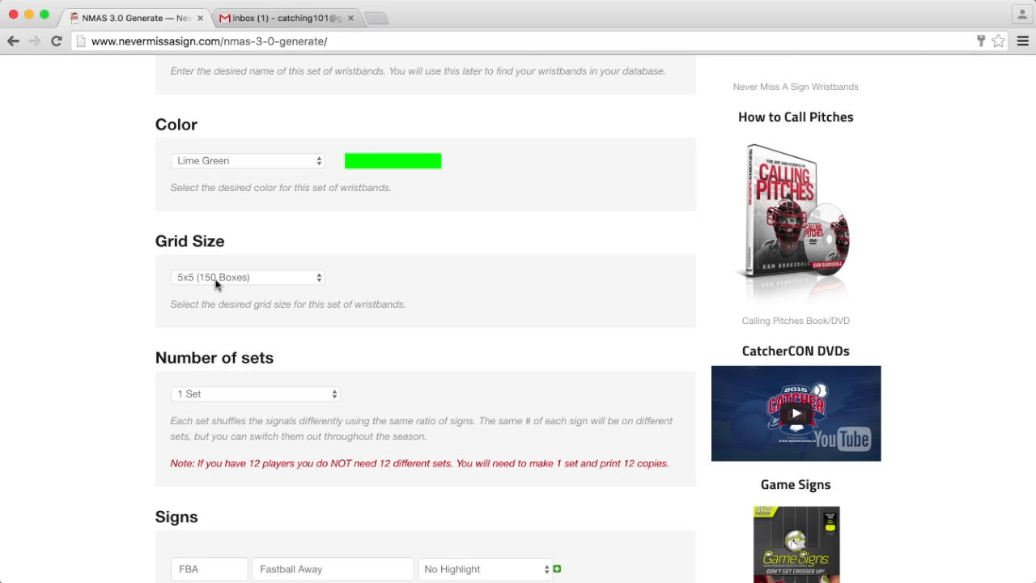
left_click(246, 277)
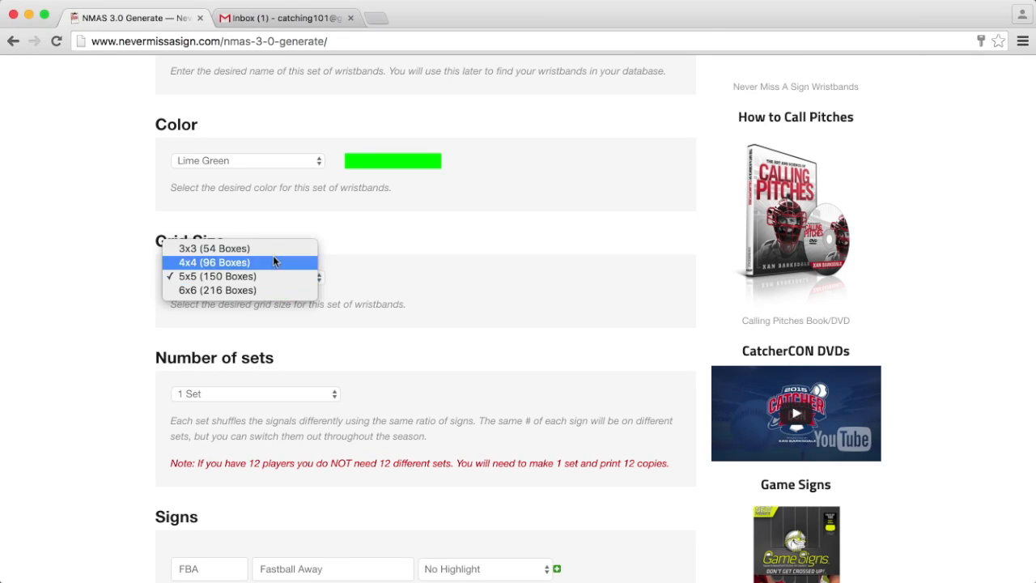
mouse_move(219, 249)
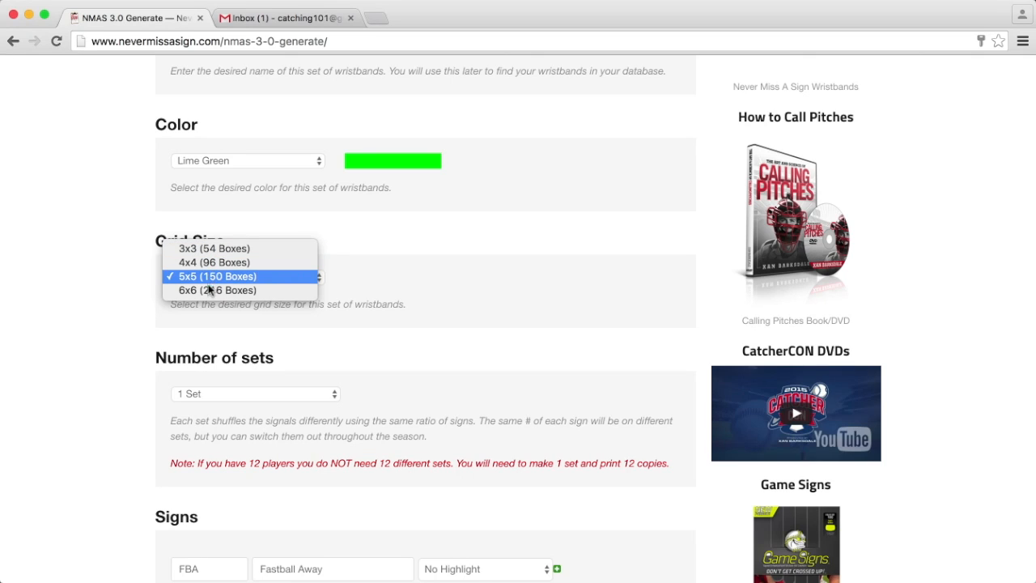
mouse_move(235, 290)
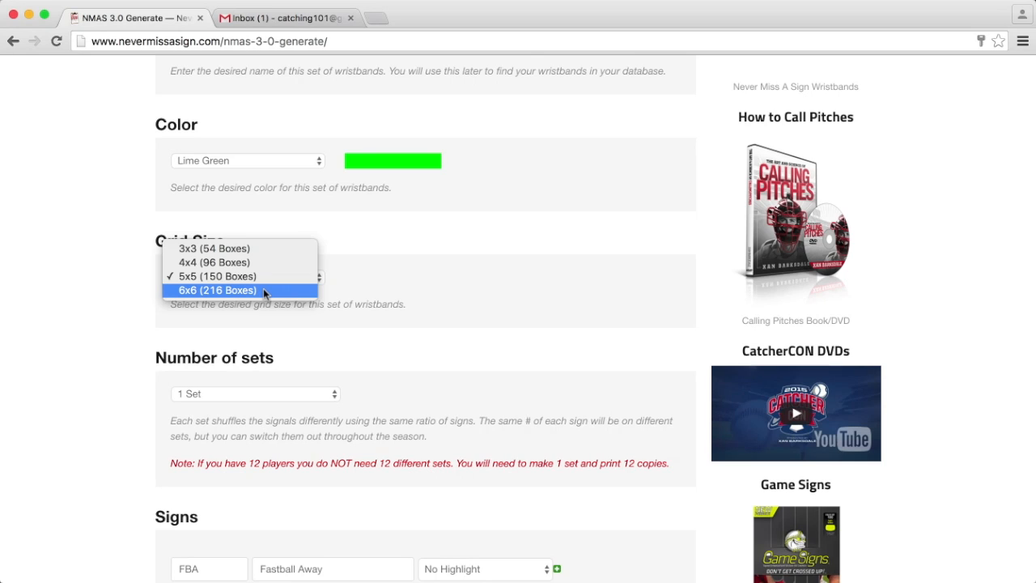
mouse_move(263, 249)
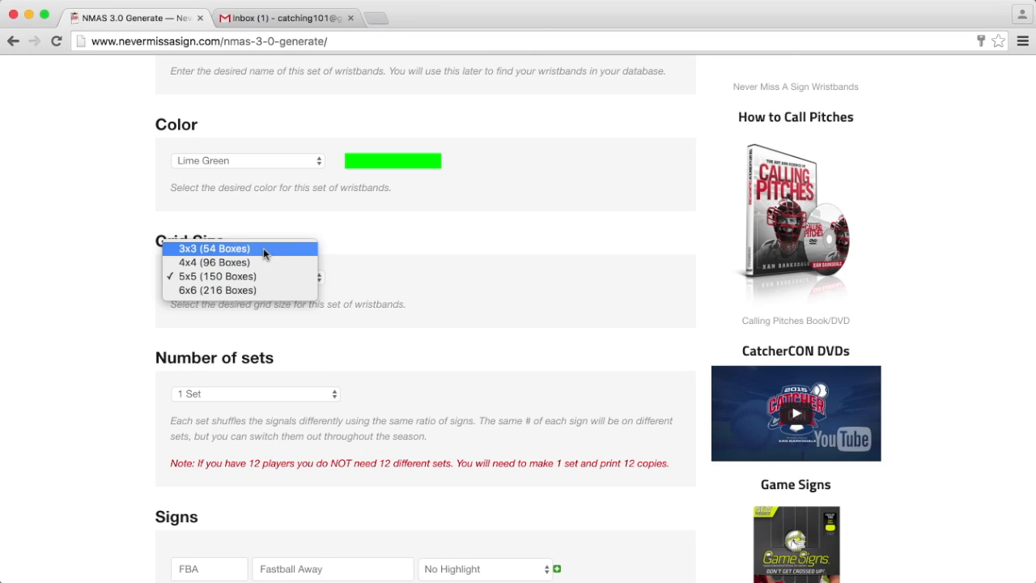
mouse_move(201, 253)
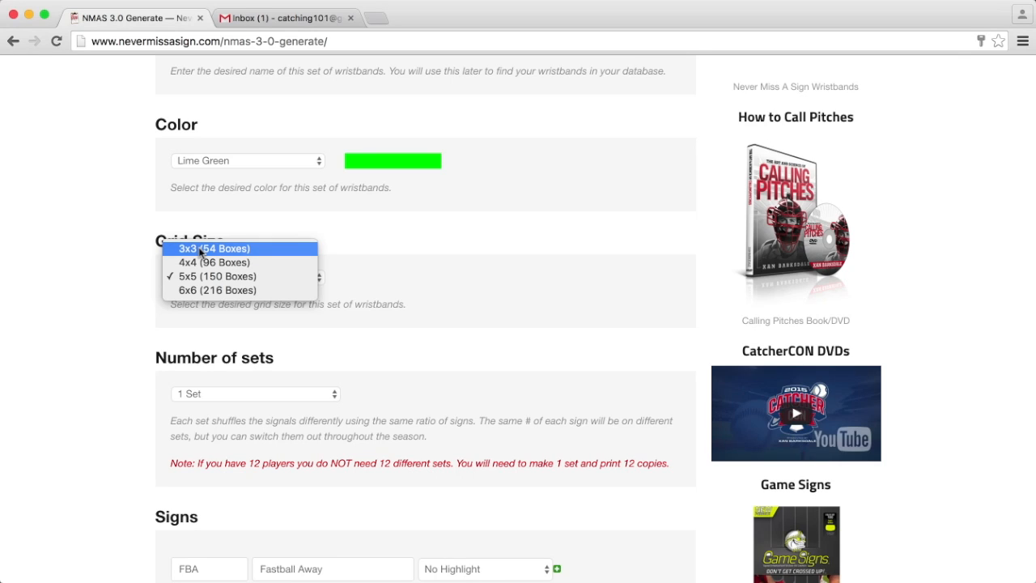
left_click(217, 290)
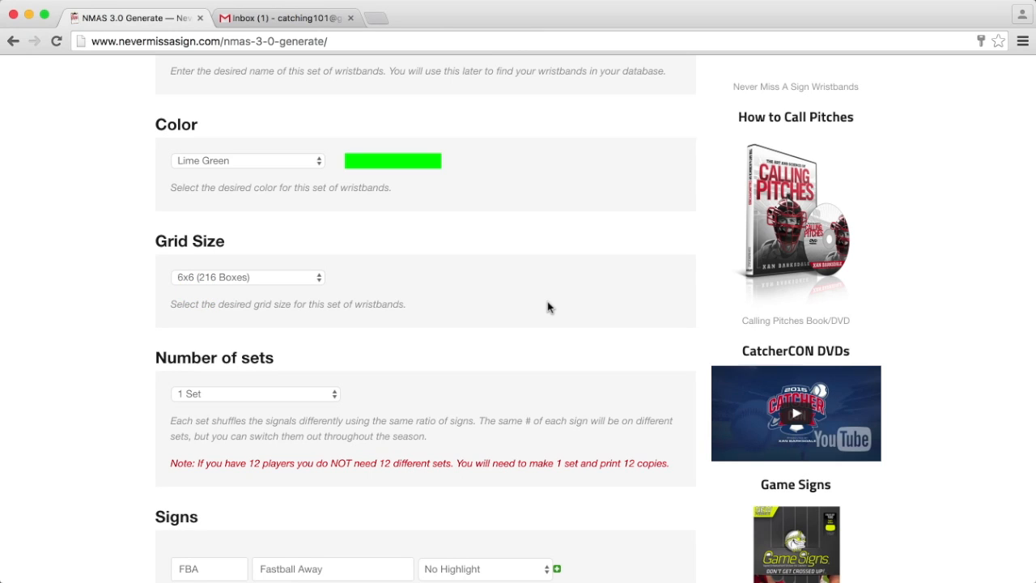
mouse_move(450, 300)
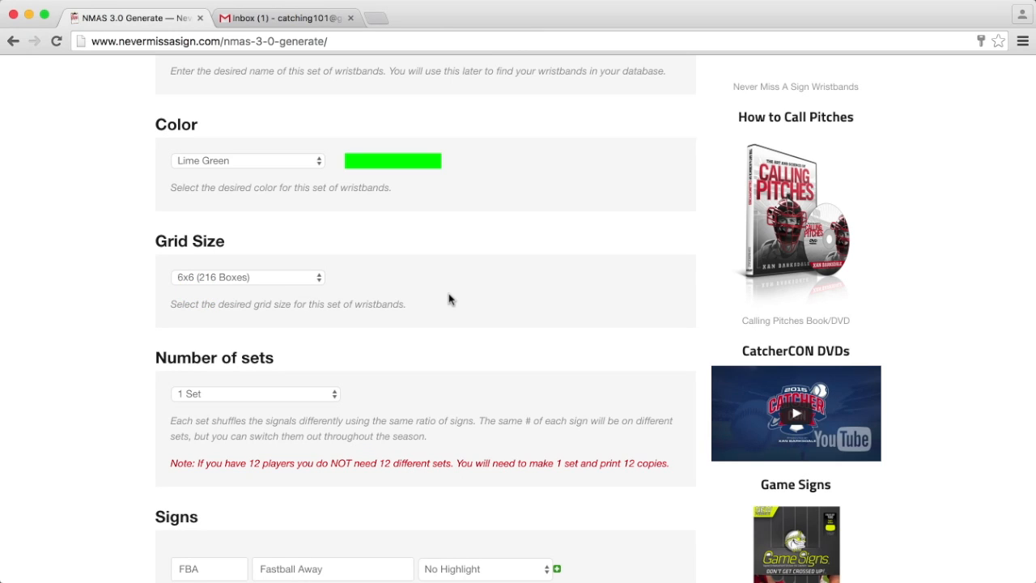
scroll("down", 3)
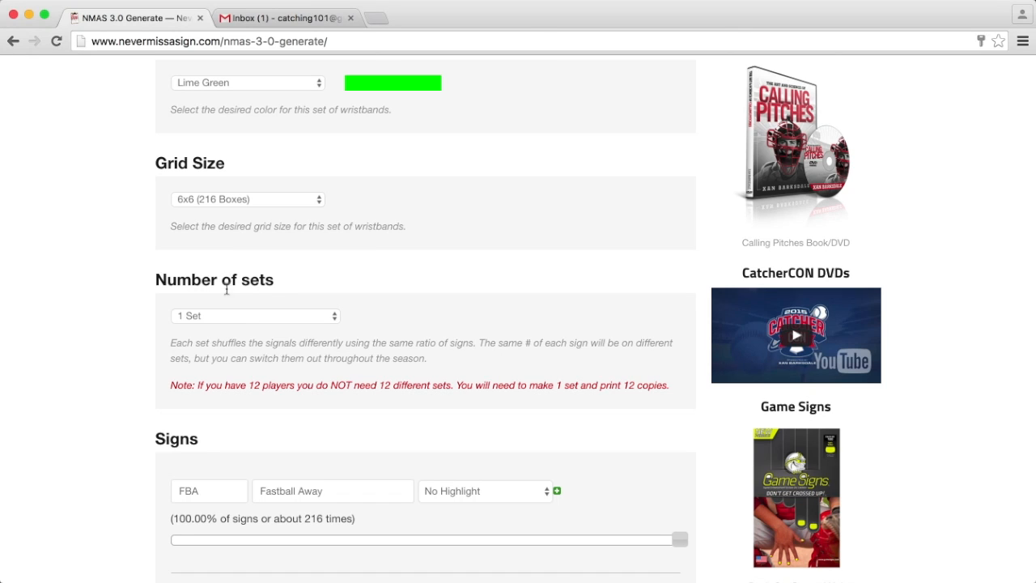
mouse_move(227, 316)
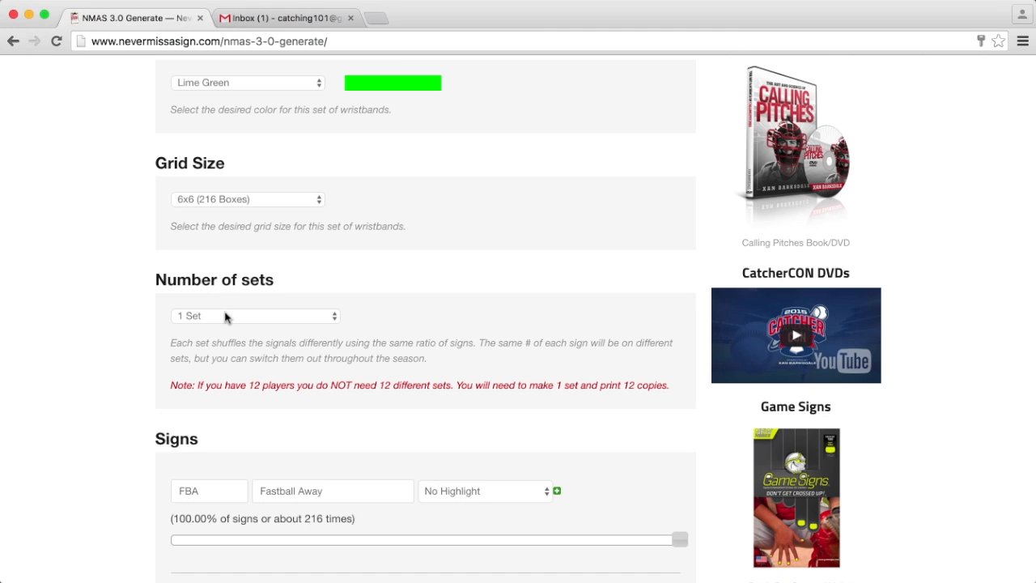
Step: Try 4 Sets and 3 Sets for Number of sets, then return it to 1 Set
left_click(256, 315)
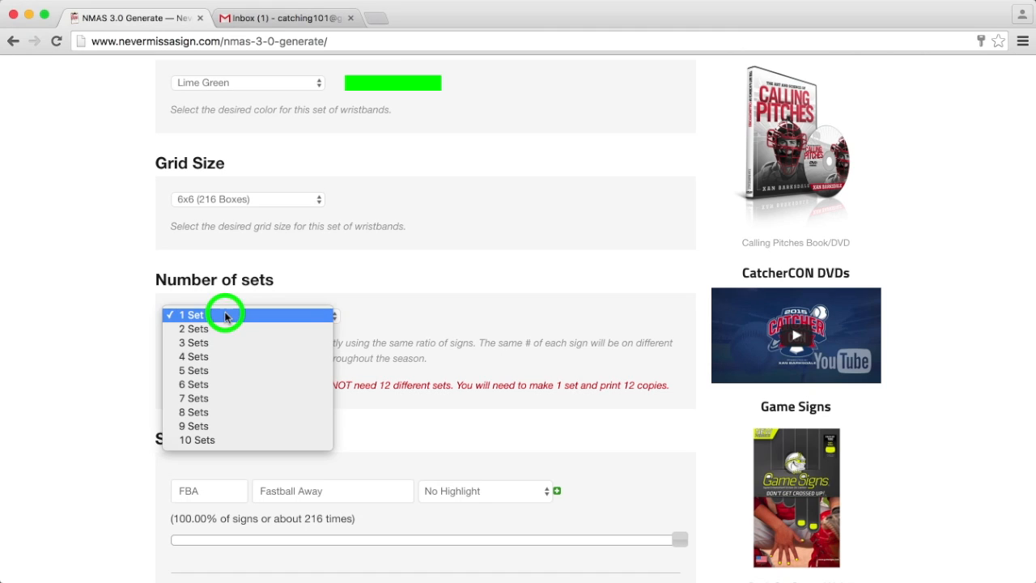
left_click(192, 356)
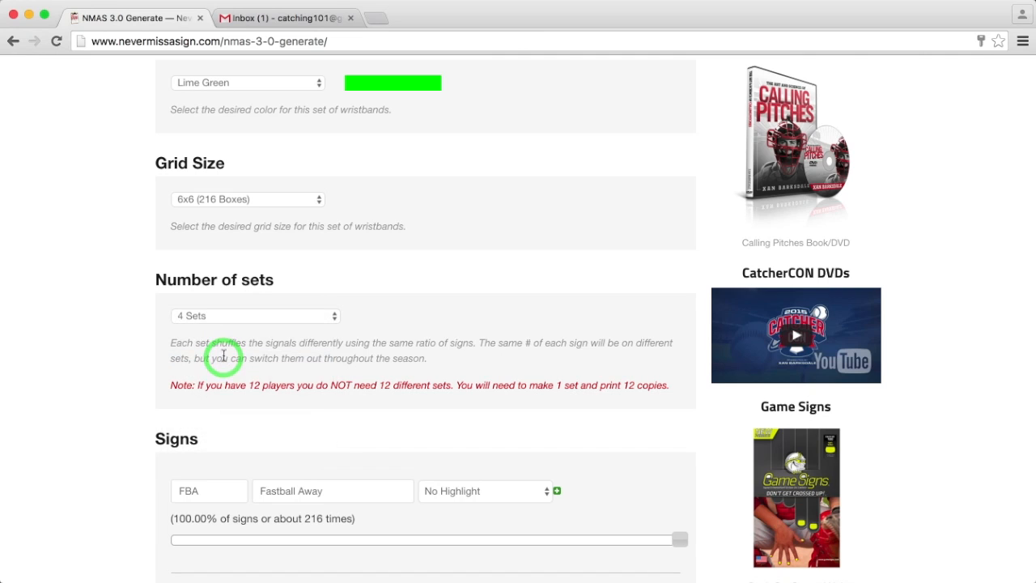
left_click(256, 315)
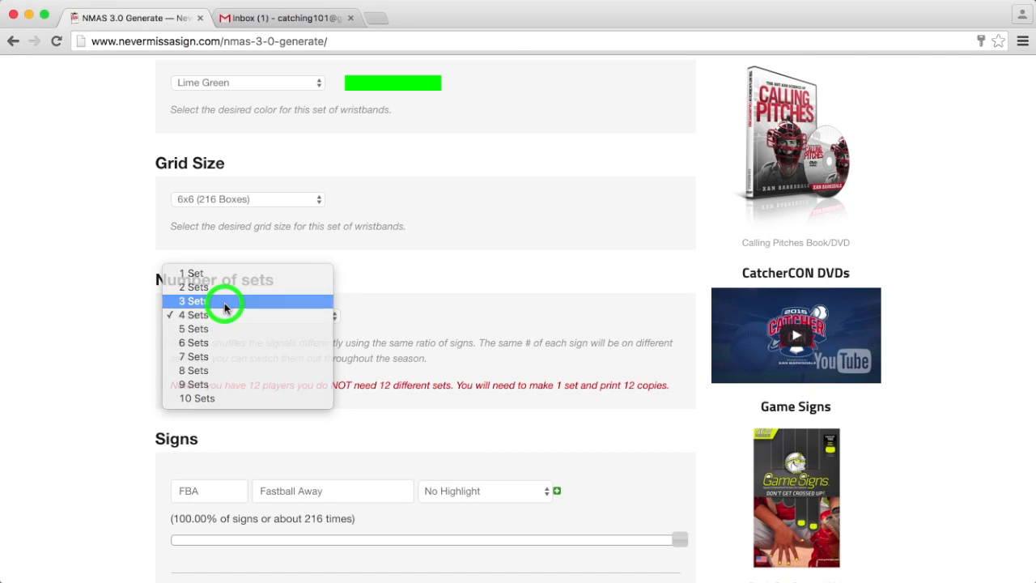
left_click(191, 300)
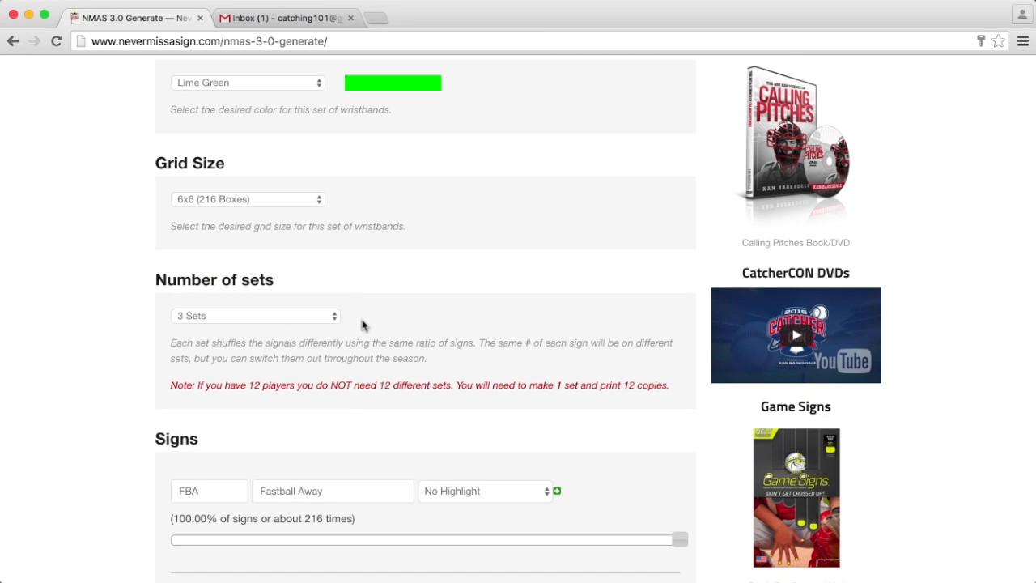
mouse_move(349, 324)
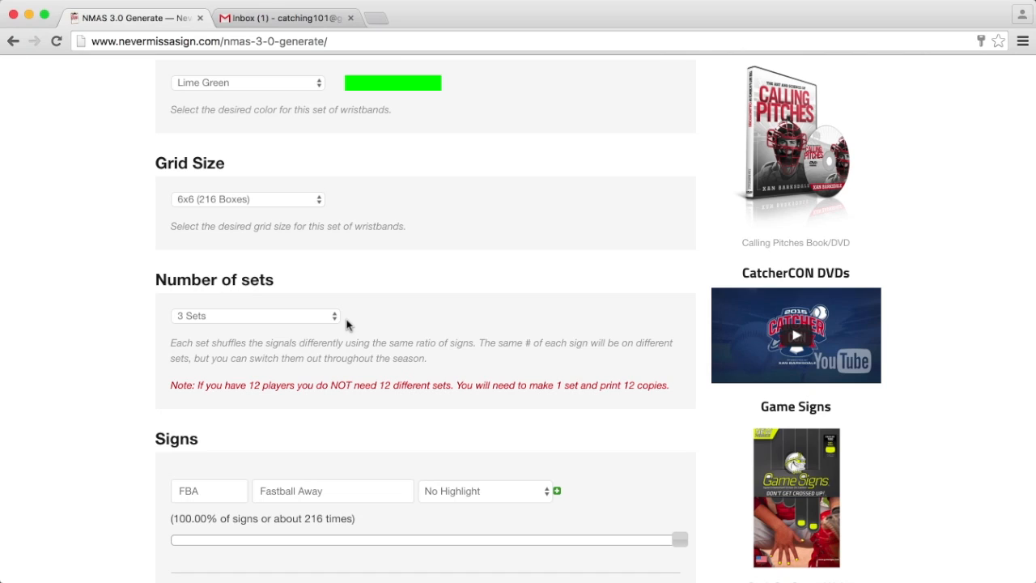
mouse_move(300, 322)
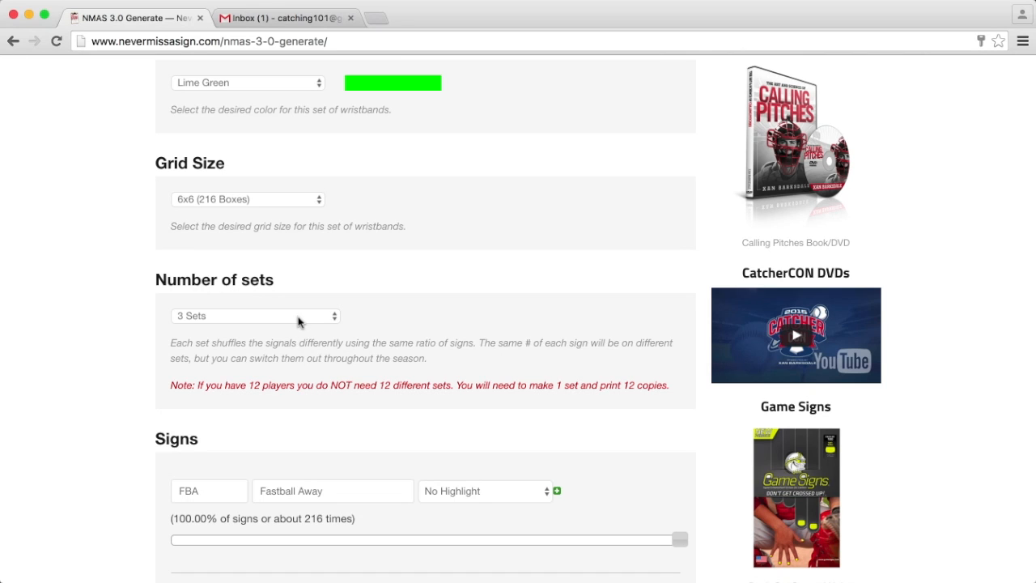
mouse_move(301, 334)
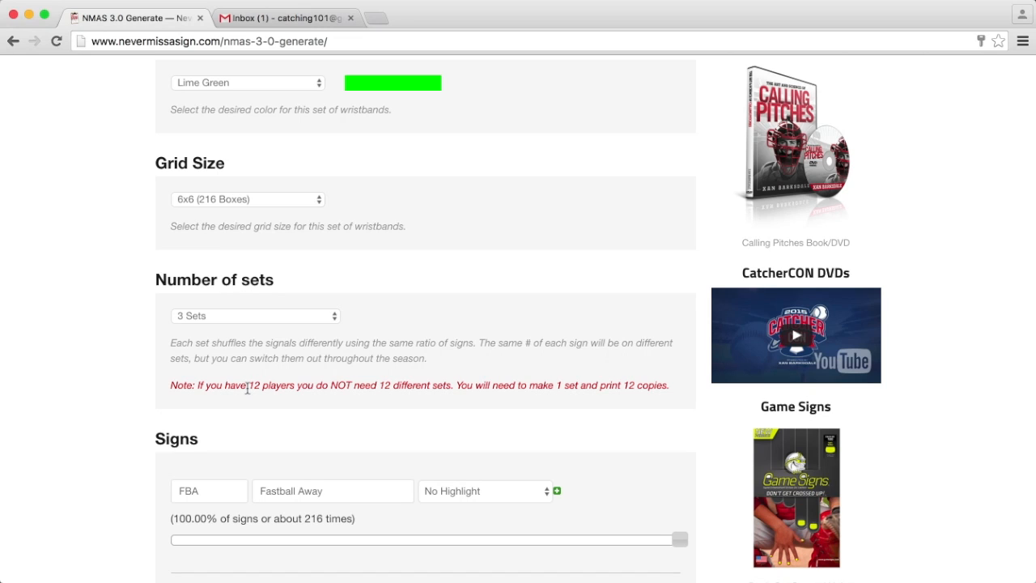
mouse_move(272, 356)
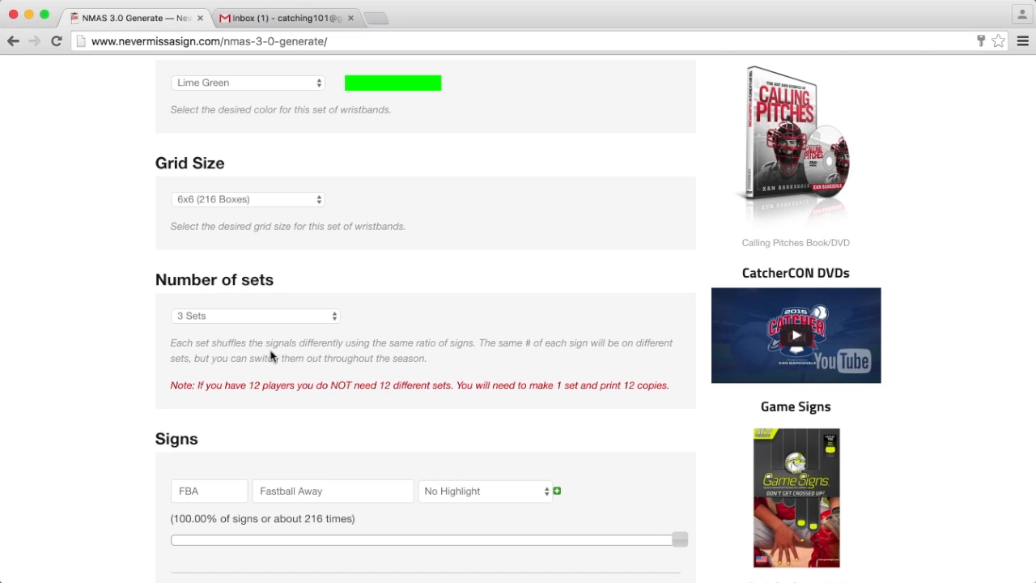
left_click(256, 316)
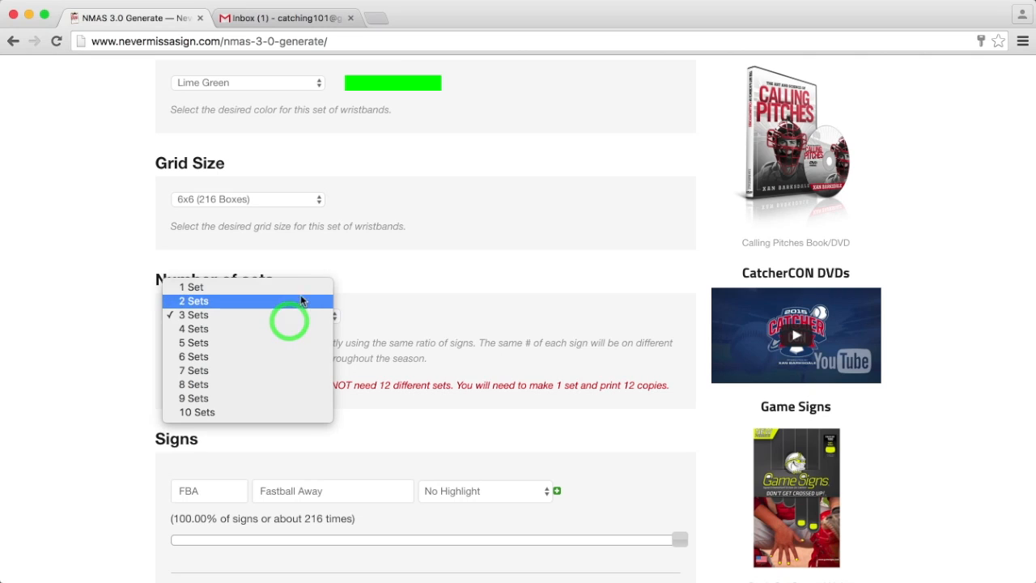
left_click(191, 287)
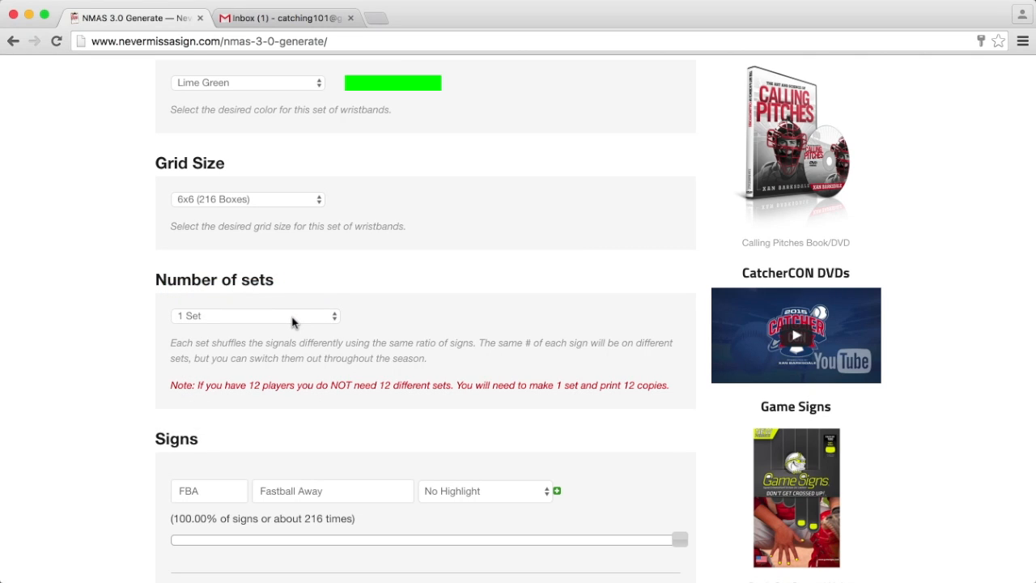
mouse_move(288, 320)
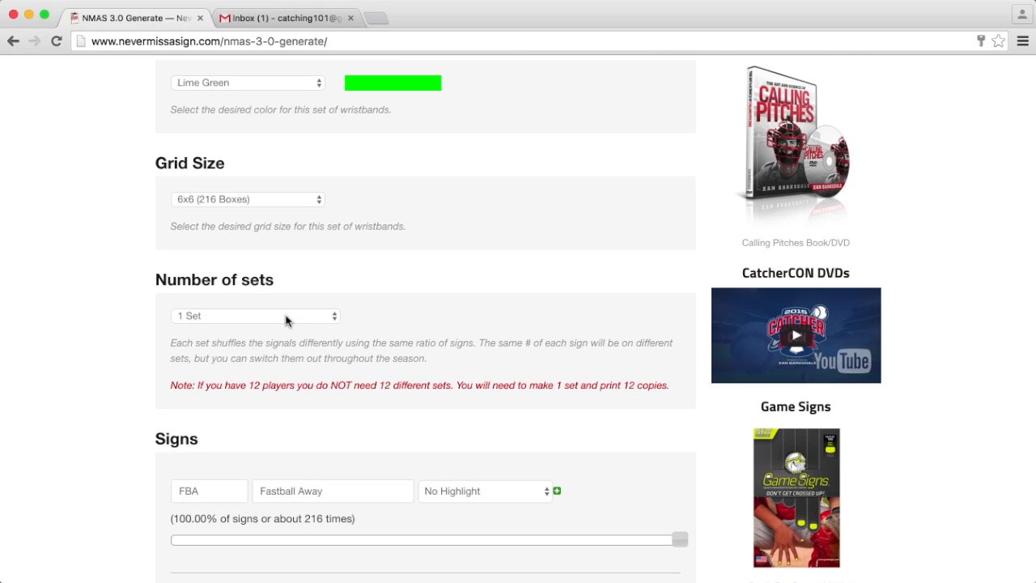
scroll("down", 3)
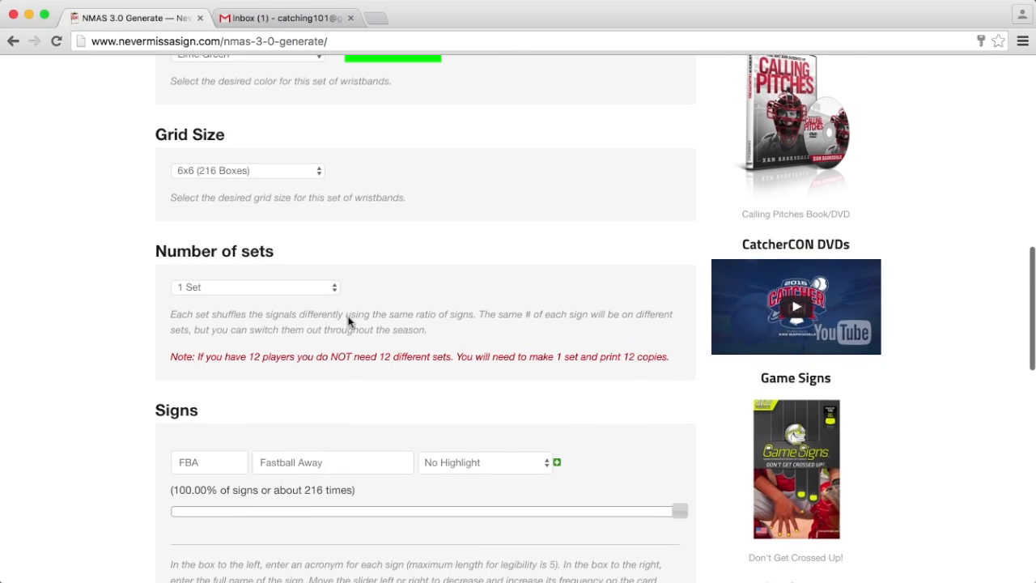
scroll("down", 3)
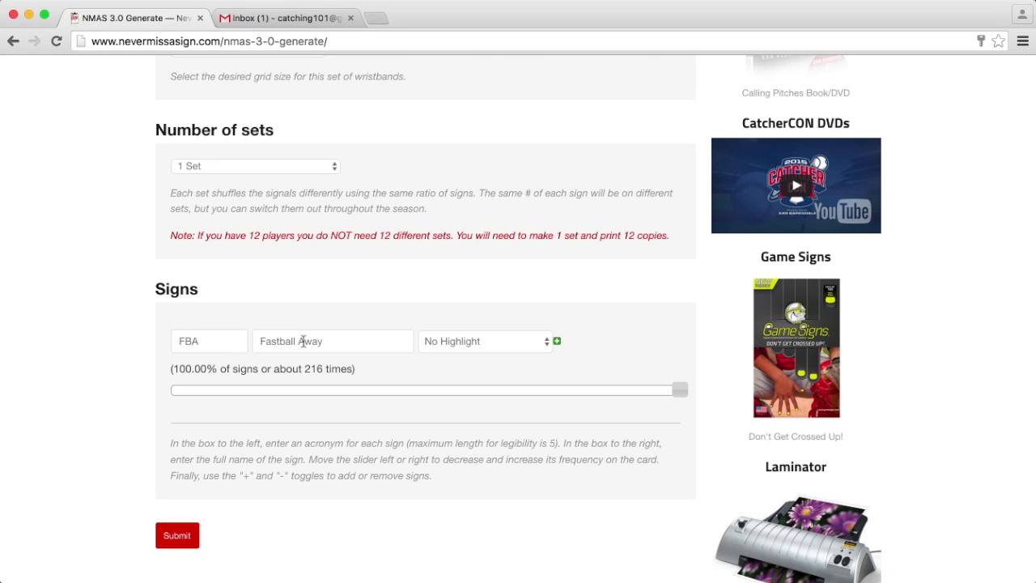
mouse_move(436, 347)
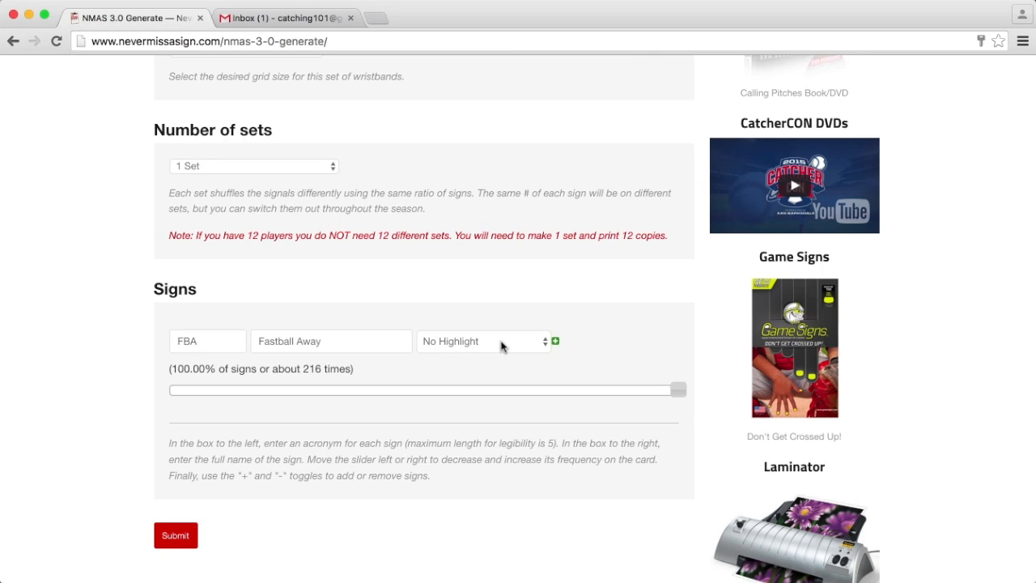
left_click(483, 340)
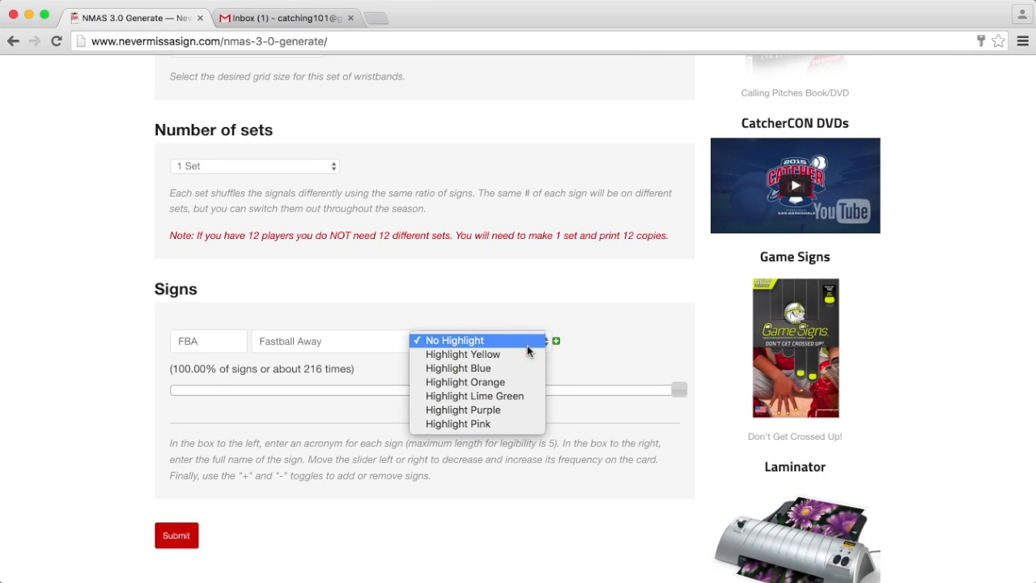
mouse_move(476, 395)
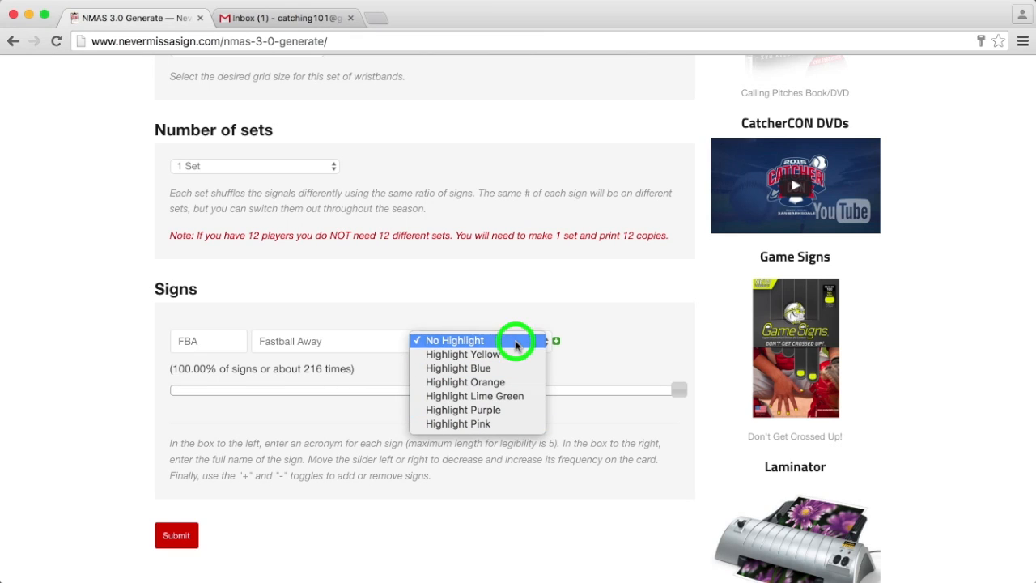
left_click(454, 340)
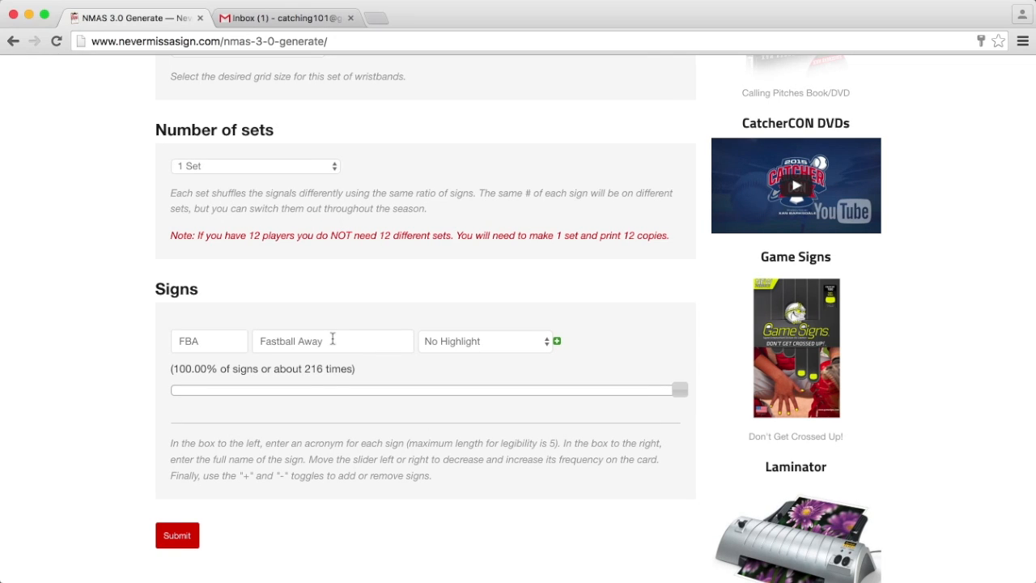
mouse_move(488, 338)
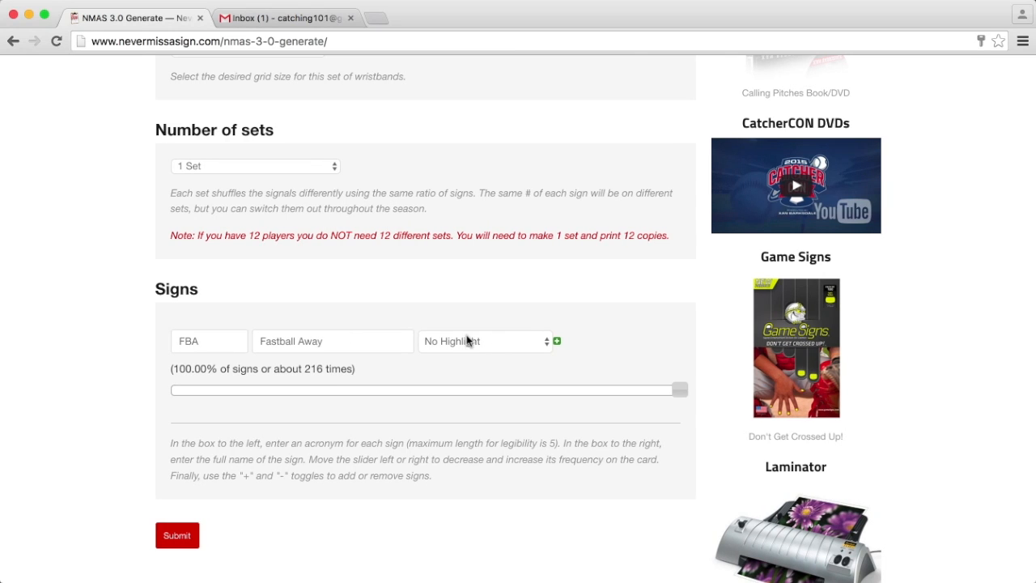
Step: Add a second sign row and make it Fastball In (FBI) from the suggestion
left_click(557, 340)
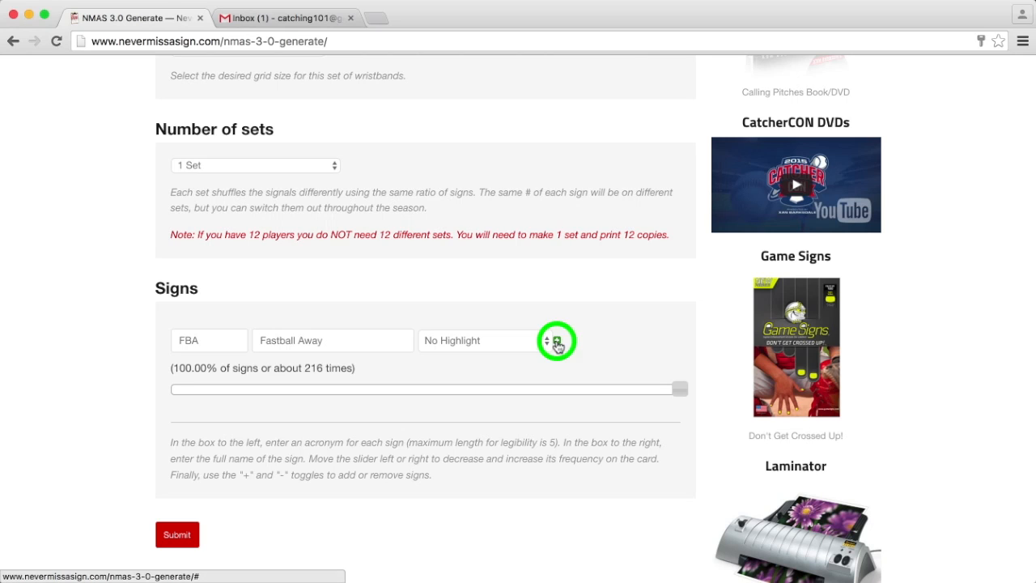
left_click(554, 340)
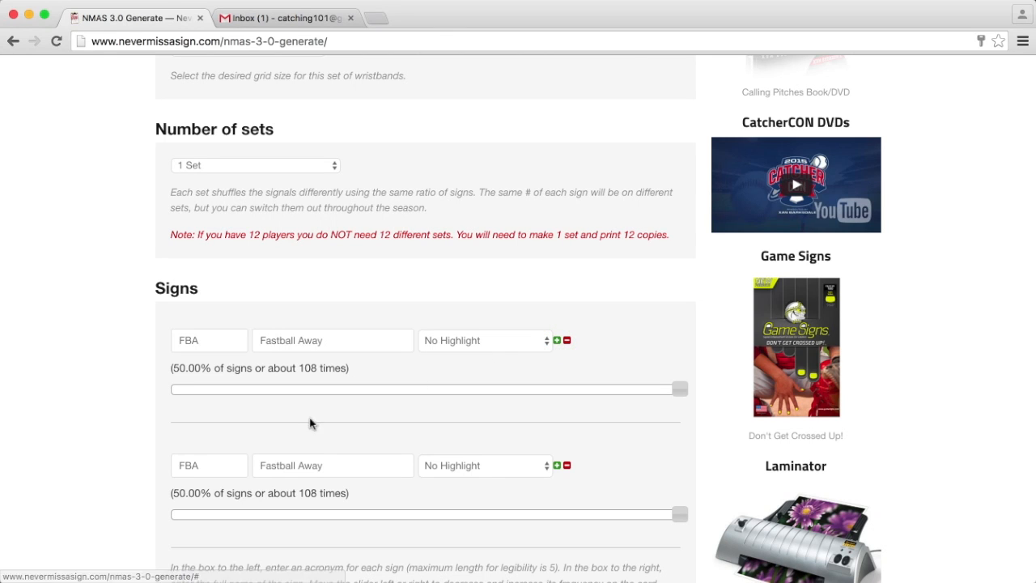
scroll("down", 3)
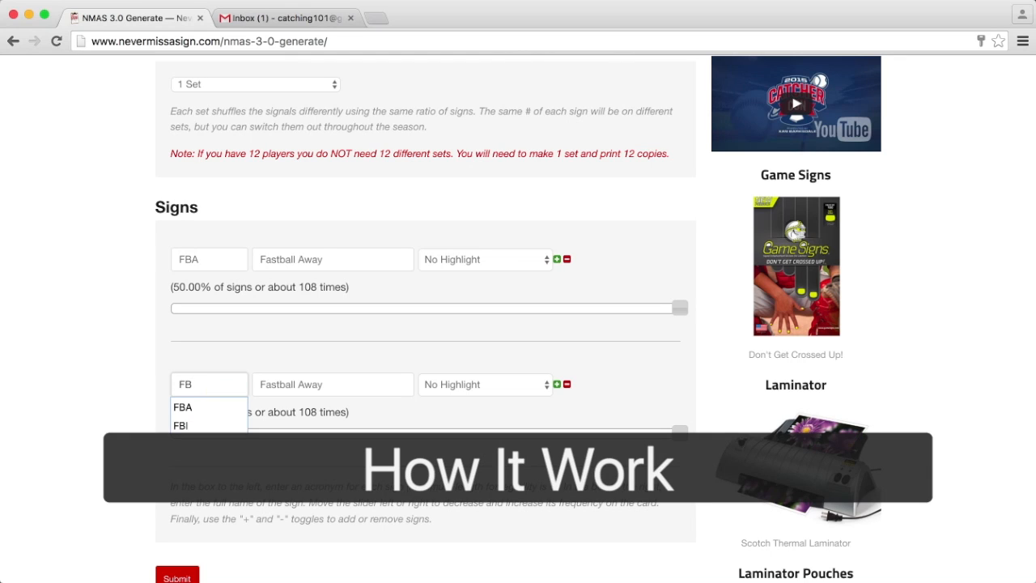
type("Fastb")
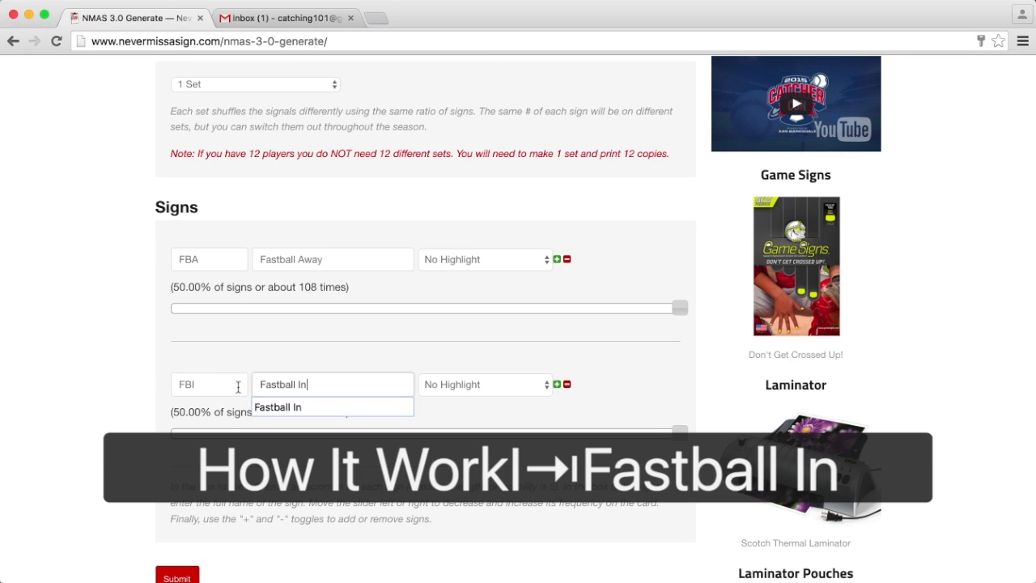
left_click(557, 385)
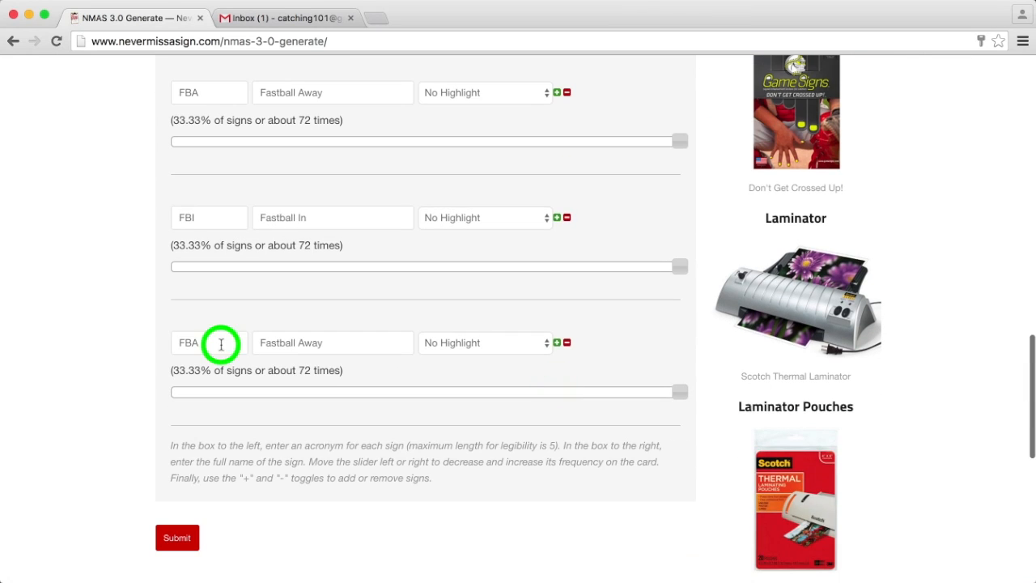
Step: Make the third sign Slider (SL) with a pink highlight
left_click(209, 343)
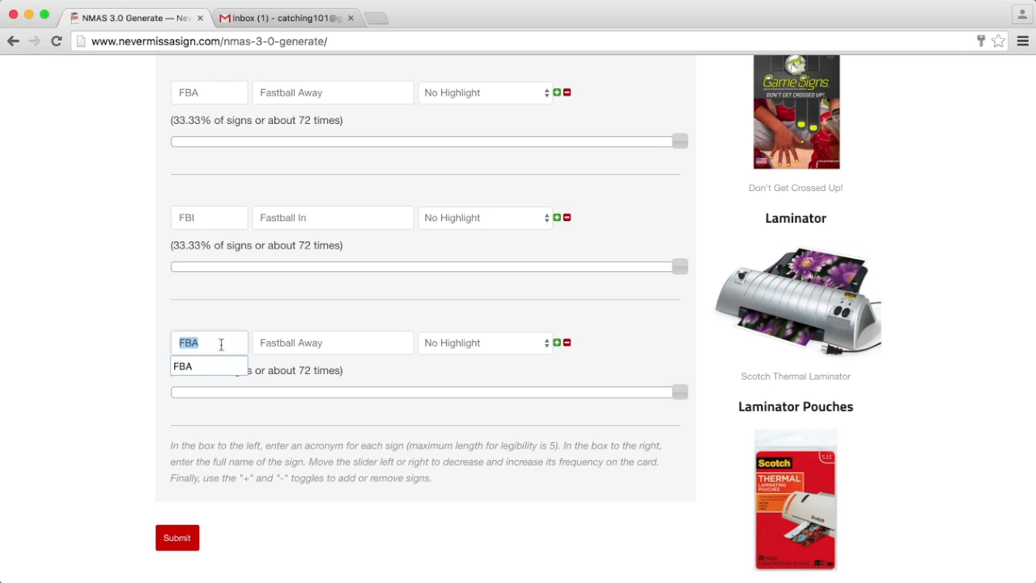
type("Slider")
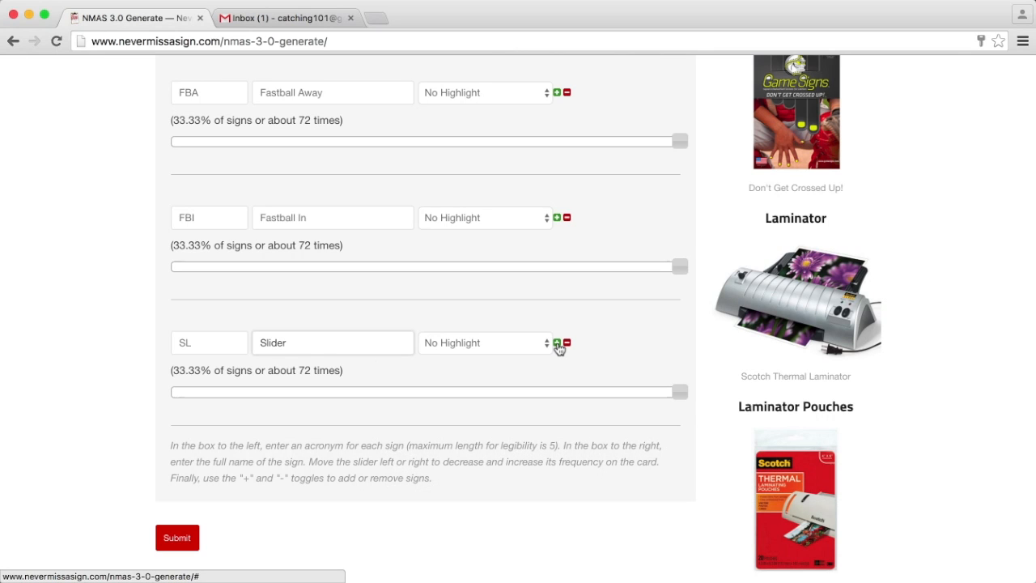
left_click(484, 343)
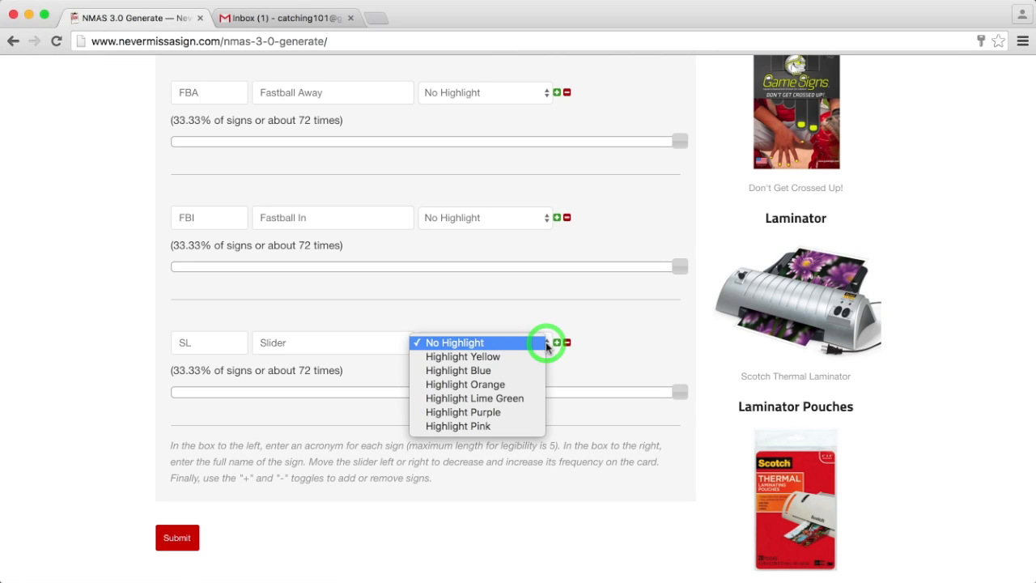
mouse_move(463, 413)
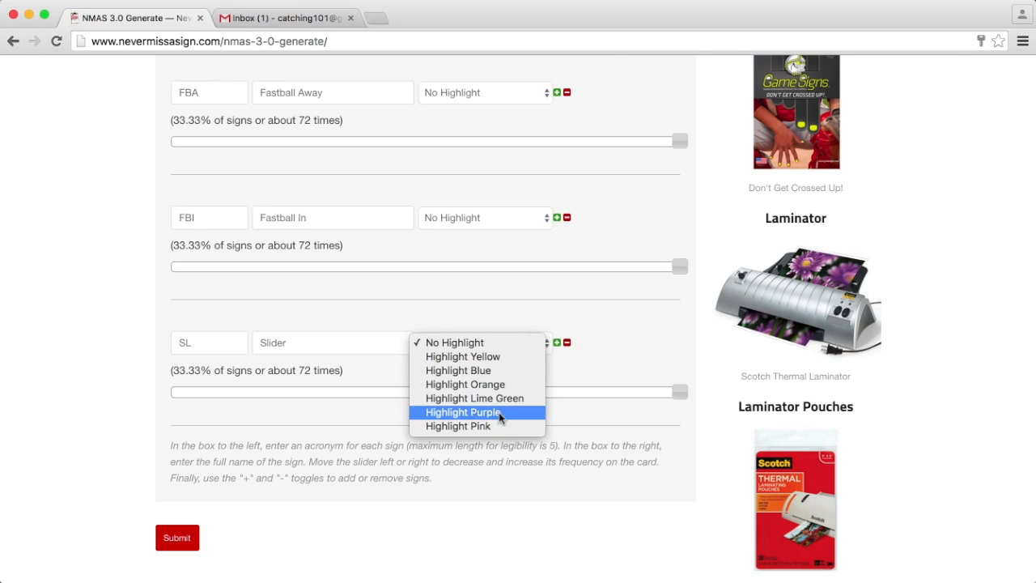
left_click(458, 426)
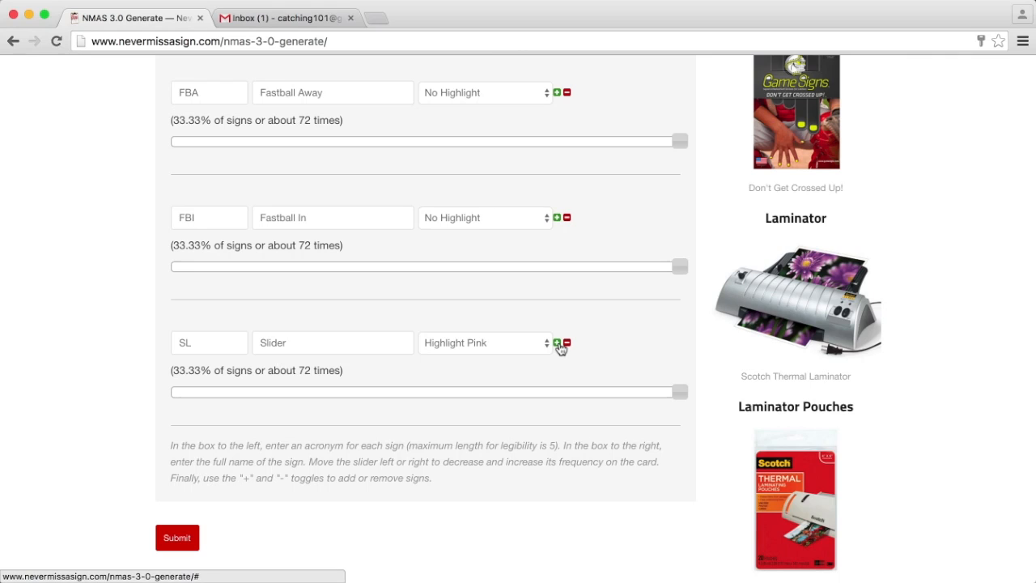
Step: Add a fourth sign row, remove it, then add it again so signs split 25% each
left_click(557, 344)
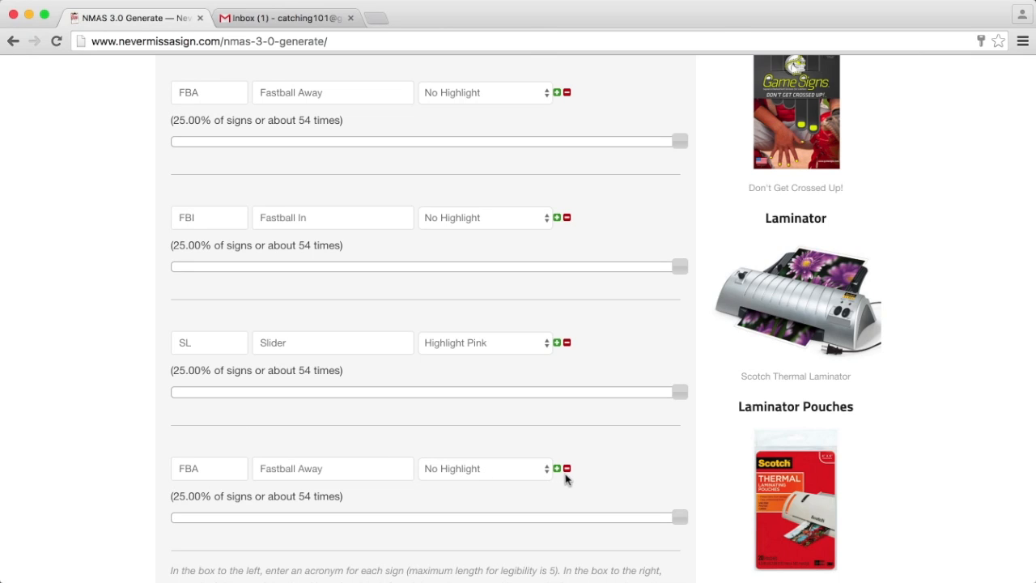
mouse_move(566, 473)
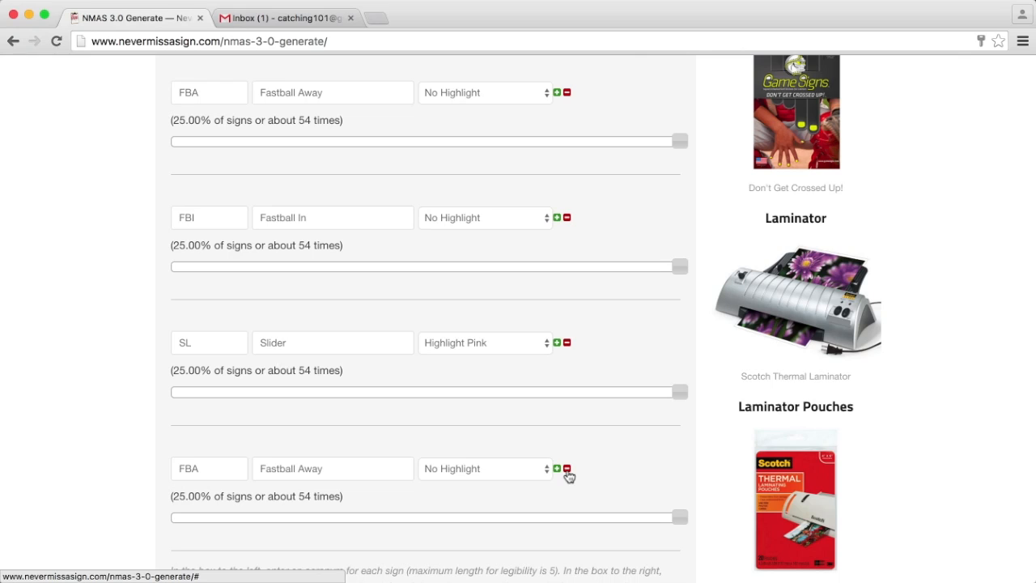
left_click(567, 468)
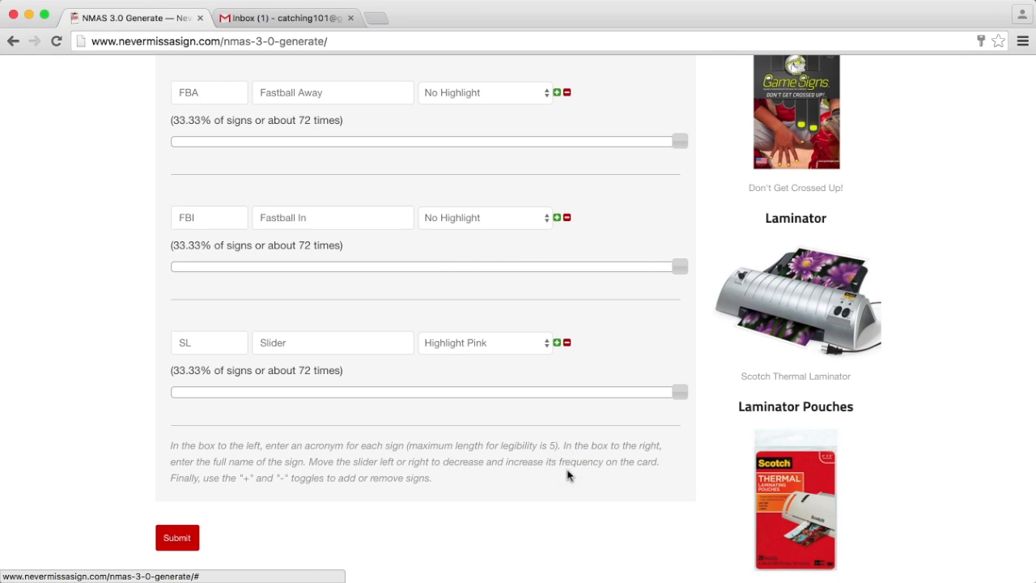
mouse_move(557, 343)
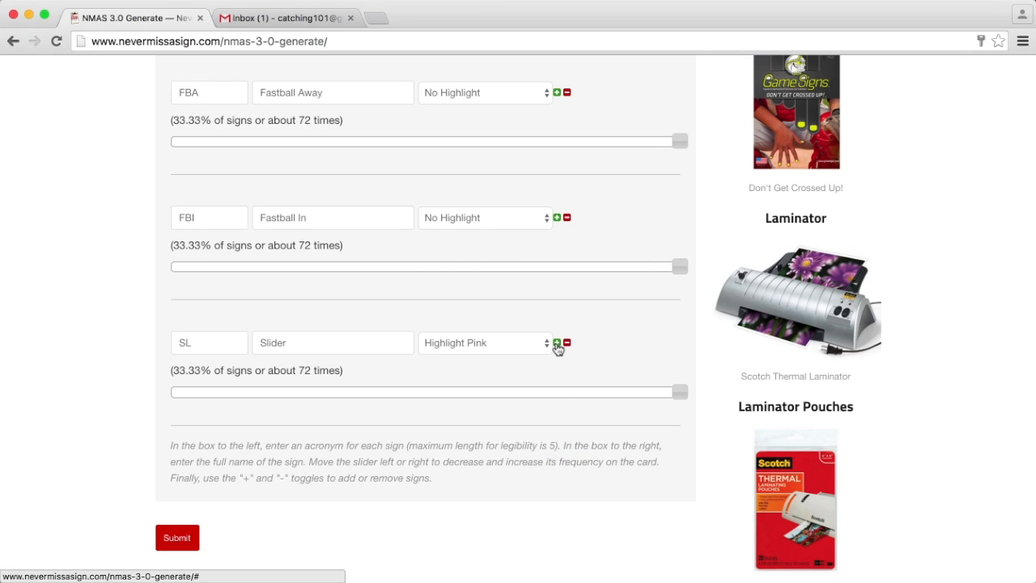
left_click(557, 343)
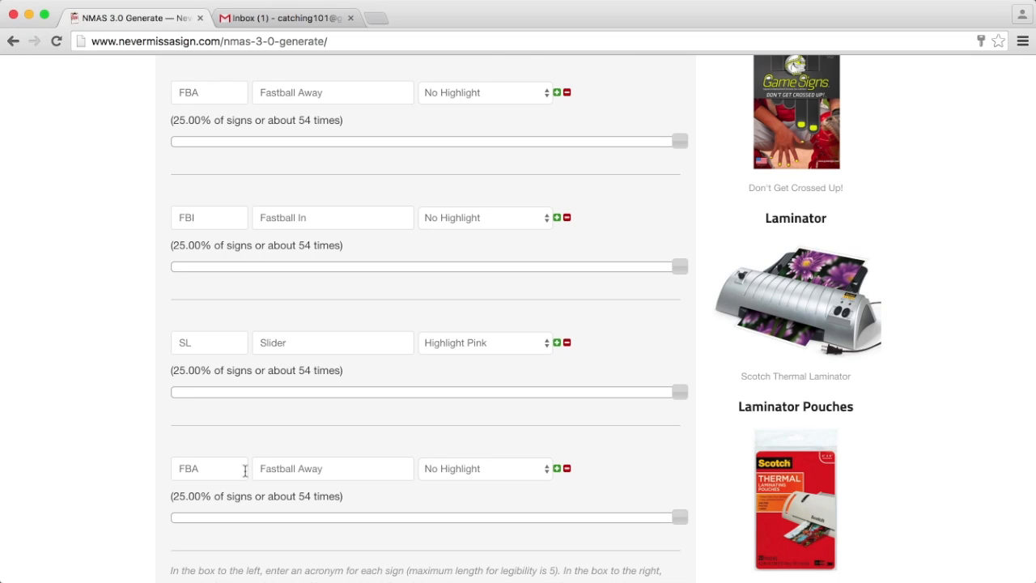
mouse_move(243, 471)
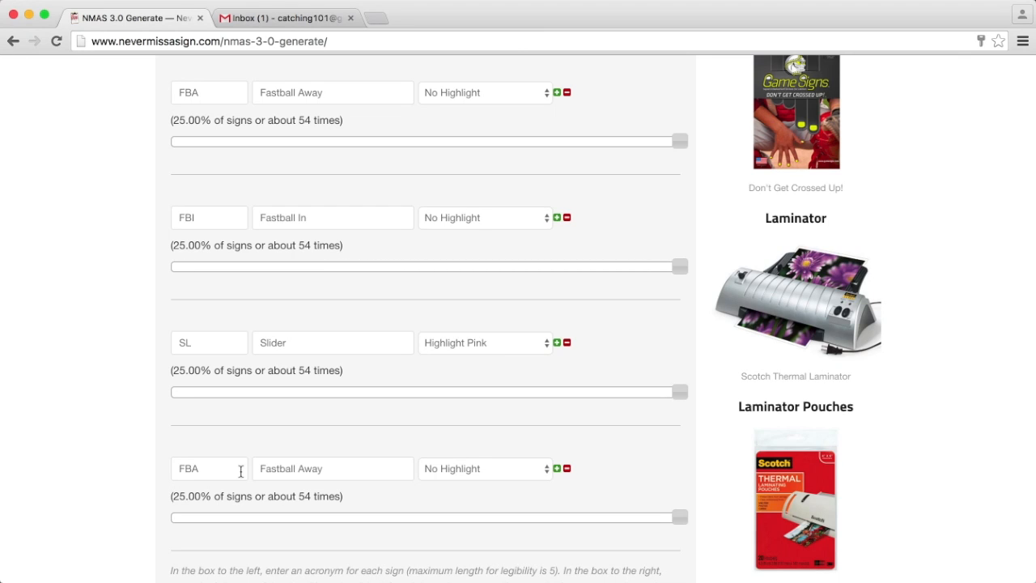
Step: Make the fourth sign Pickoff #1 (P1) with a yellow highlight
scroll("down", 3)
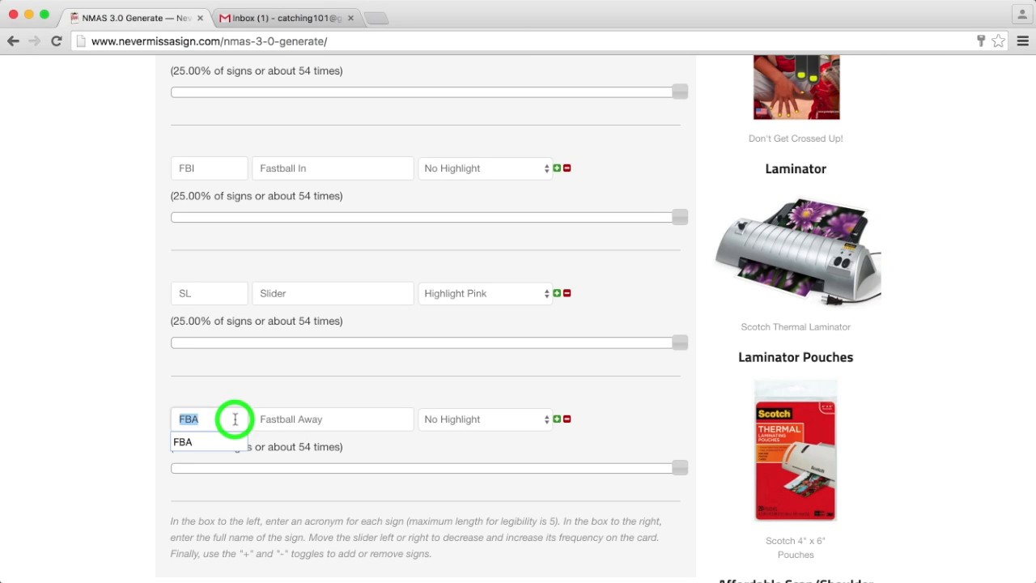
type("PK")
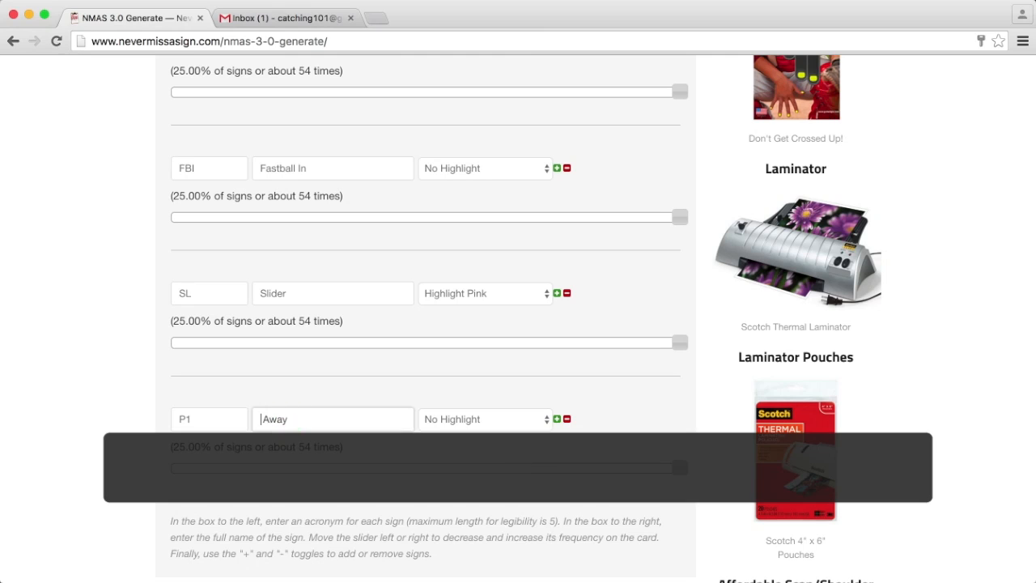
type("P")
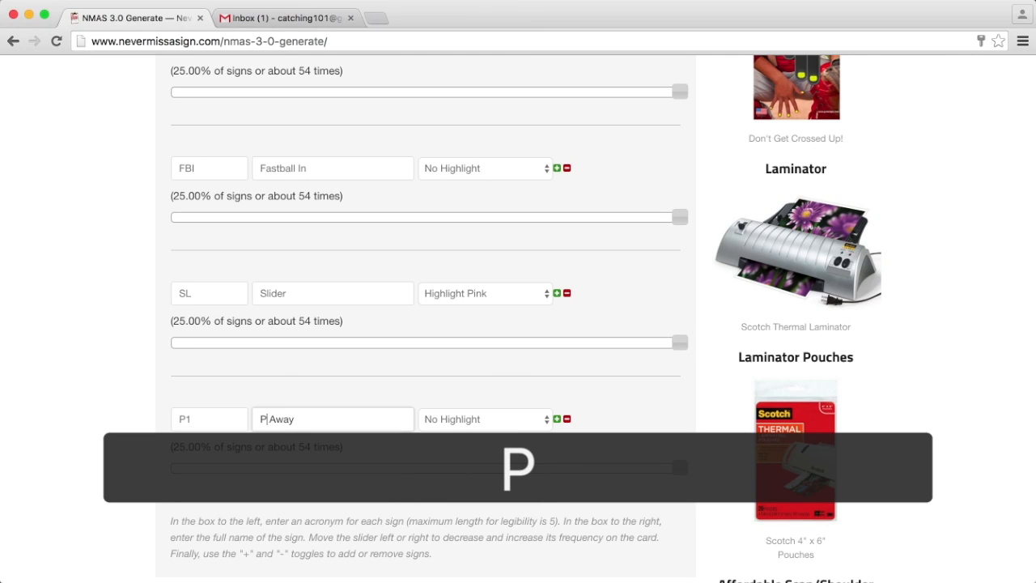
type("ickoff #1")
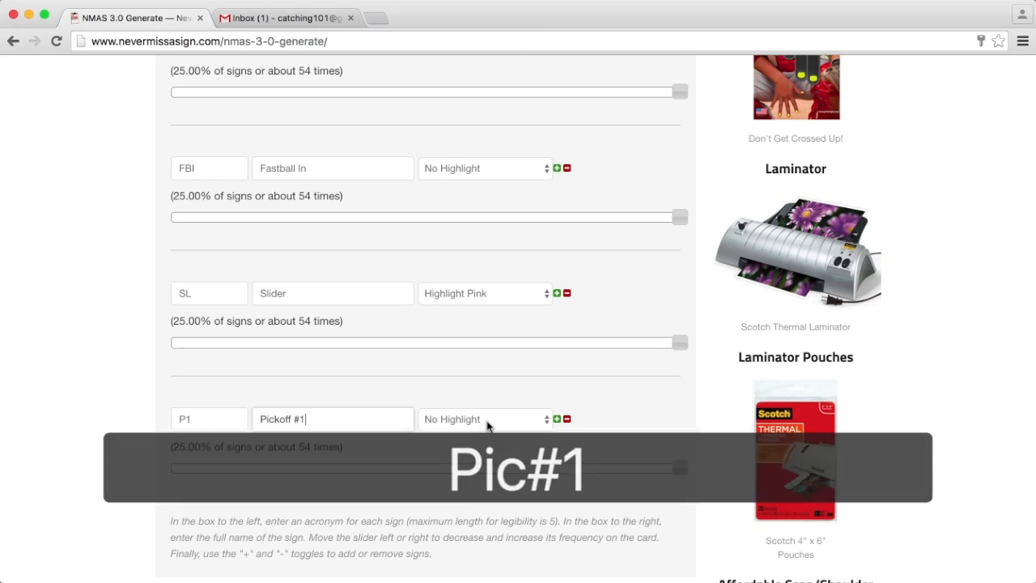
left_click(482, 418)
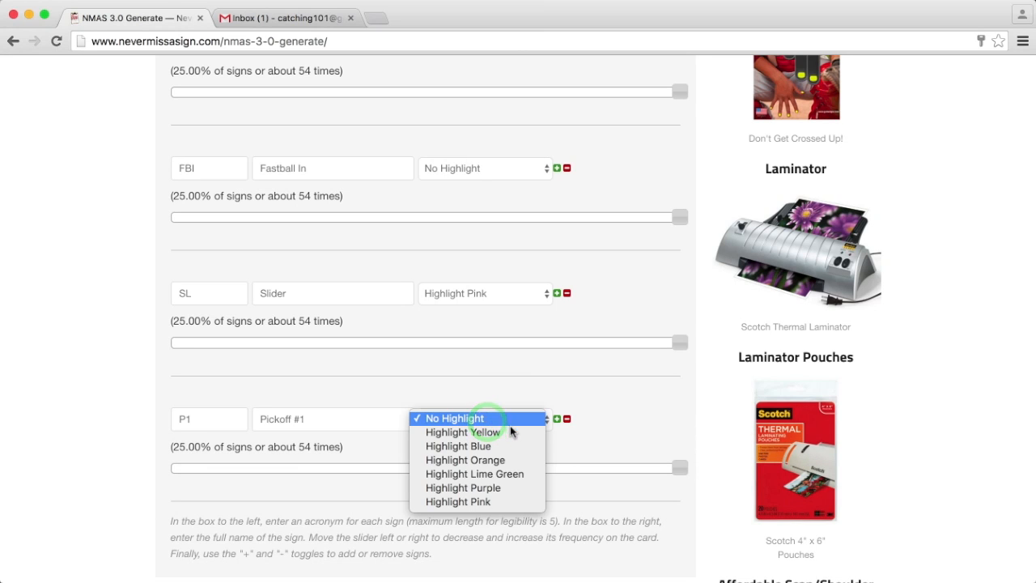
left_click(463, 431)
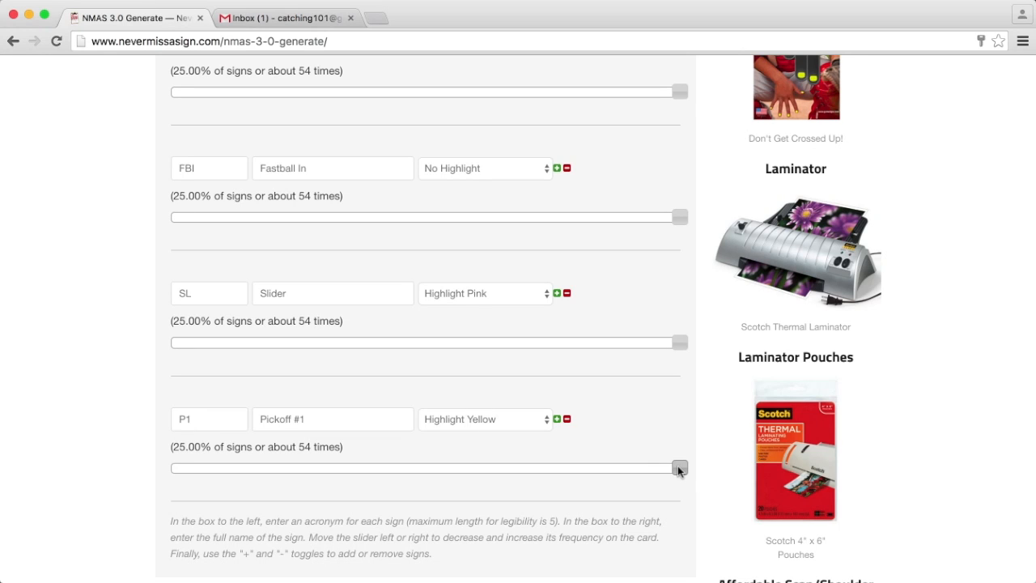
mouse_move(201, 447)
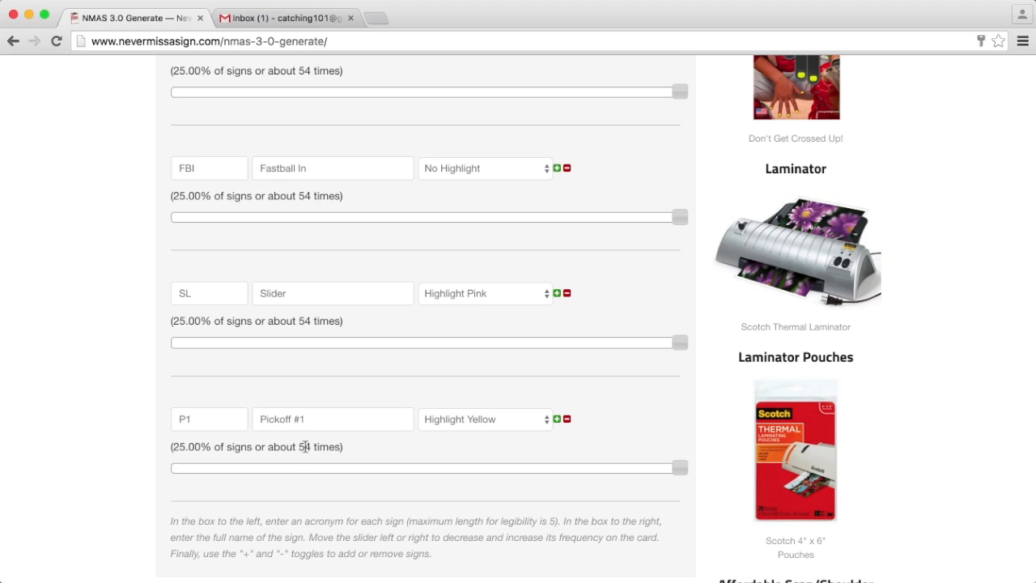
mouse_move(667, 473)
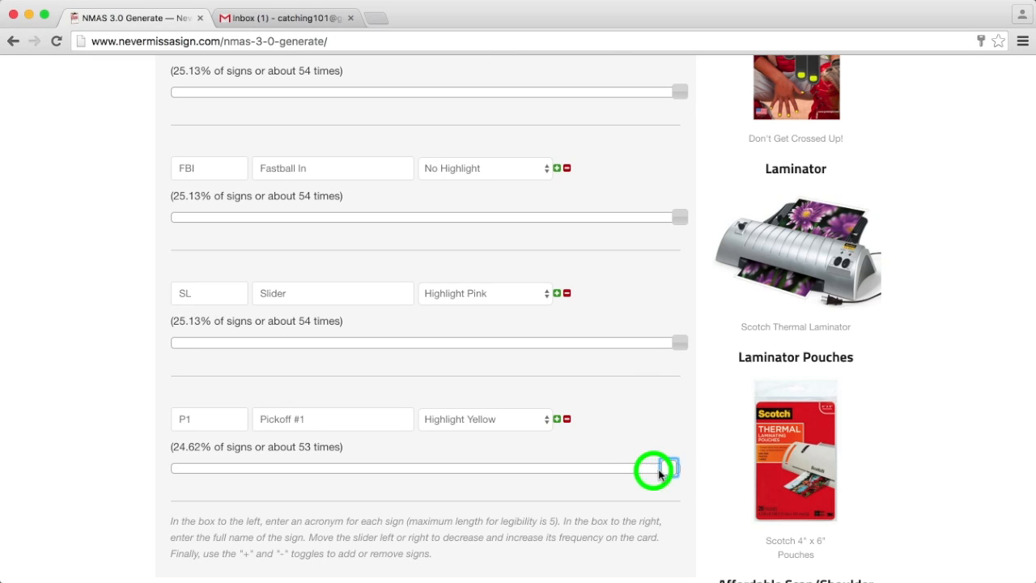
Step: Drag Pickoff #1's frequency down to about 6.5% of signs, roughly 14 times
left_click_drag(661, 468, 332, 468)
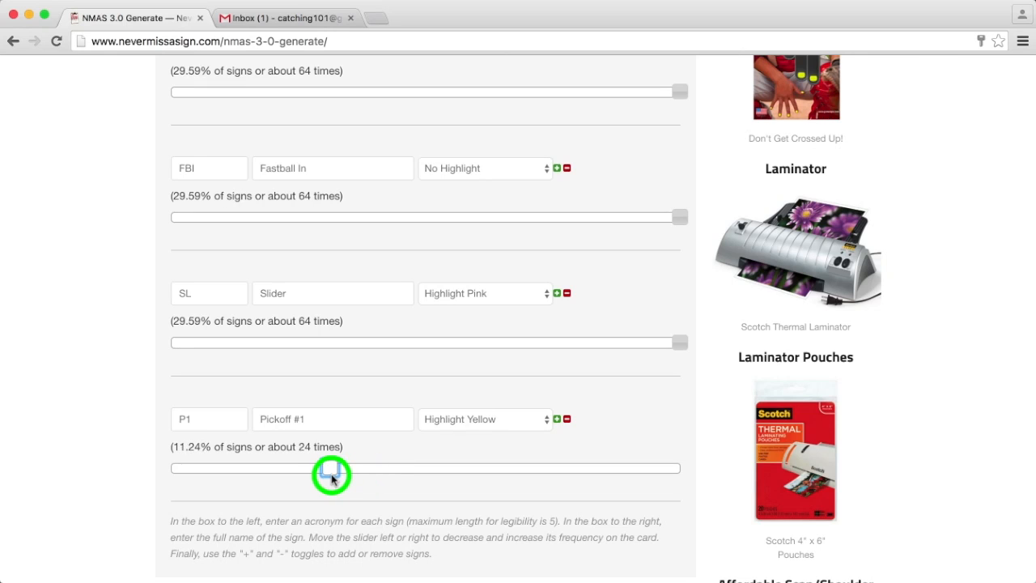
left_click_drag(331, 468, 233, 468)
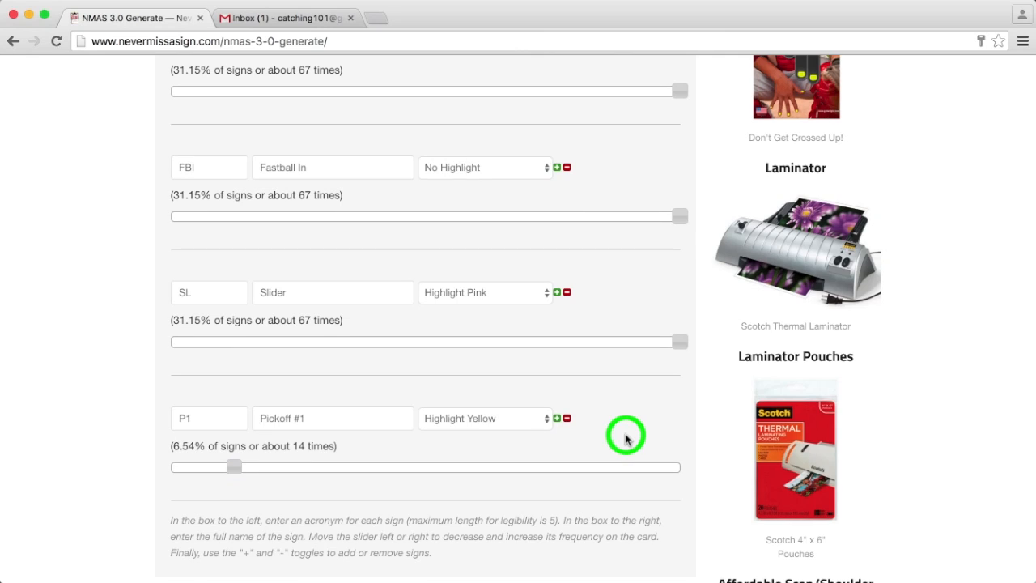
scroll("down", 3)
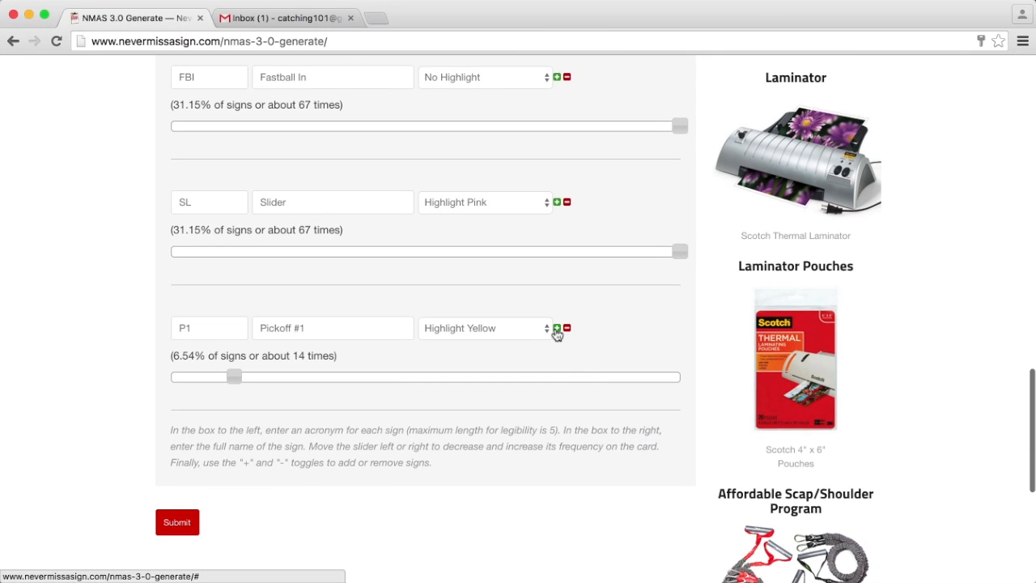
Step: Add a fifth sign Pitchout (PO) and lower its frequency to about 5%, roughly 11 times
left_click(557, 327)
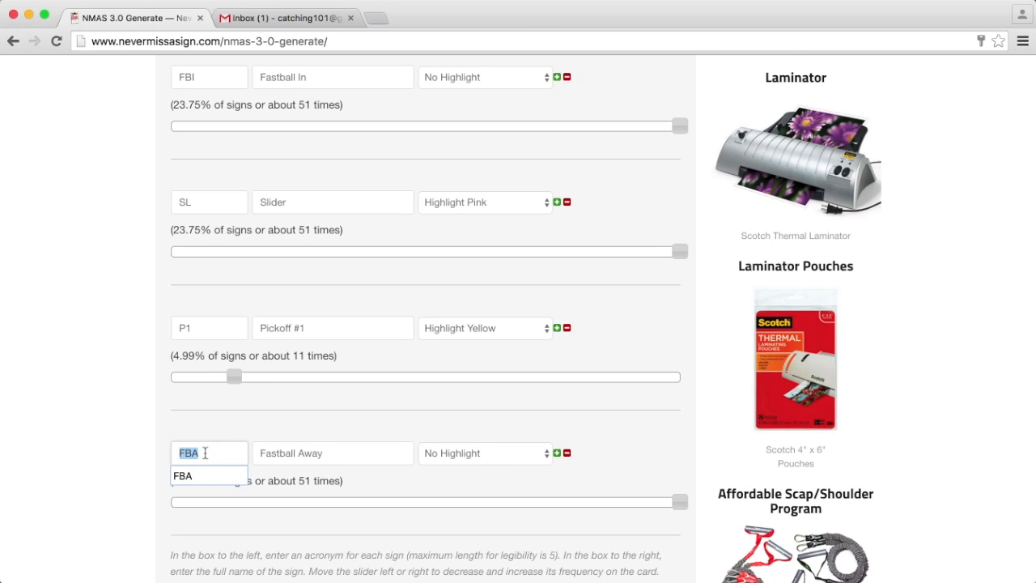
type("PO")
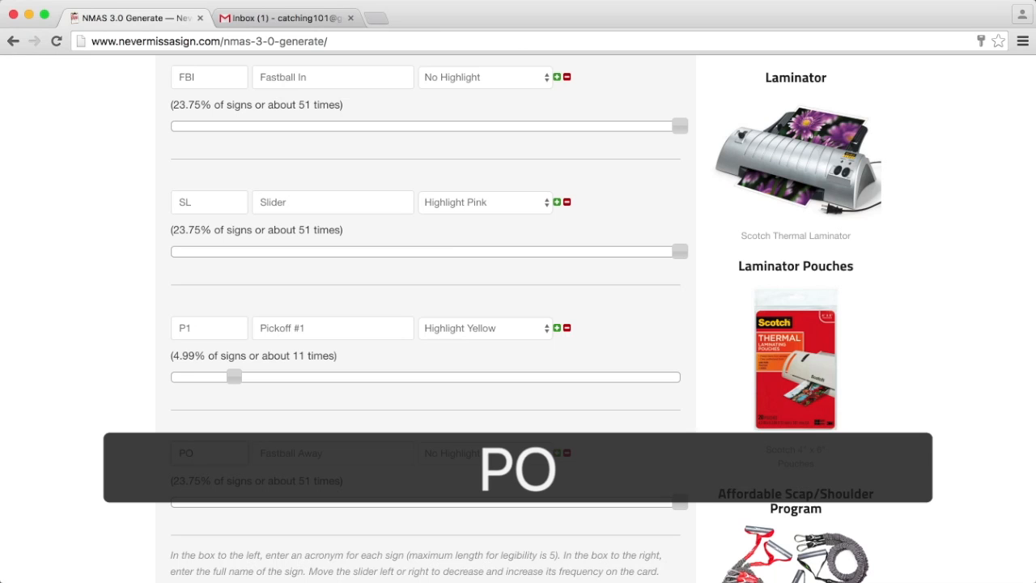
type("Pitchout")
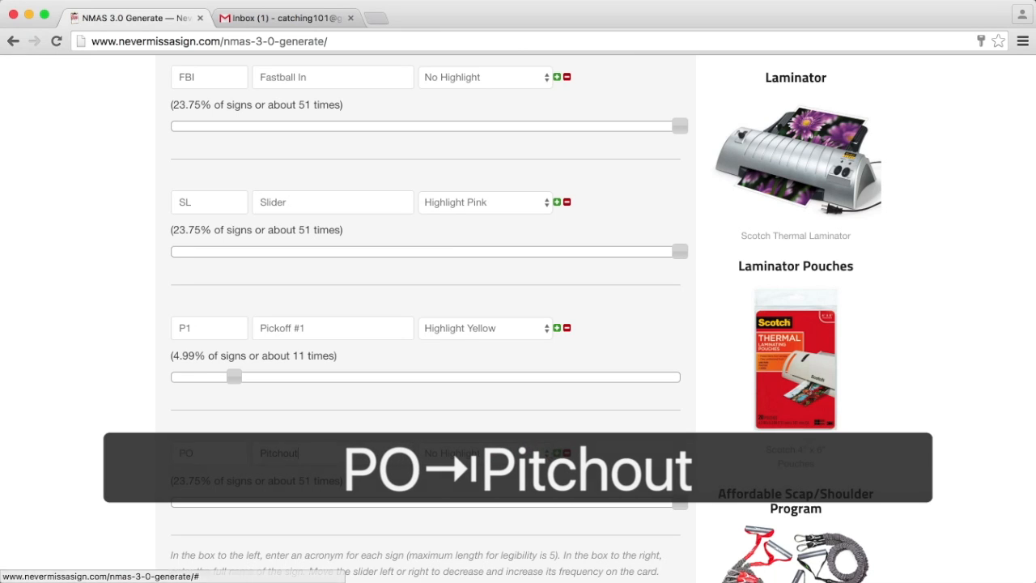
left_click_drag(235, 502, 365, 502)
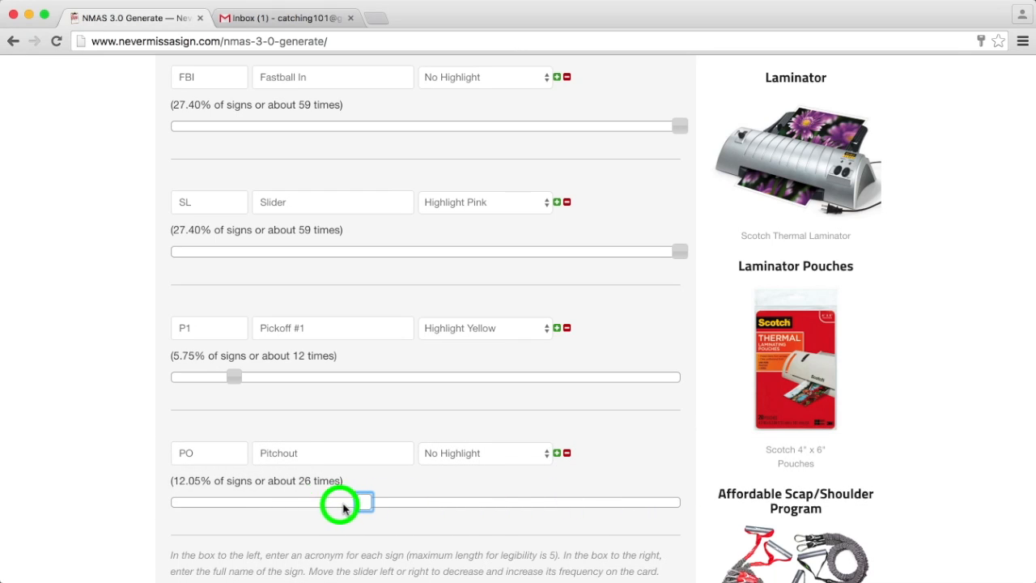
left_click_drag(365, 502, 211, 502)
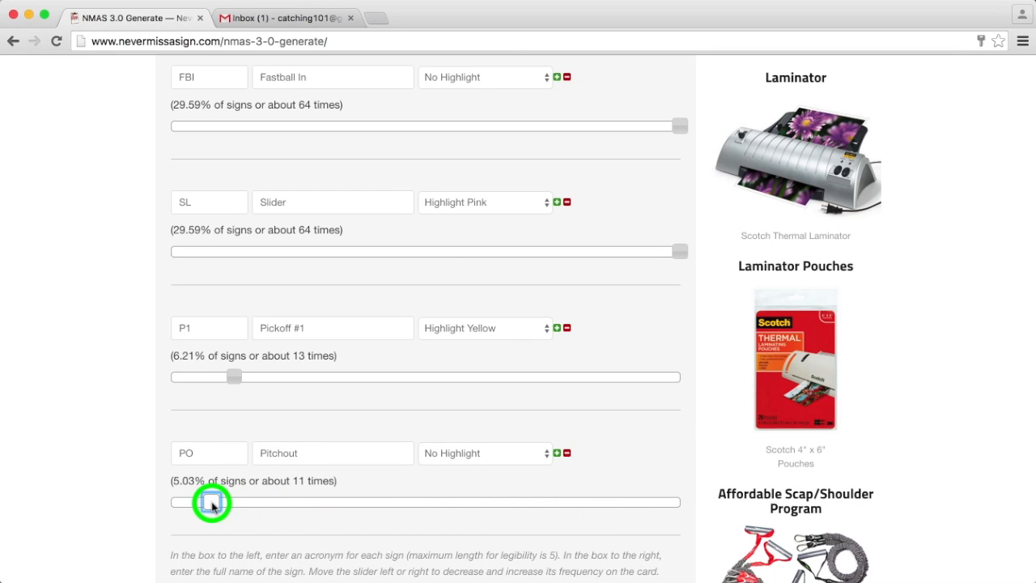
scroll("down", 3)
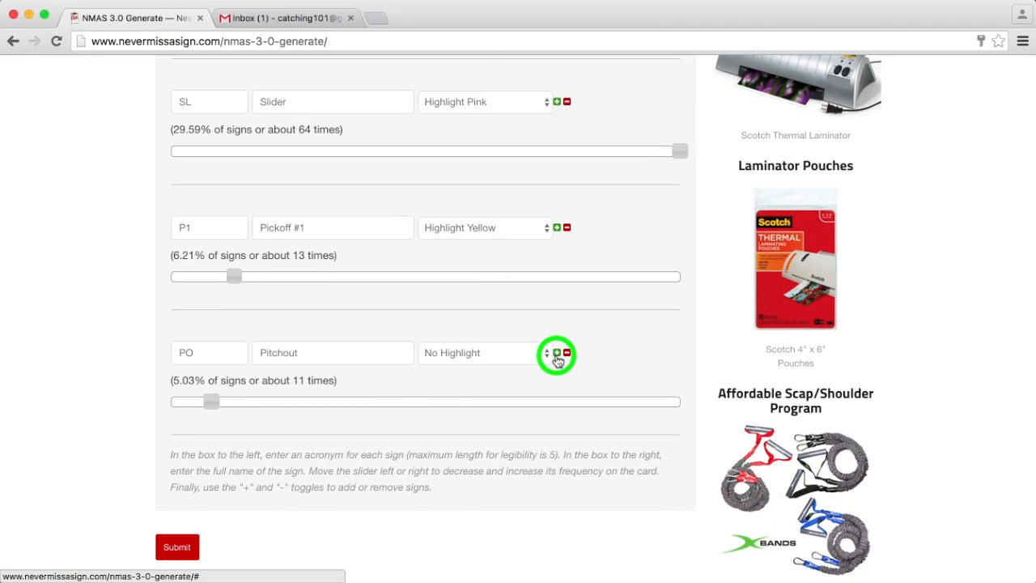
Step: Add a sixth sign Knuckleball (KB) with a blue highlight
left_click(557, 353)
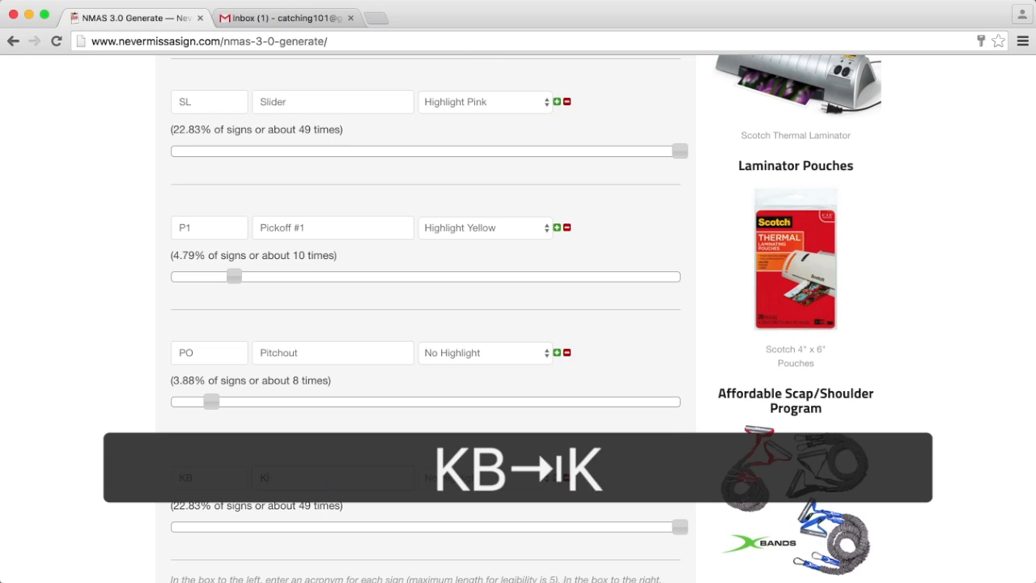
type("Knuckleball")
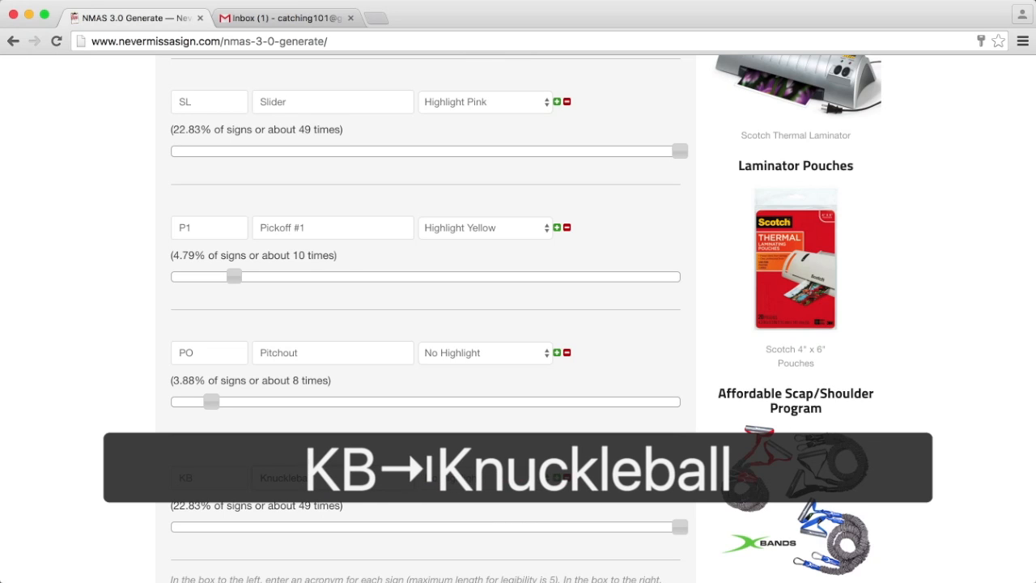
left_click(484, 477)
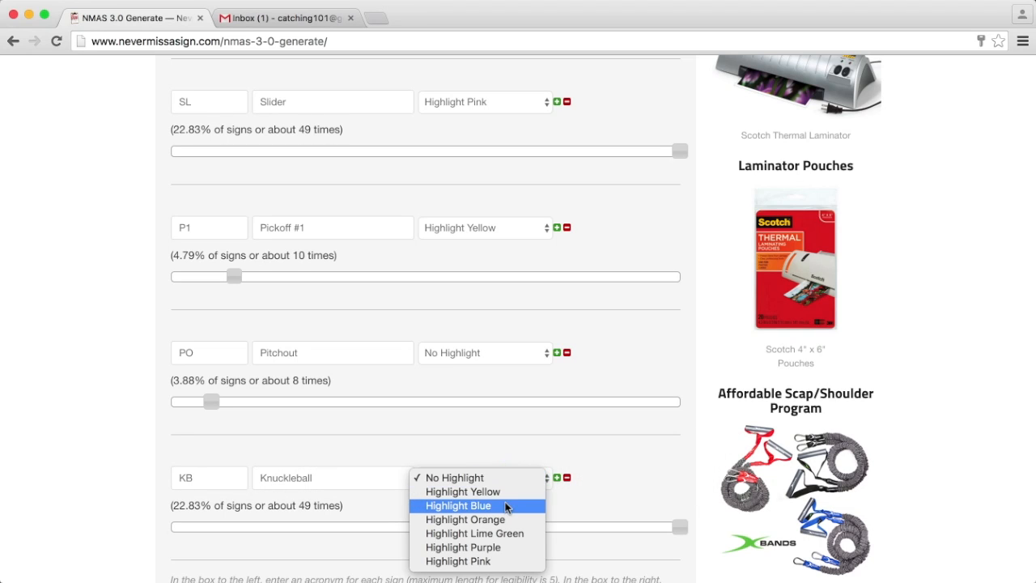
left_click(459, 505)
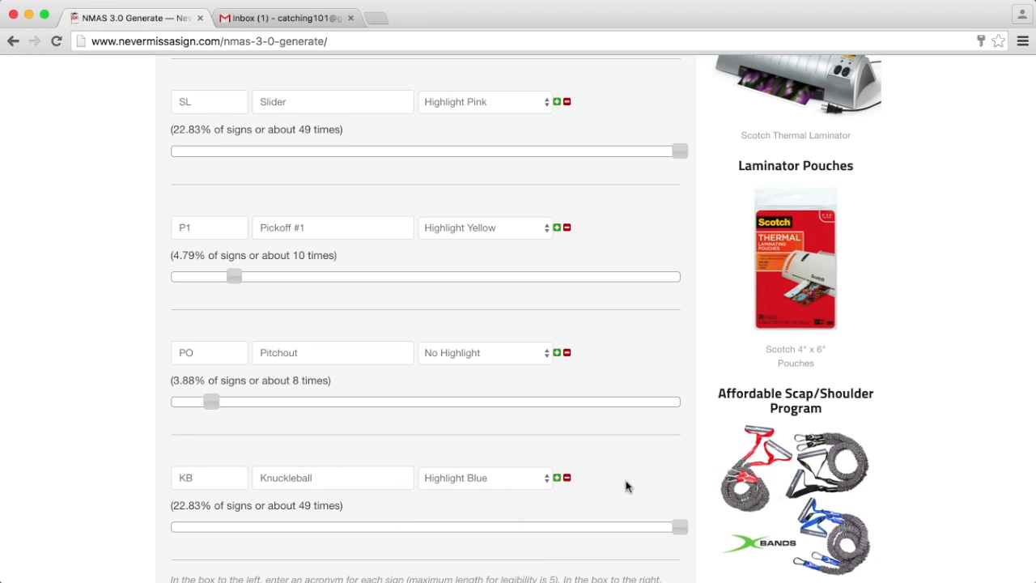
mouse_move(308, 472)
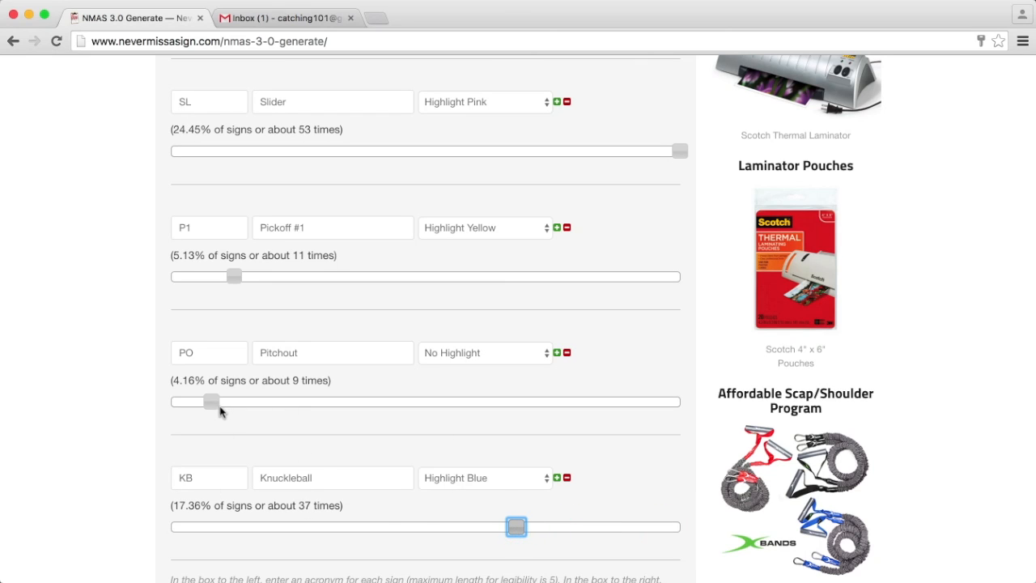
mouse_move(486, 239)
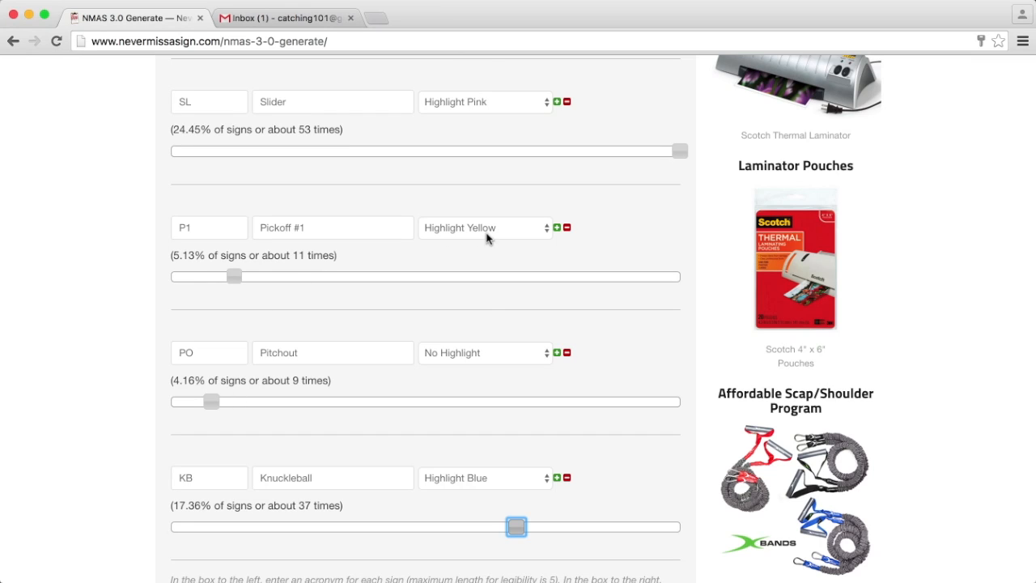
mouse_move(224, 478)
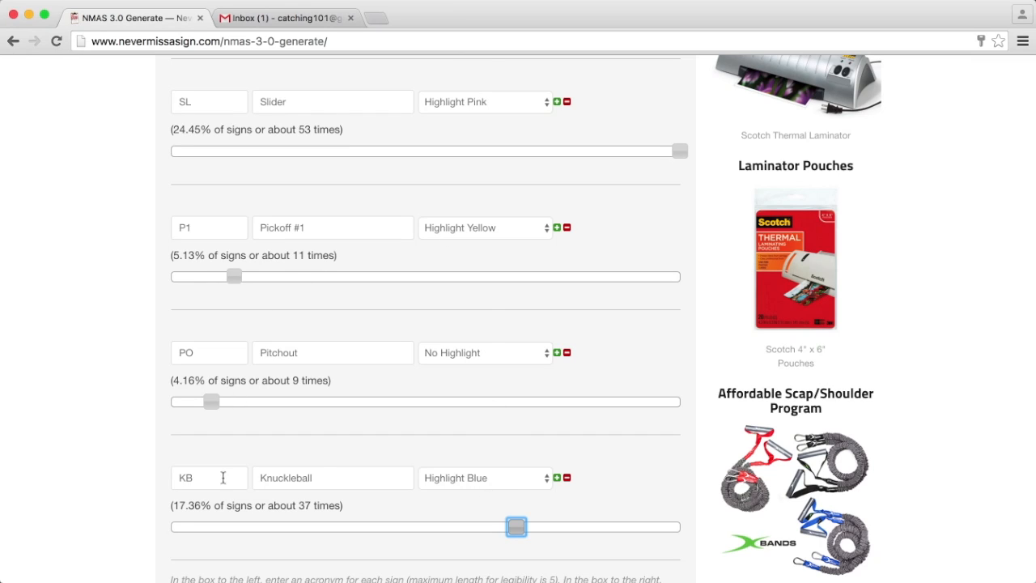
mouse_move(213, 249)
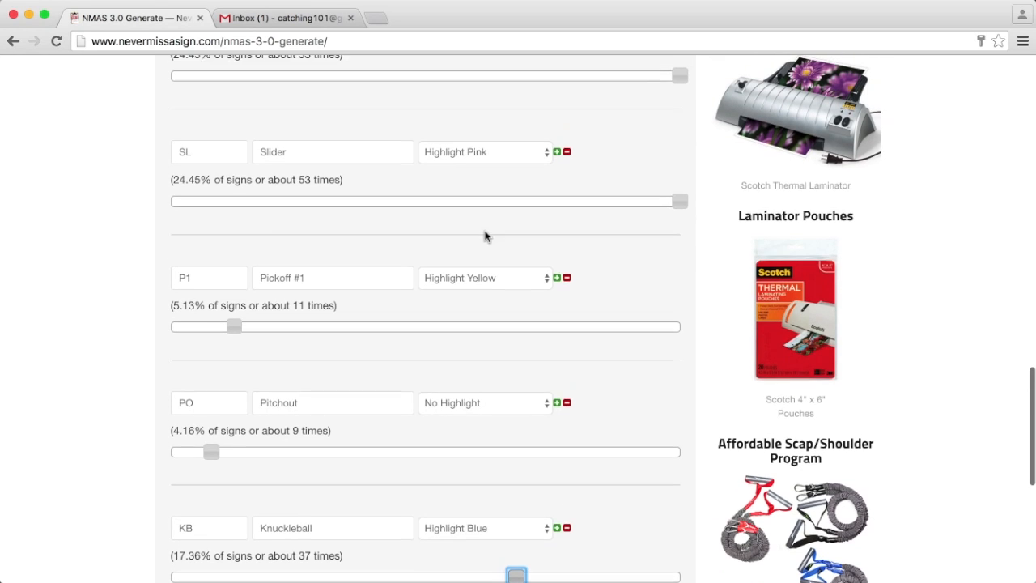
scroll("down", 3)
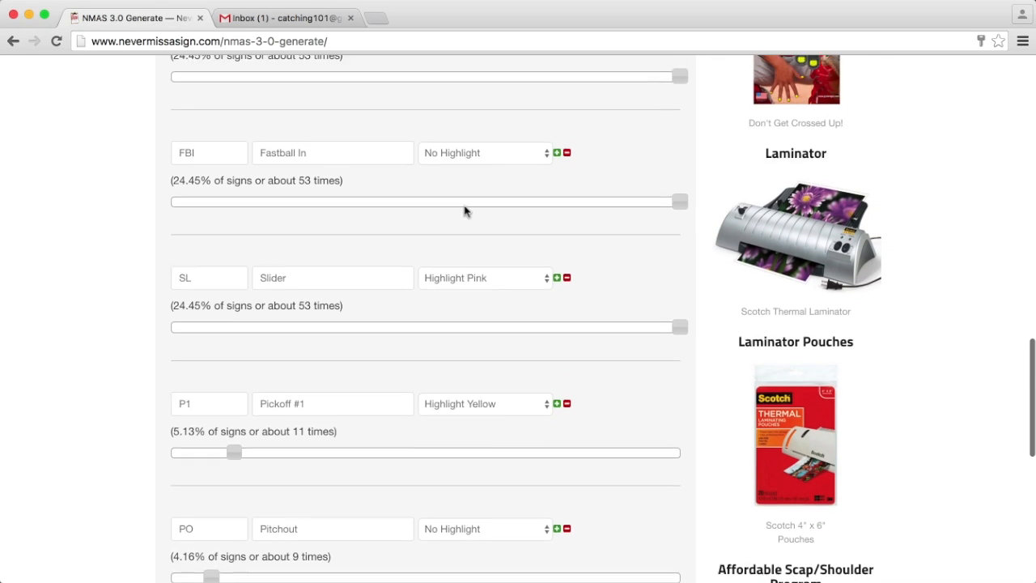
scroll("up", 3)
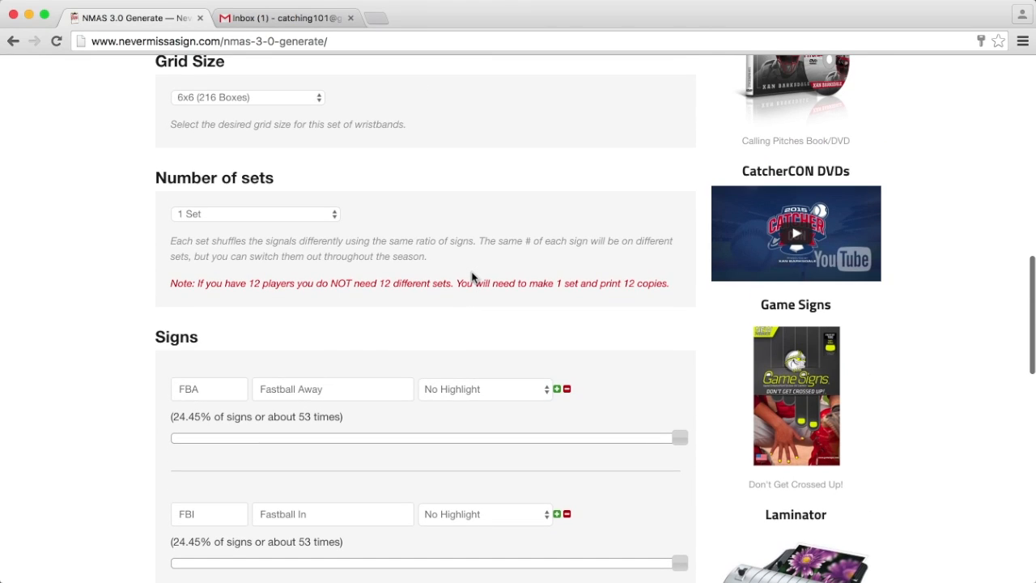
scroll("up", 3)
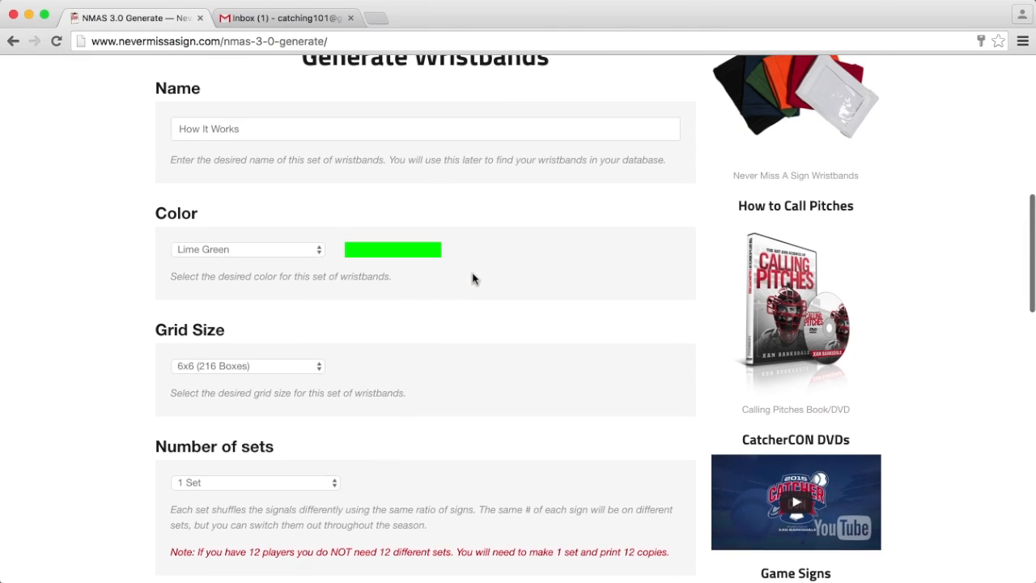
scroll("down", 3)
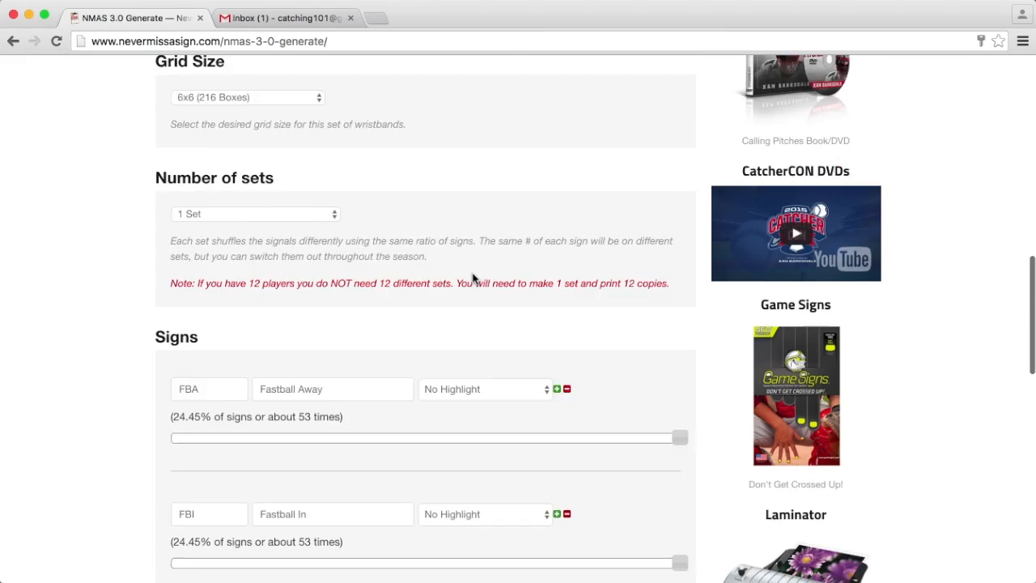
scroll("down", 3)
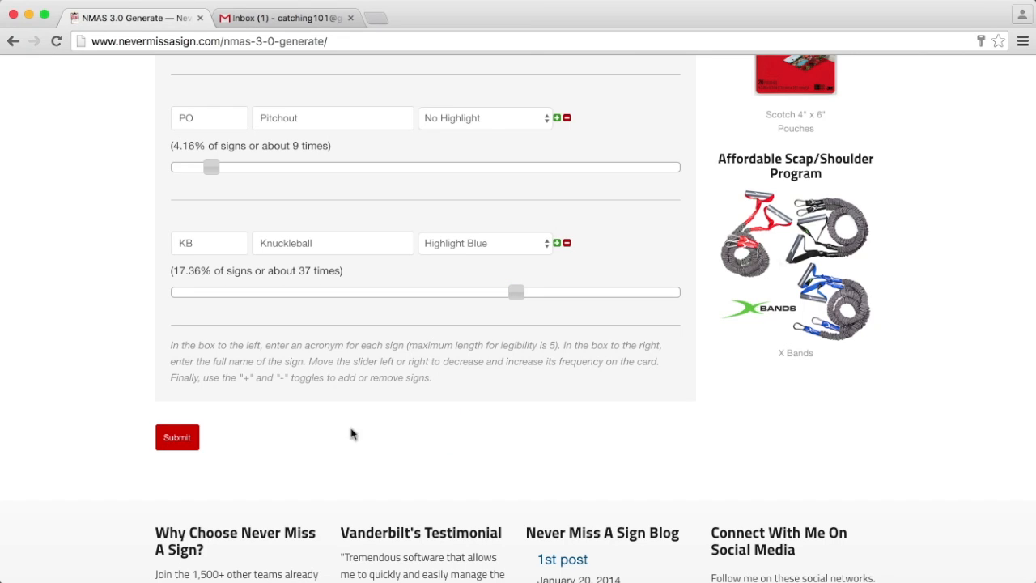
Step: Submit the How It Works form and locate it in Your Generated Wristbands, dated 04/18/2016
left_click(177, 437)
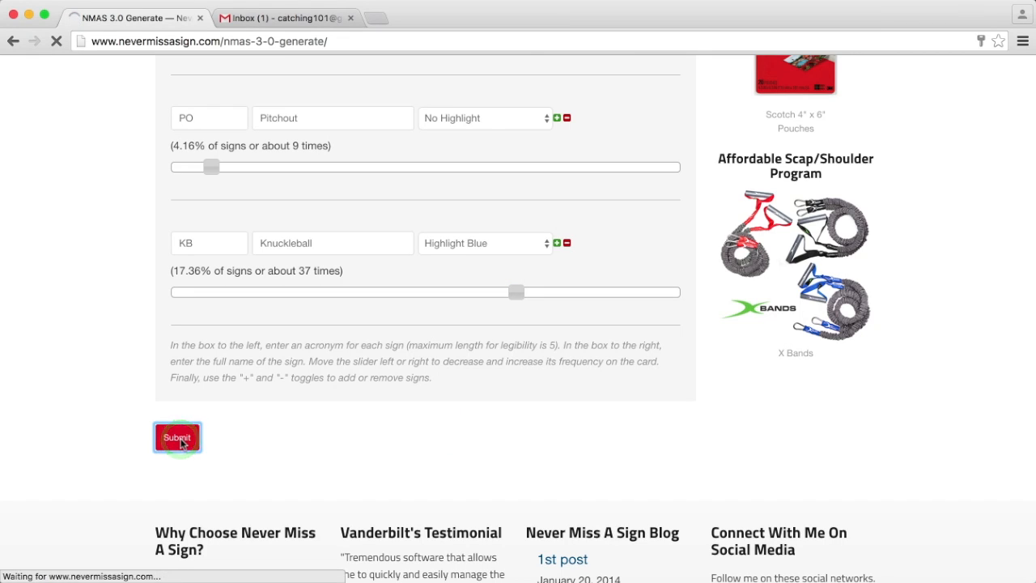
left_click(178, 437)
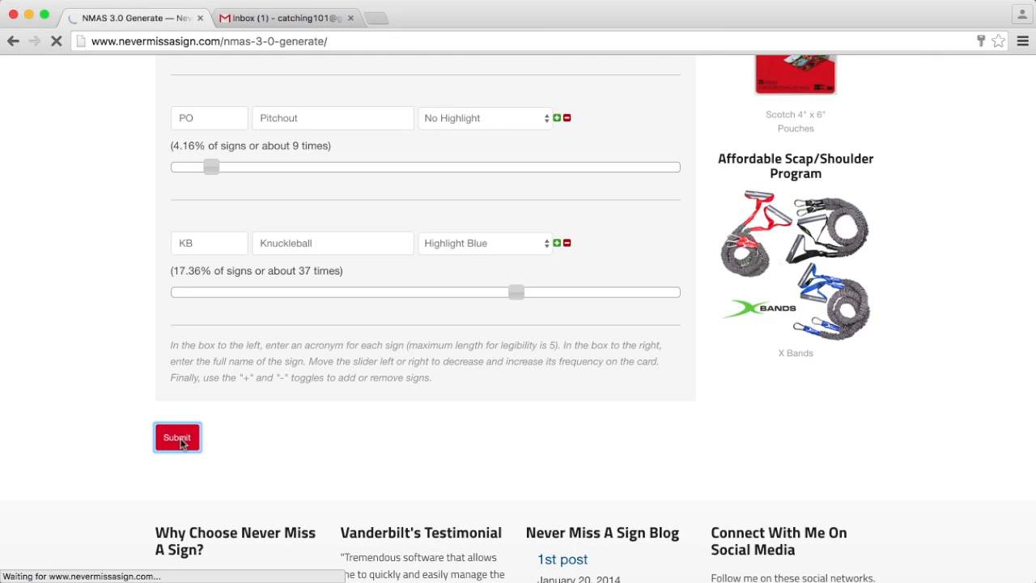
left_click(178, 437)
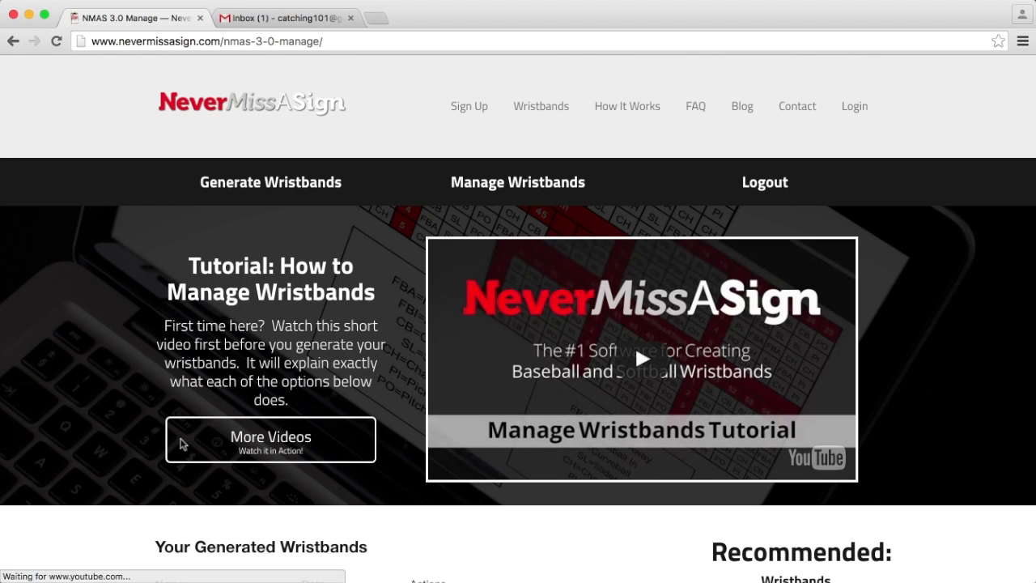
scroll("down", 3)
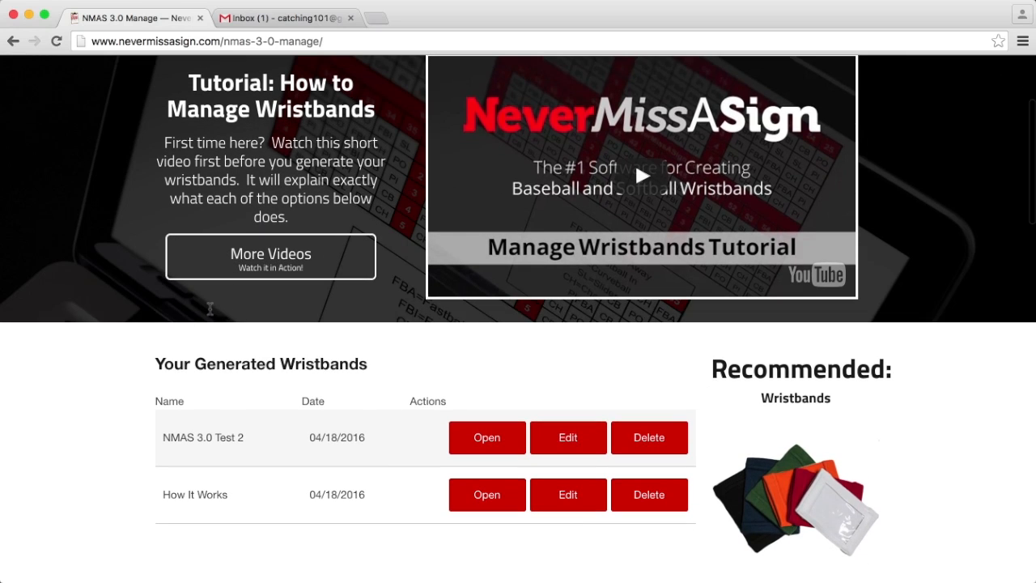
scroll("down", 3)
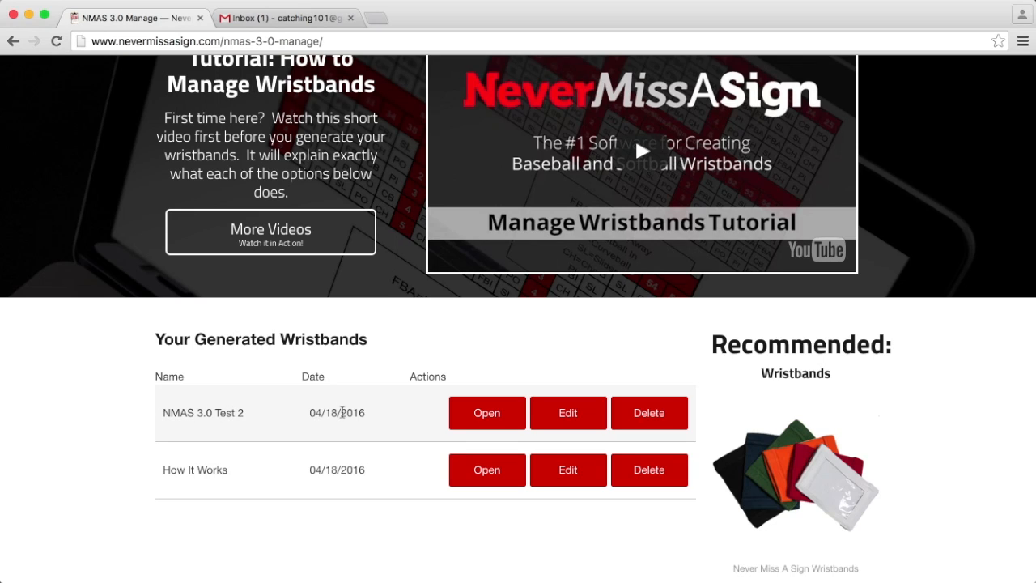
mouse_move(258, 470)
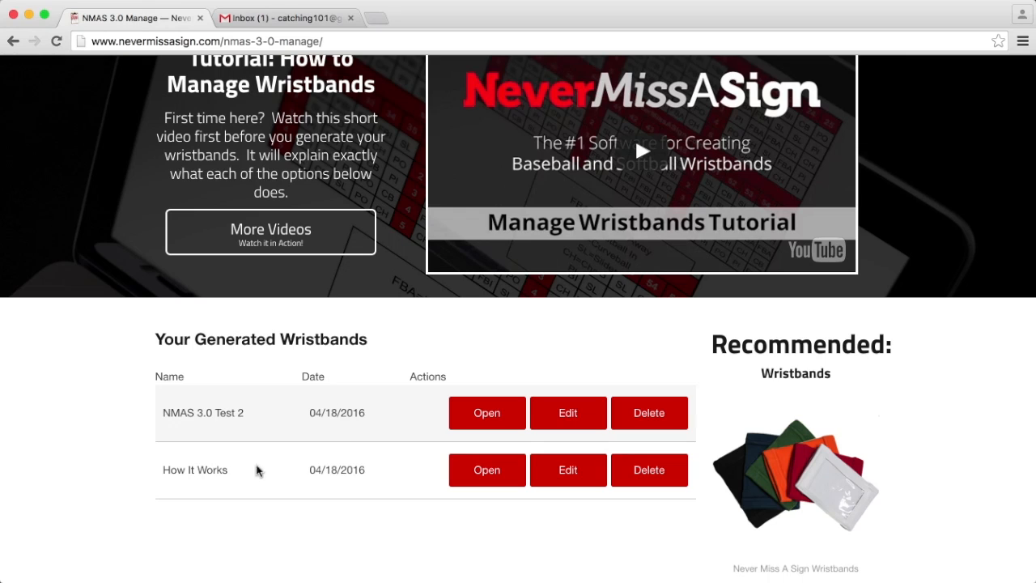
mouse_move(269, 476)
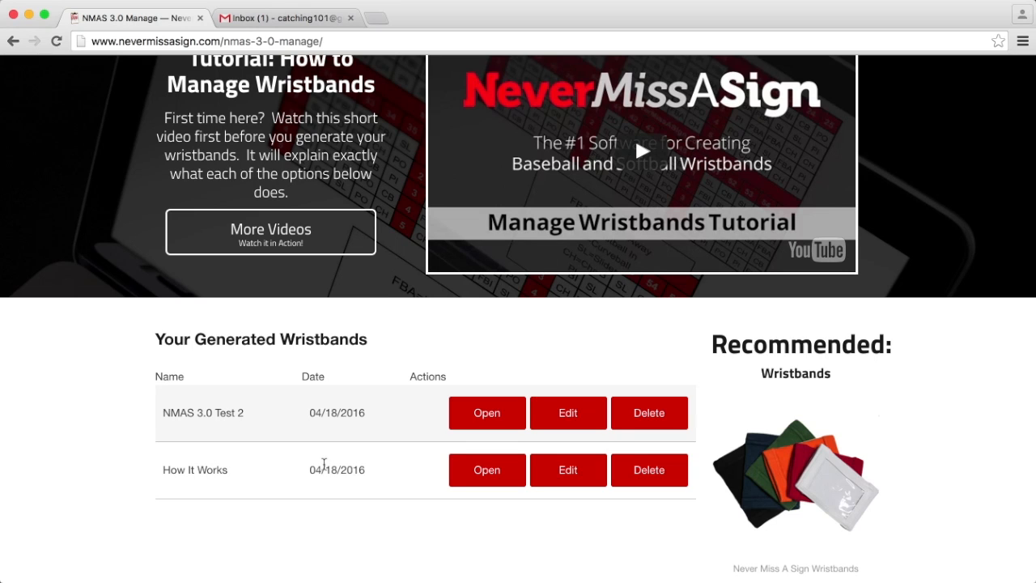
mouse_move(647, 470)
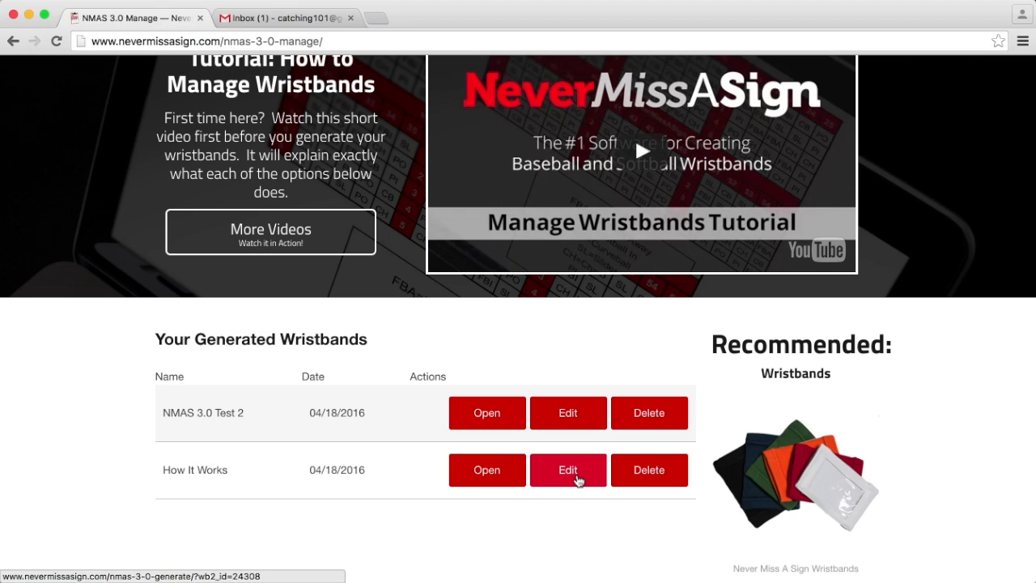
mouse_move(581, 479)
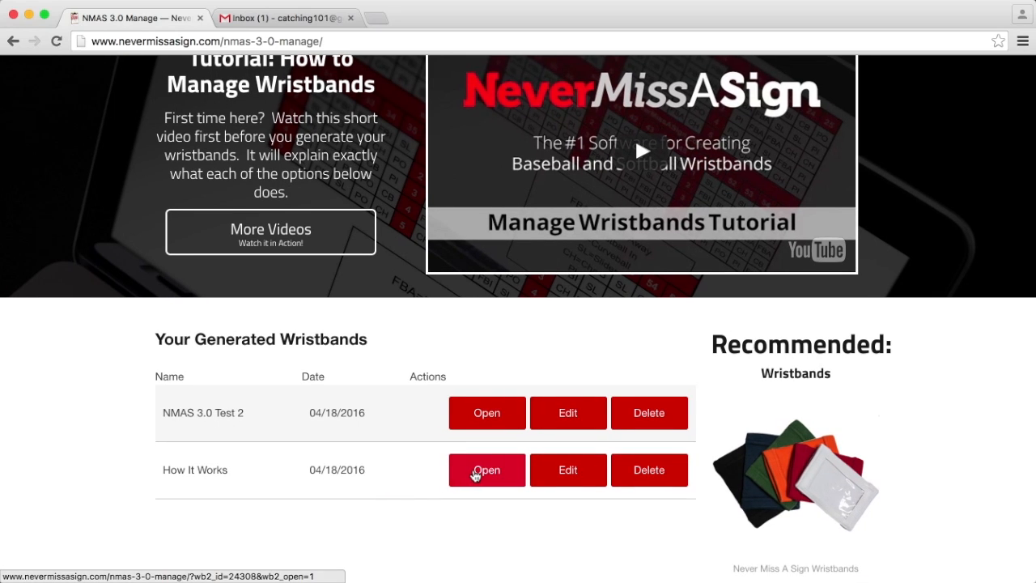
Step: Open the How It Works set to its Download/Print Wristband section, sized 3 by 5 inches
left_click(485, 470)
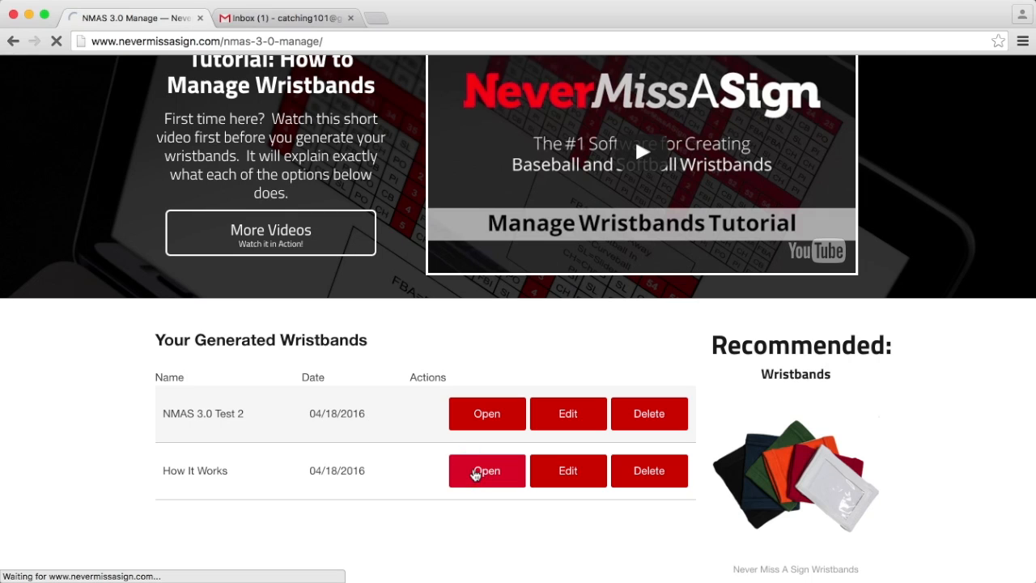
left_click(486, 470)
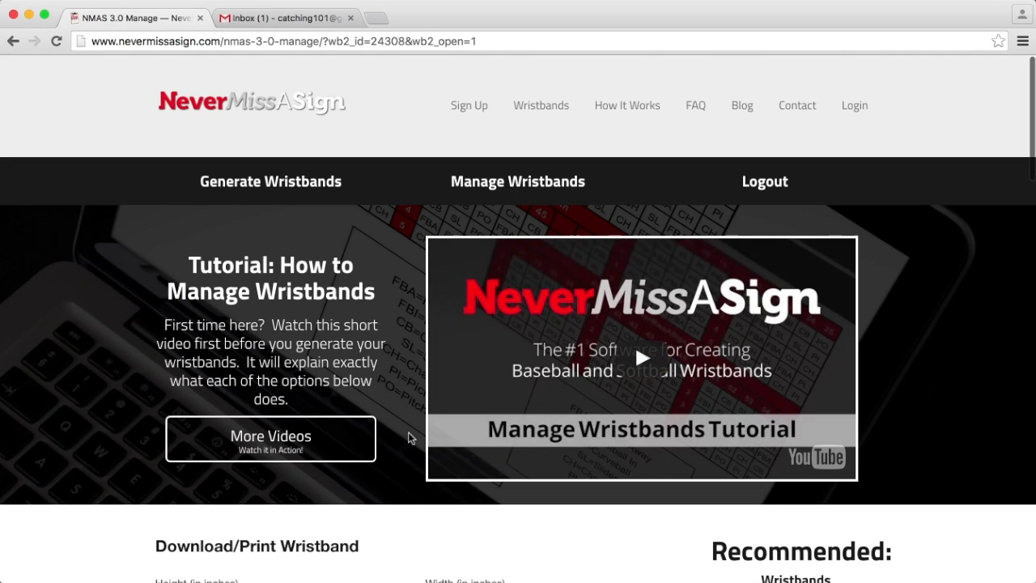
scroll("down", 3)
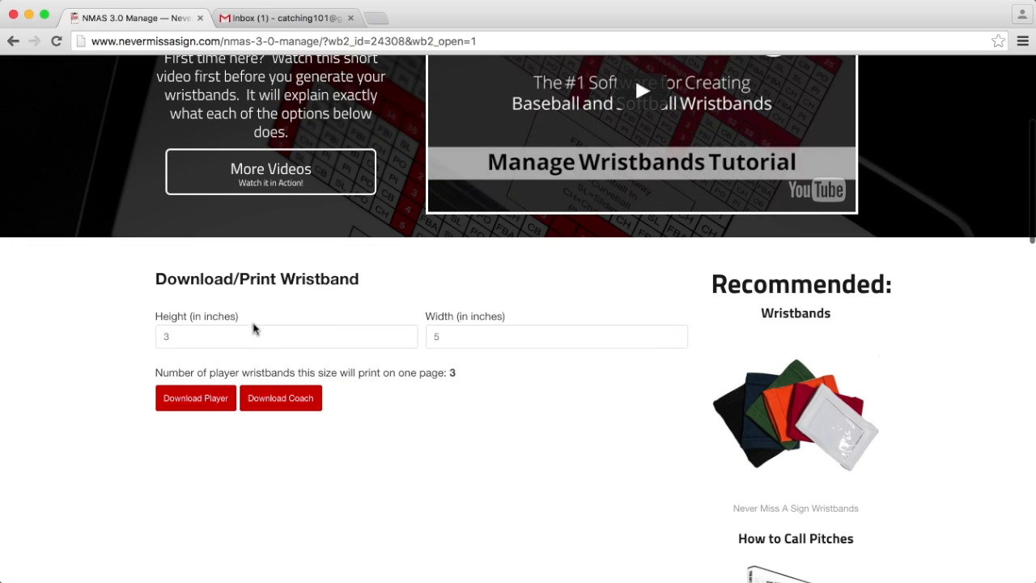
mouse_move(214, 356)
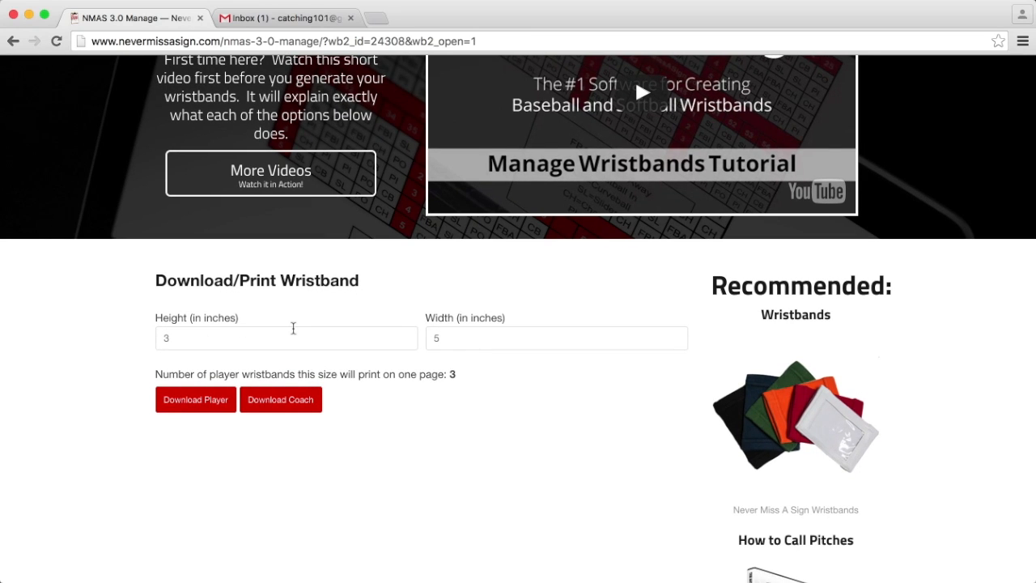
mouse_move(797, 412)
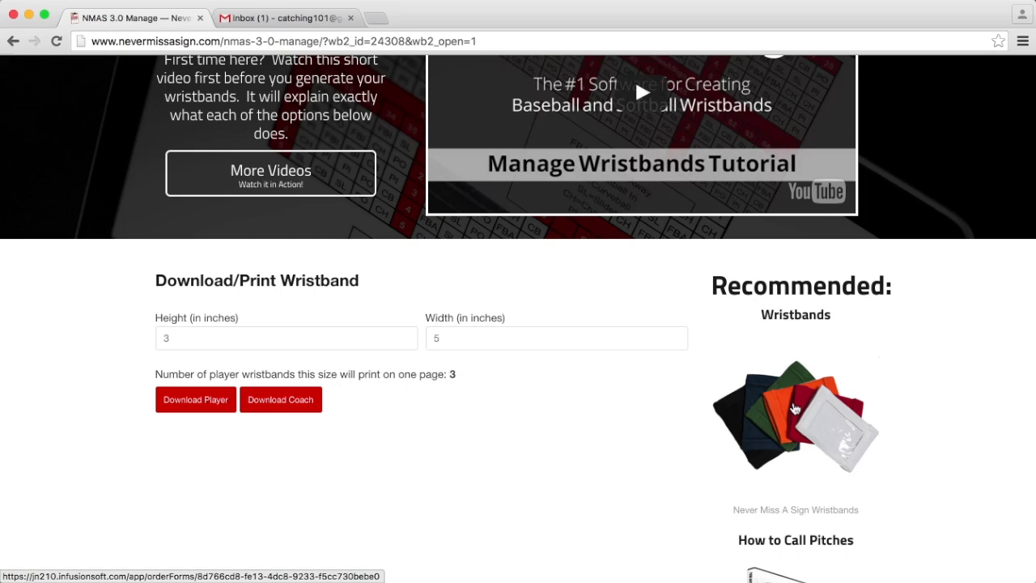
mouse_move(784, 428)
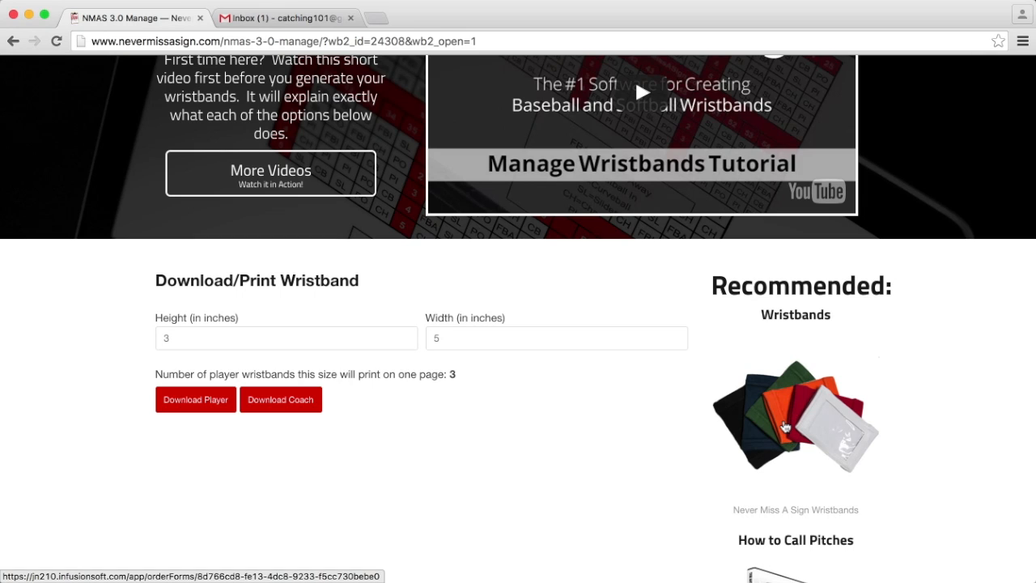
mouse_move(780, 386)
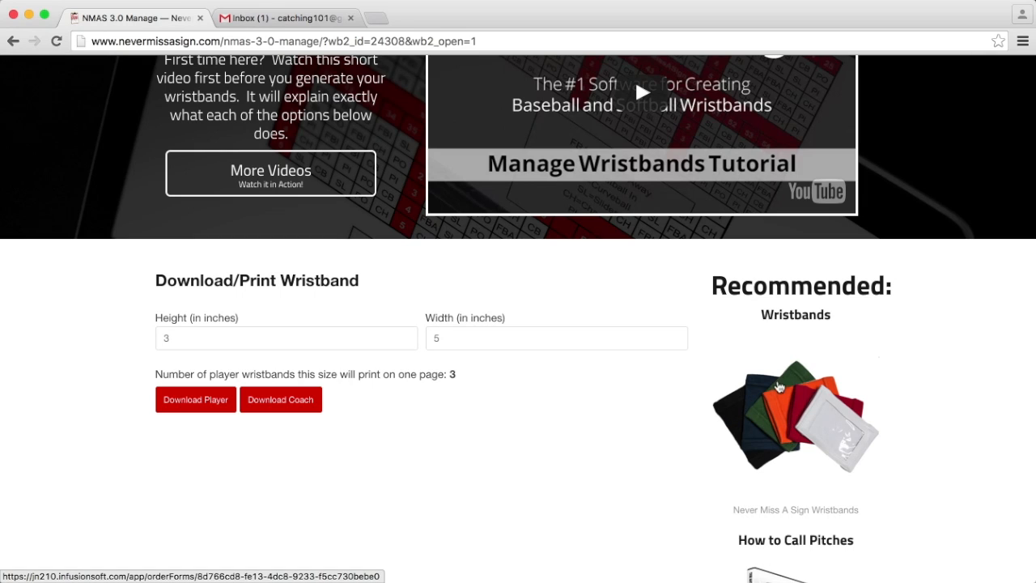
mouse_move(813, 415)
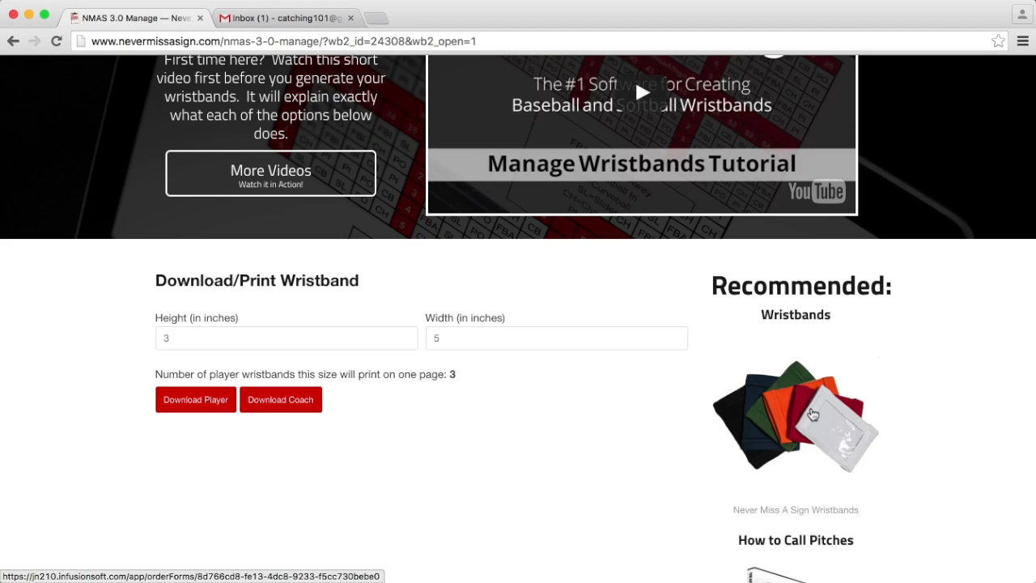
mouse_move(813, 414)
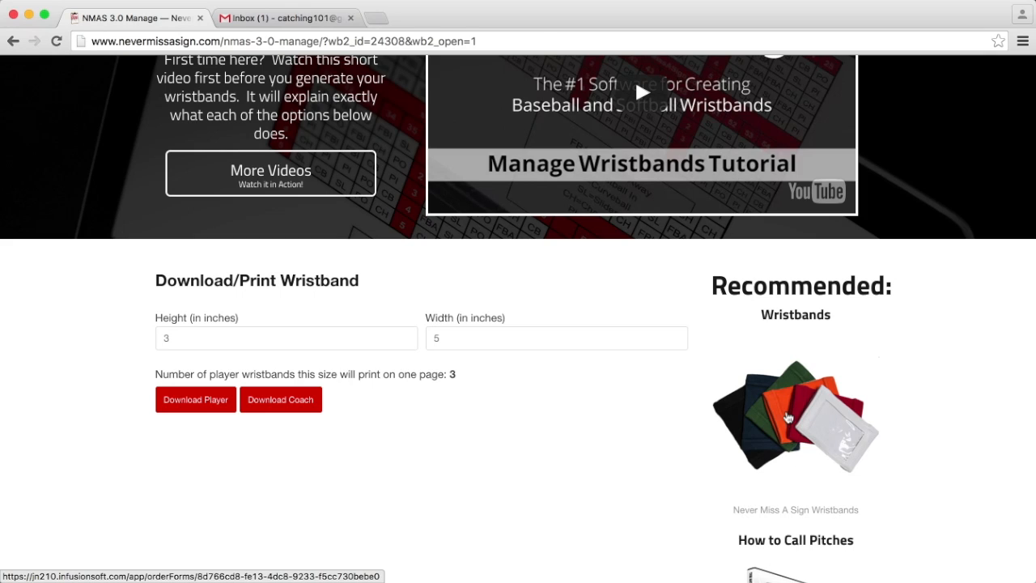
mouse_move(149, 346)
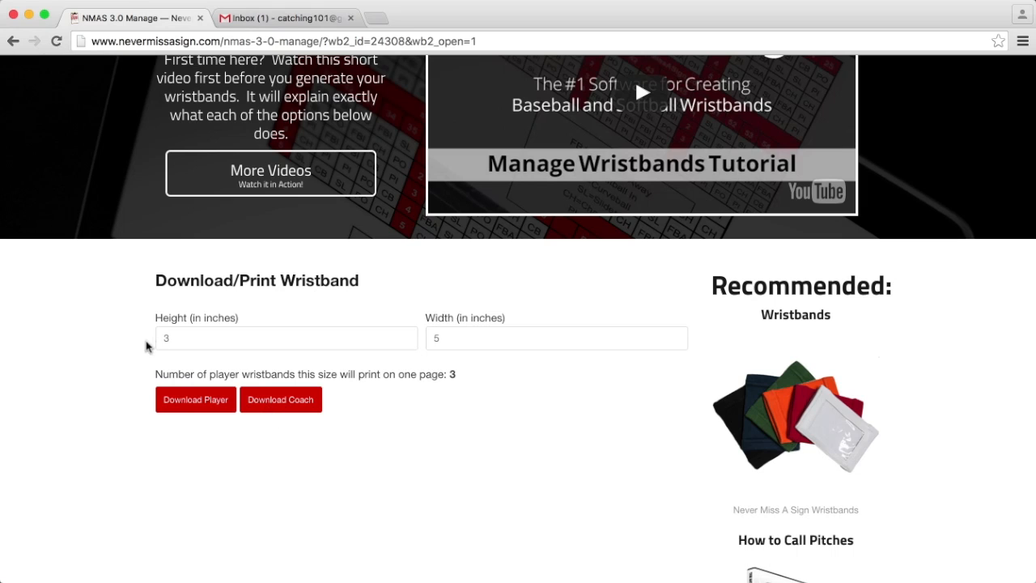
mouse_move(189, 374)
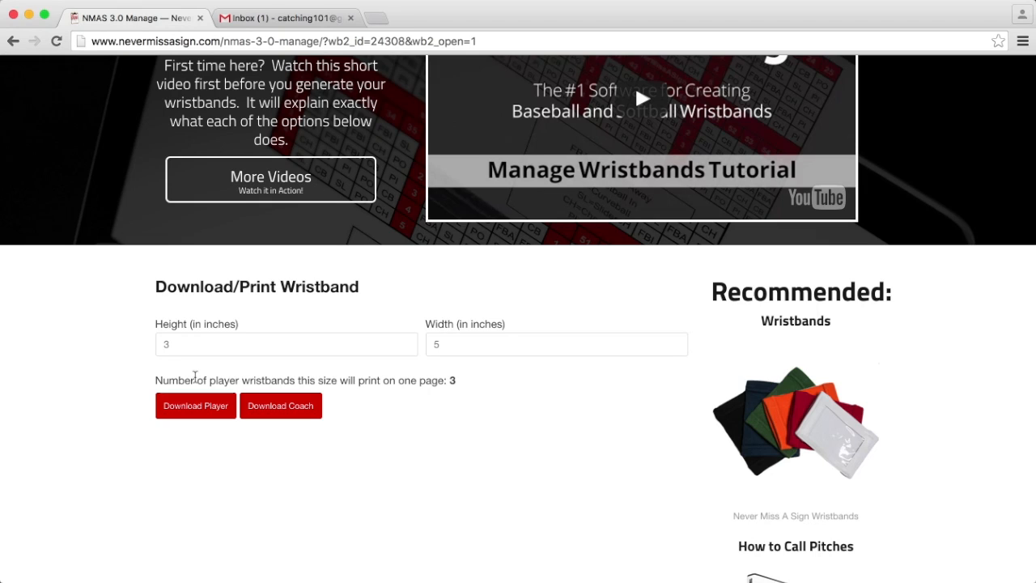
mouse_move(224, 382)
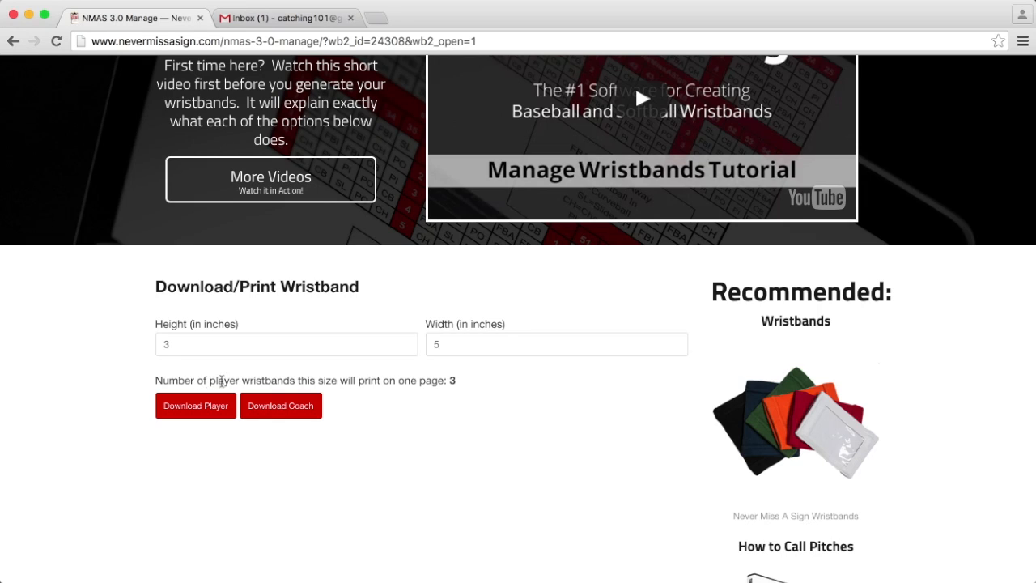
mouse_move(408, 380)
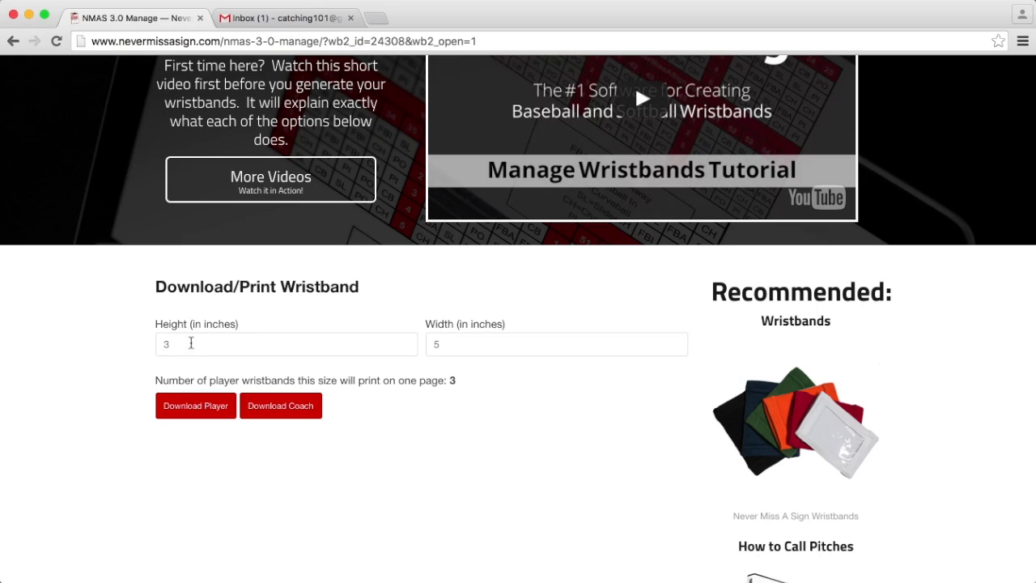
Step: Set the wristband print size to 2.75 inches wide by 1.9 inches high
left_click(285, 343)
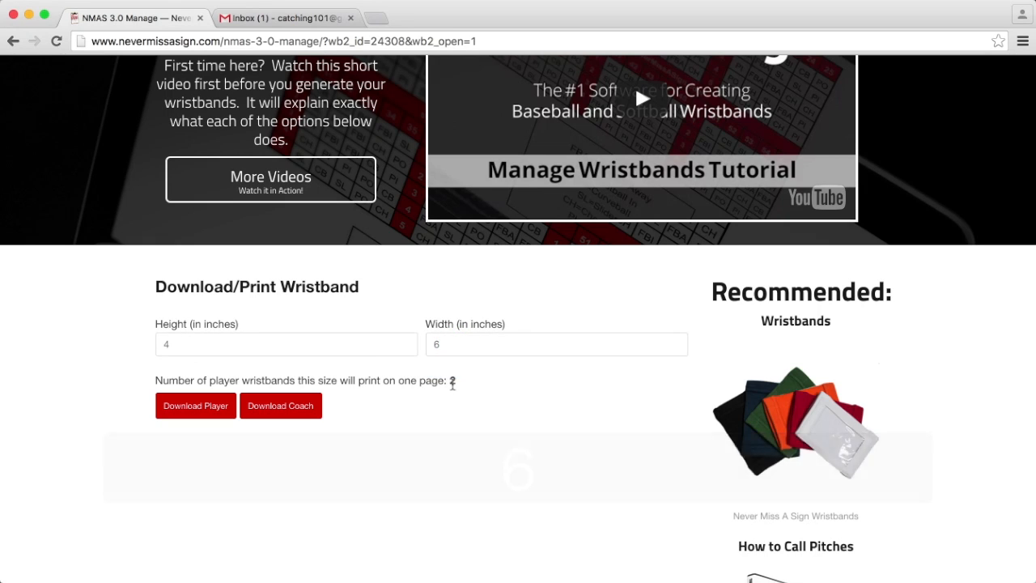
mouse_move(182, 366)
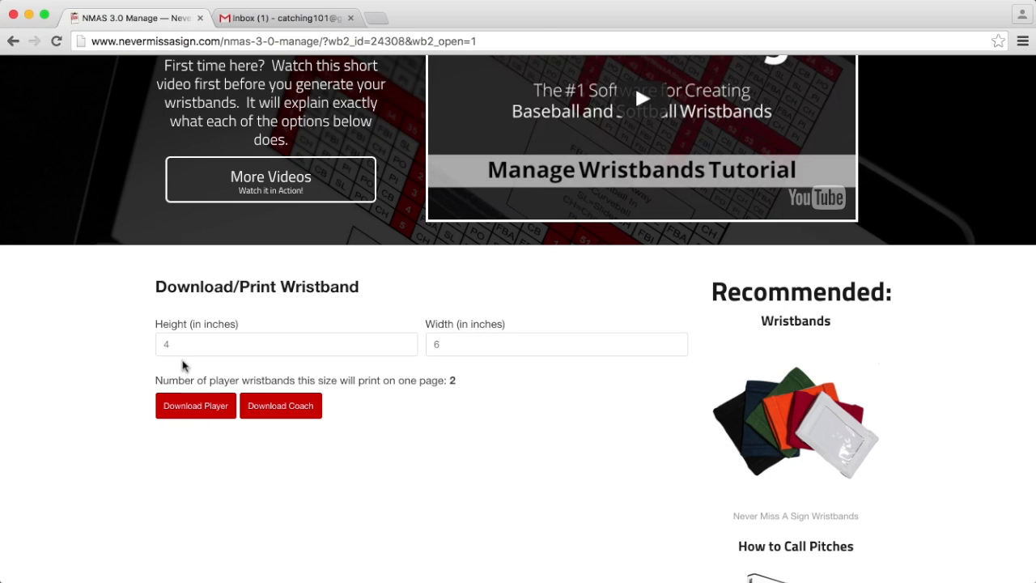
mouse_move(460, 385)
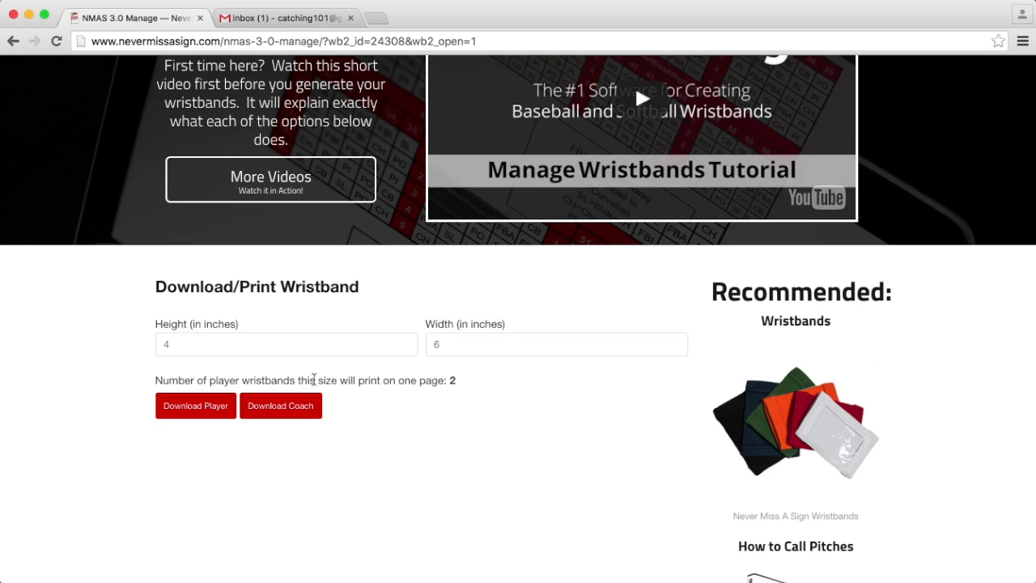
mouse_move(452, 382)
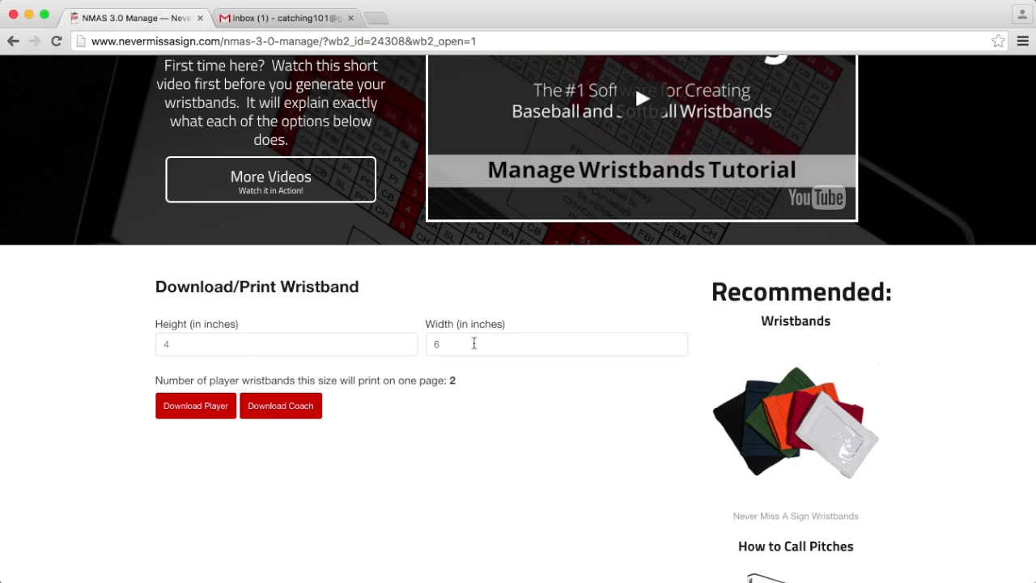
mouse_move(374, 345)
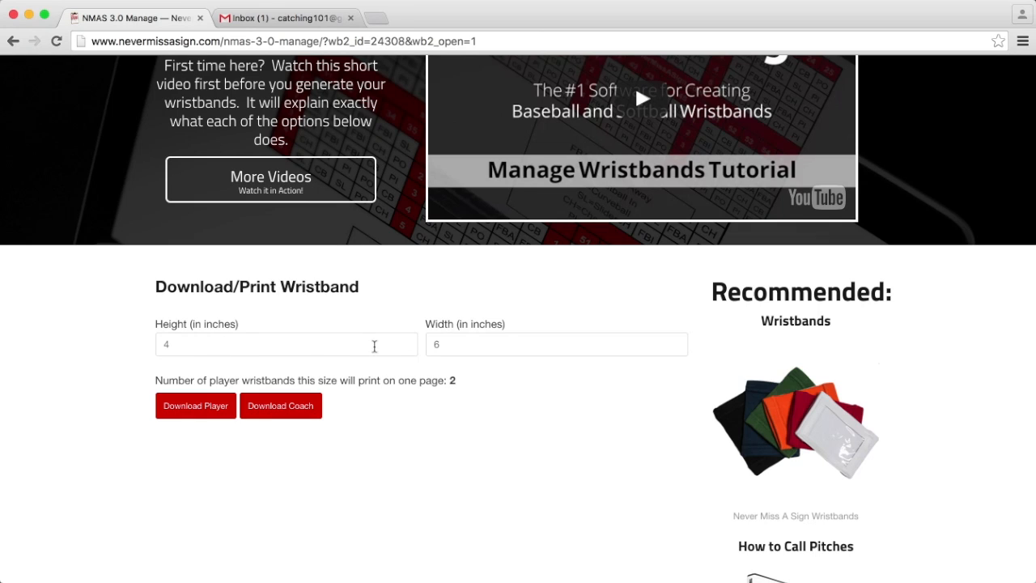
left_click(557, 344)
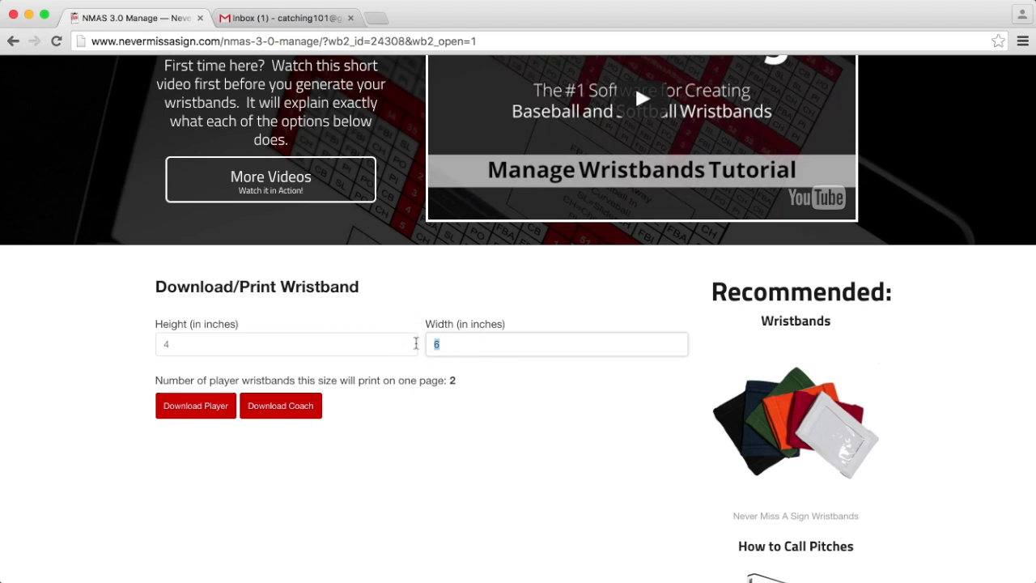
type("2")
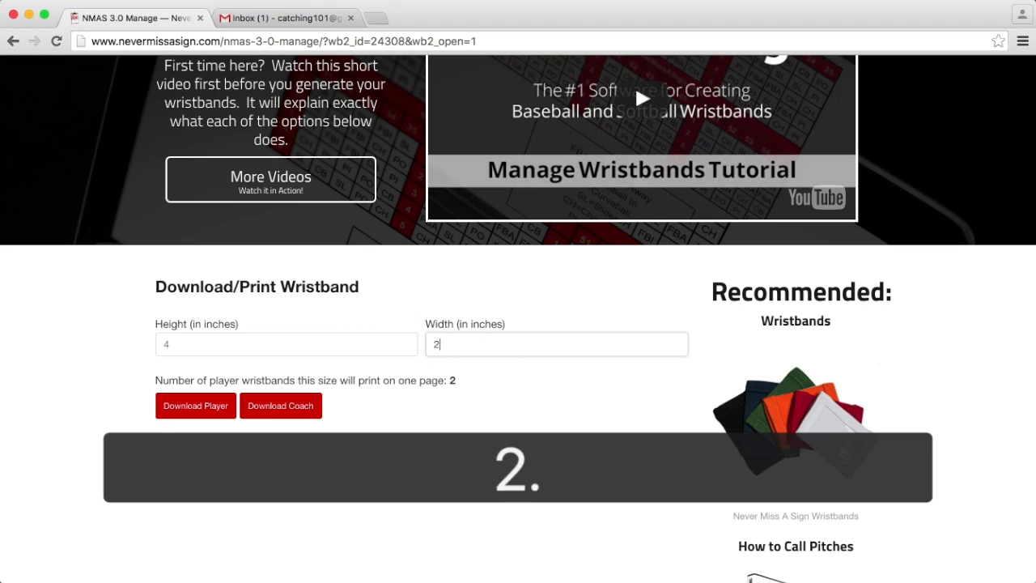
type(".75")
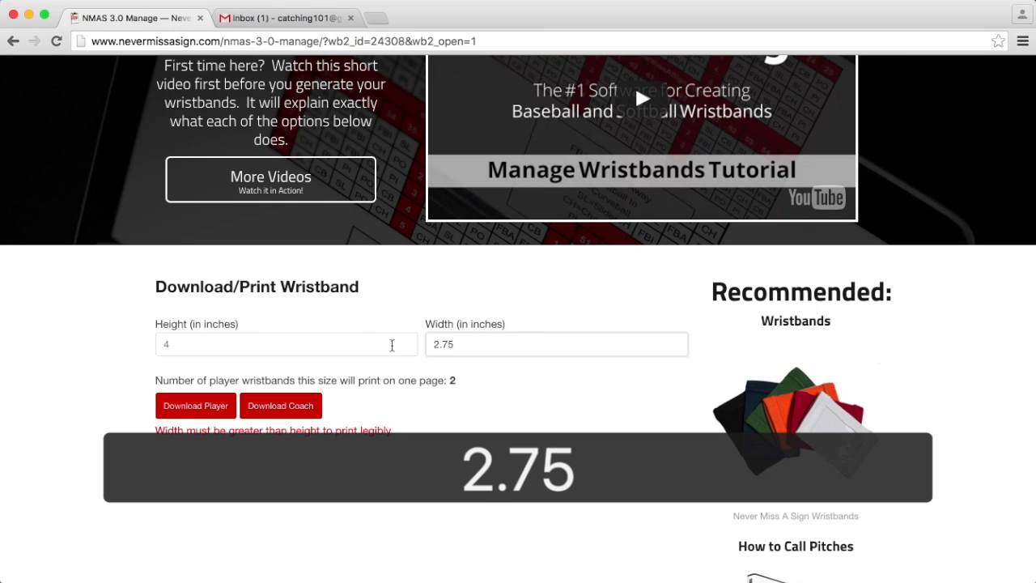
type("1.")
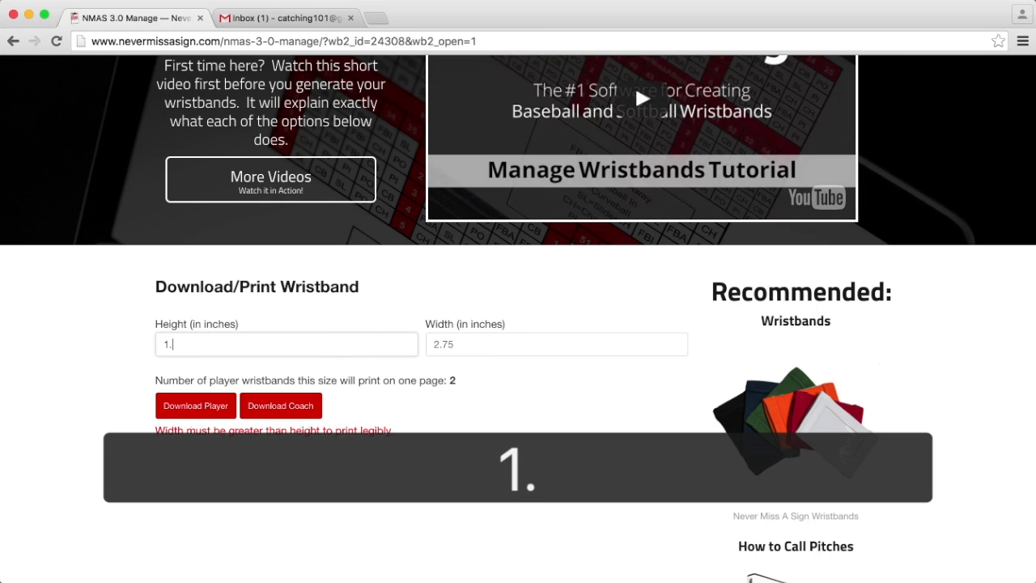
type("9")
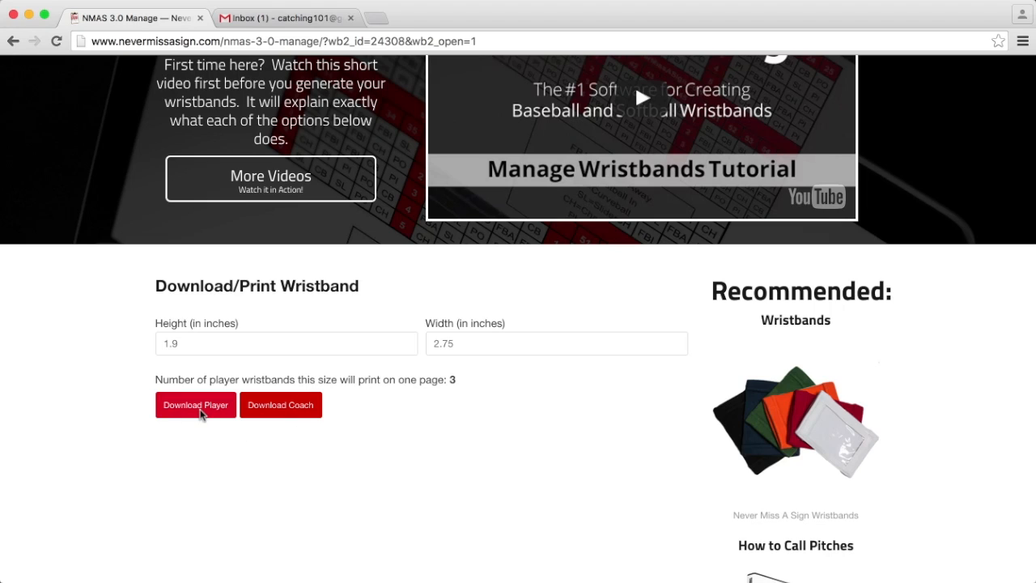
mouse_move(299, 413)
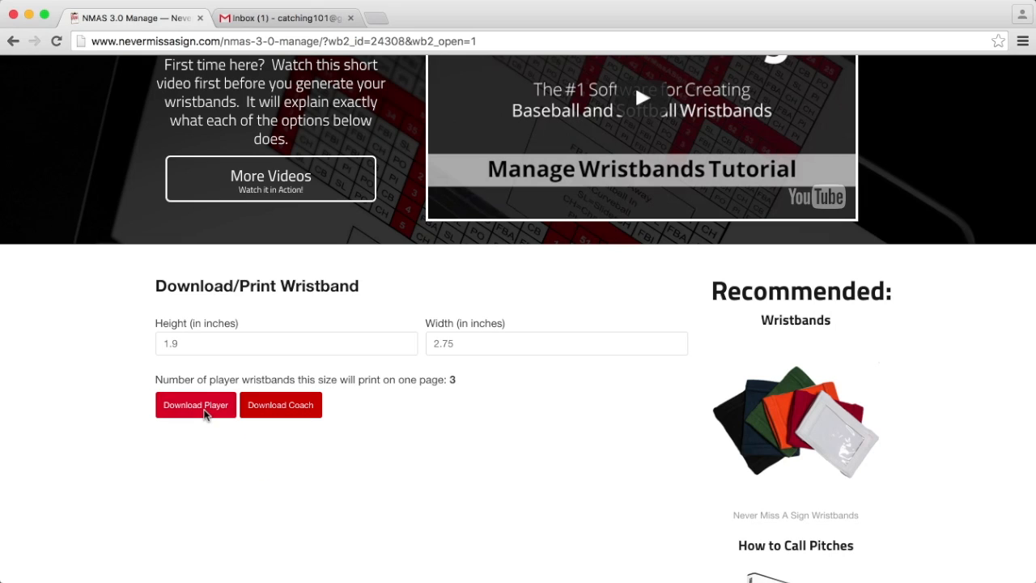
Step: Download the How It Works player wristband sheet and open the PDF in Chrome
left_click(195, 405)
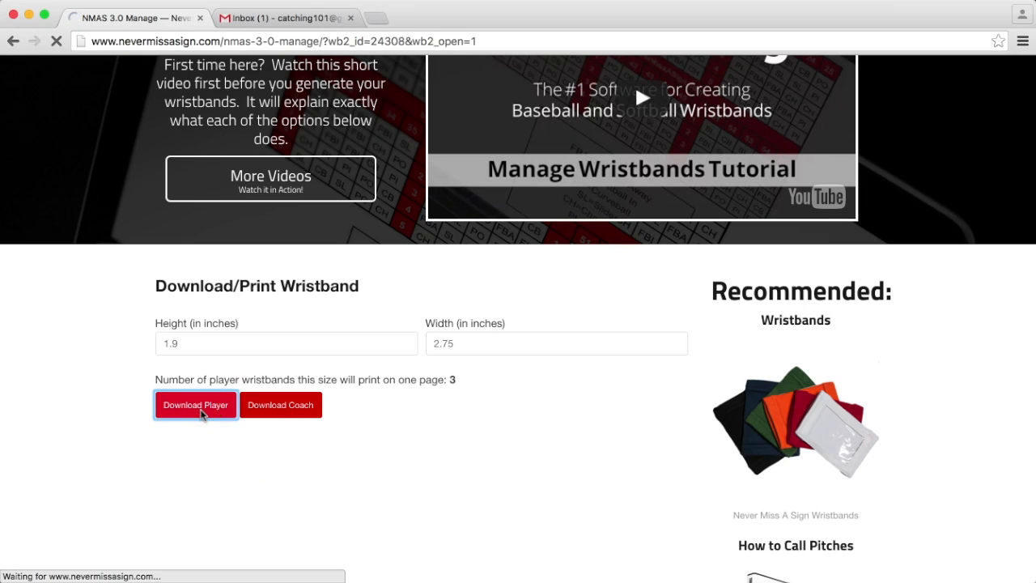
left_click(195, 404)
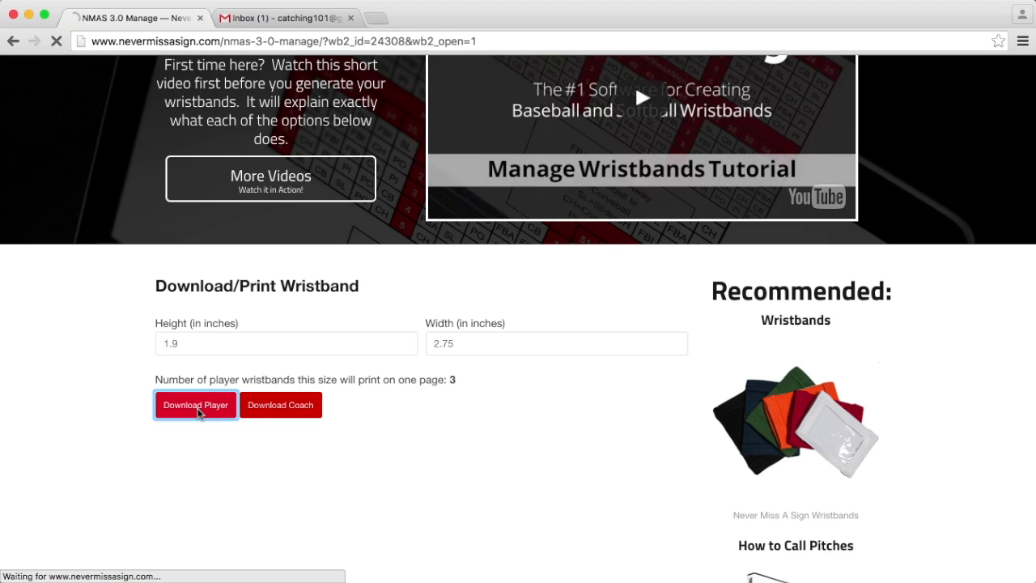
left_click(194, 405)
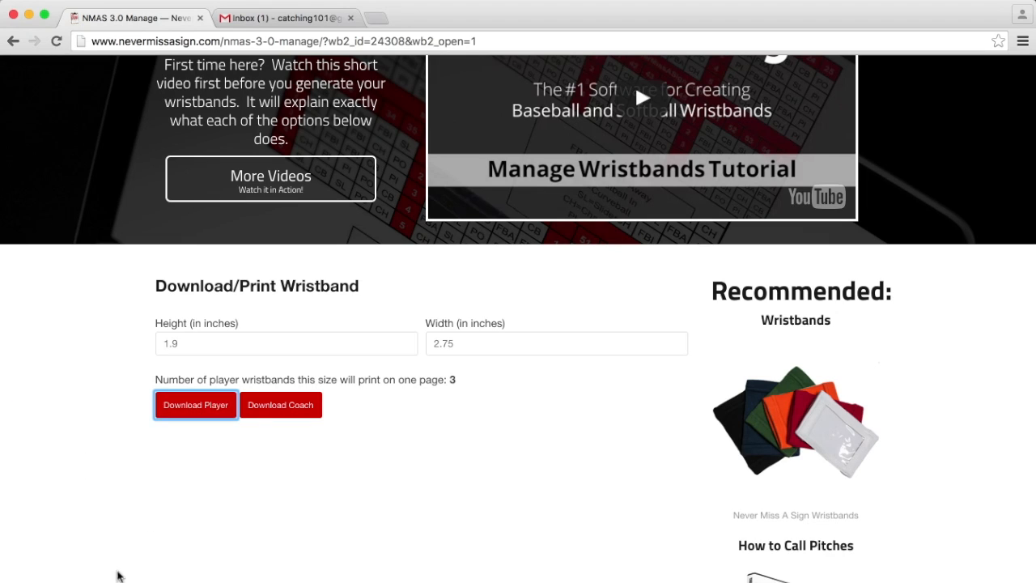
left_click(194, 405)
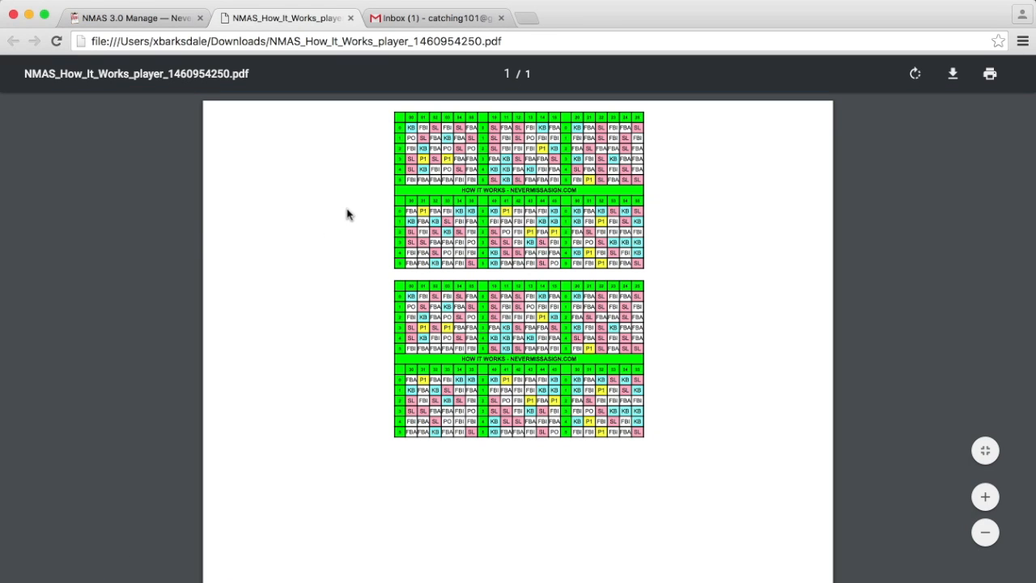
Step: Zoom in twice on the player PDF to inspect the two lime-green sign grids
scroll("down", 3)
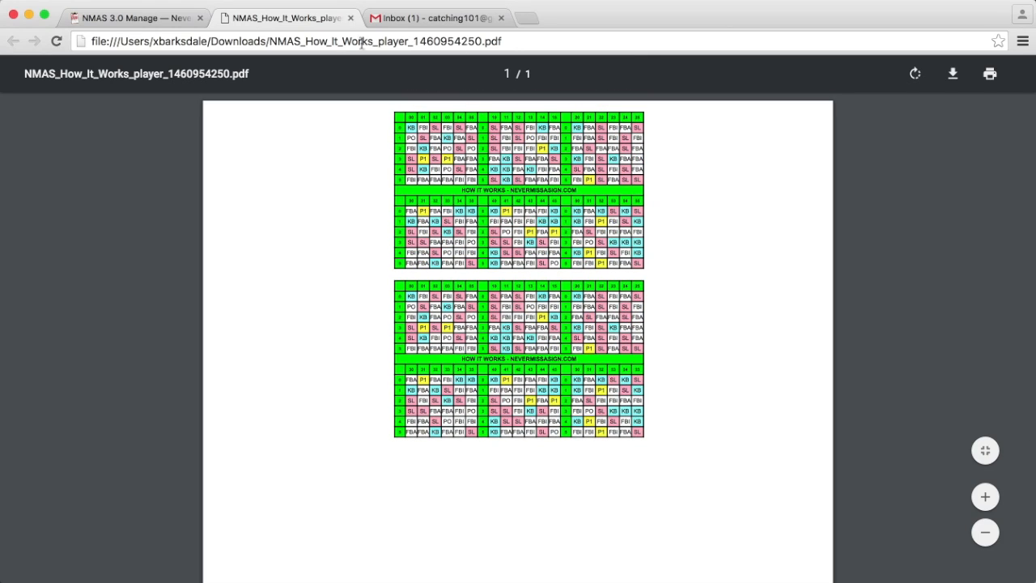
left_click(984, 496)
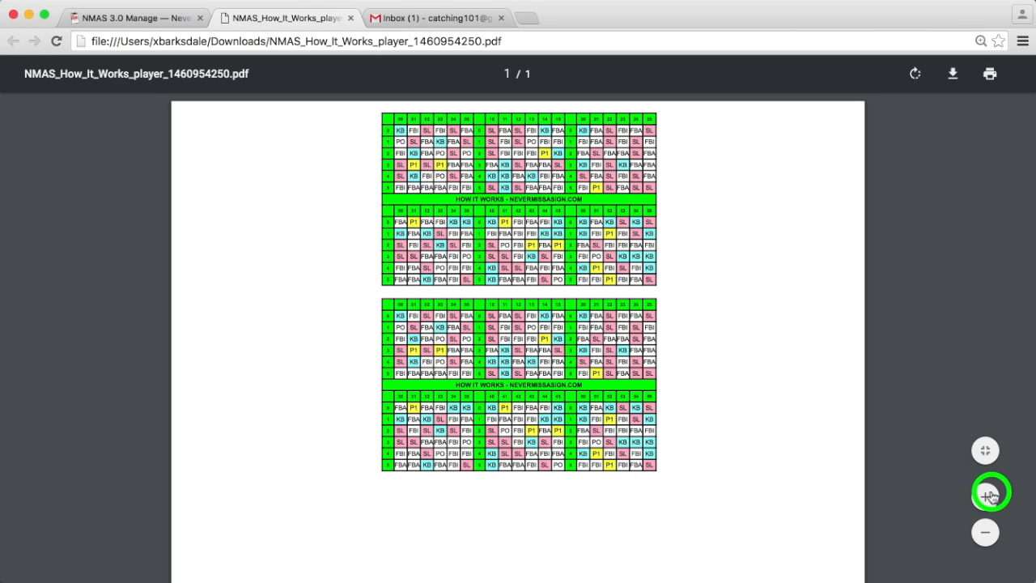
left_click(991, 494)
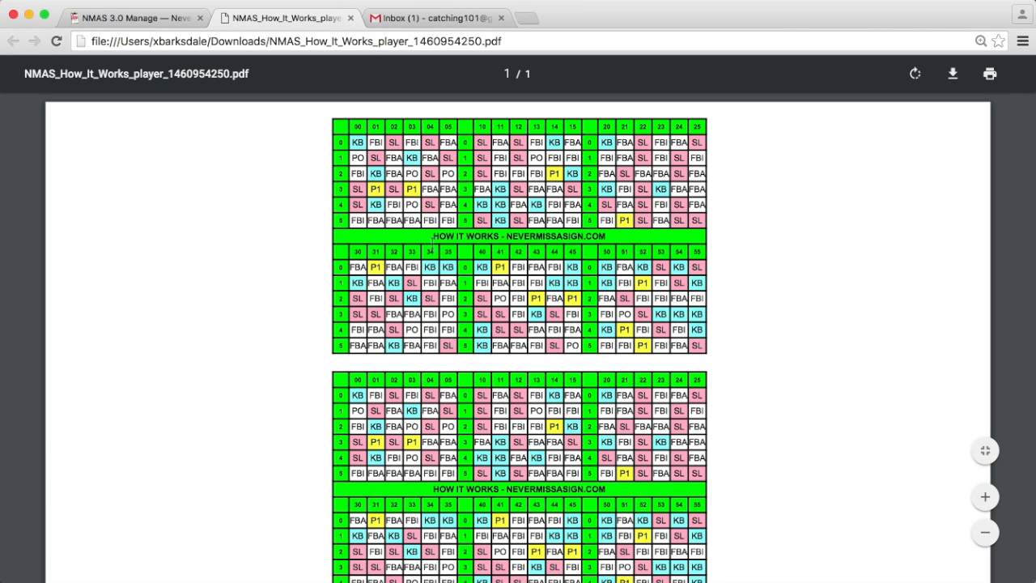
mouse_move(434, 243)
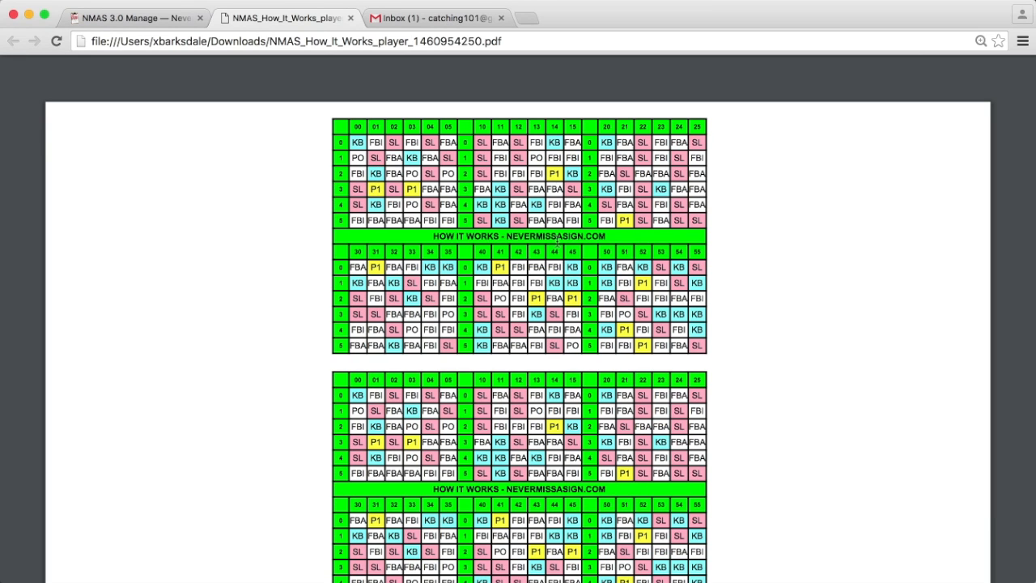
scroll("down", 3)
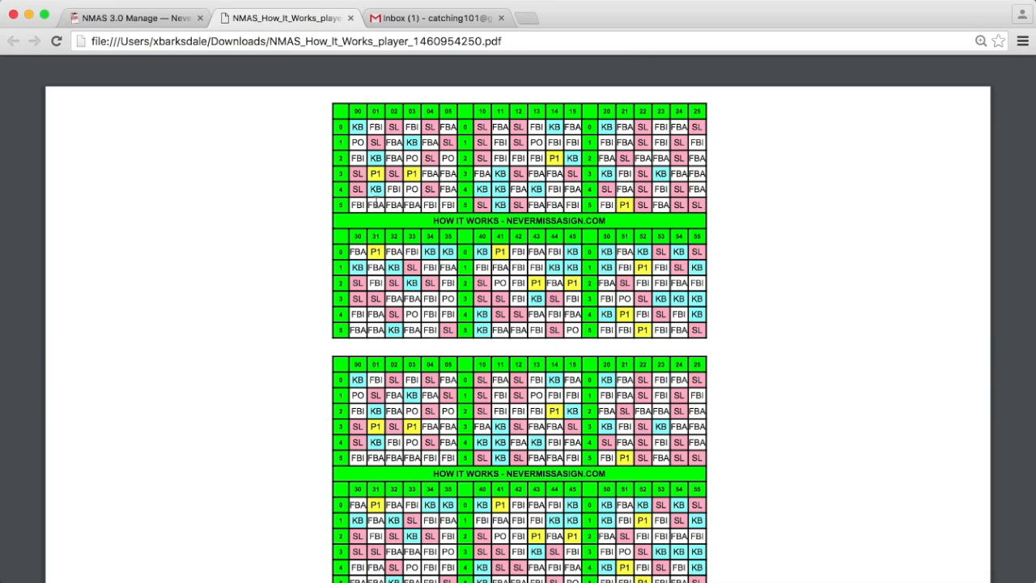
mouse_move(450, 329)
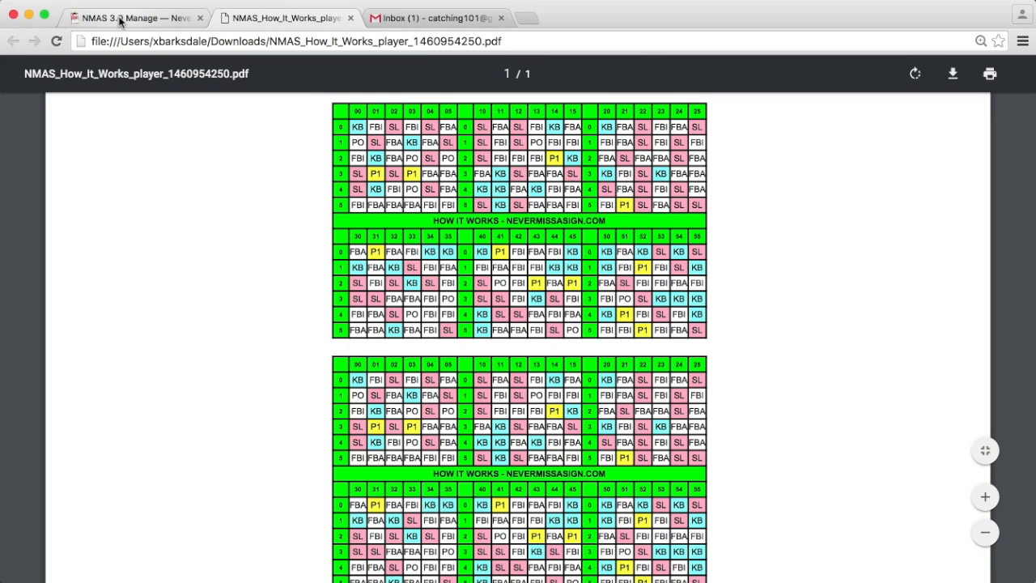
Step: From the NMAS Manage tab, download the How It Works coach sheet and open its PDF
left_click(133, 18)
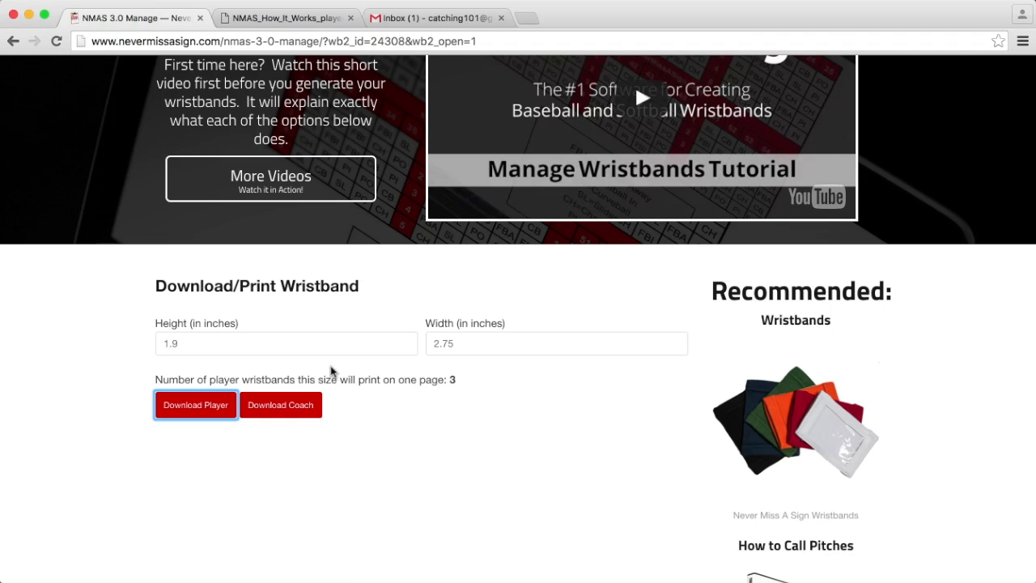
left_click(280, 405)
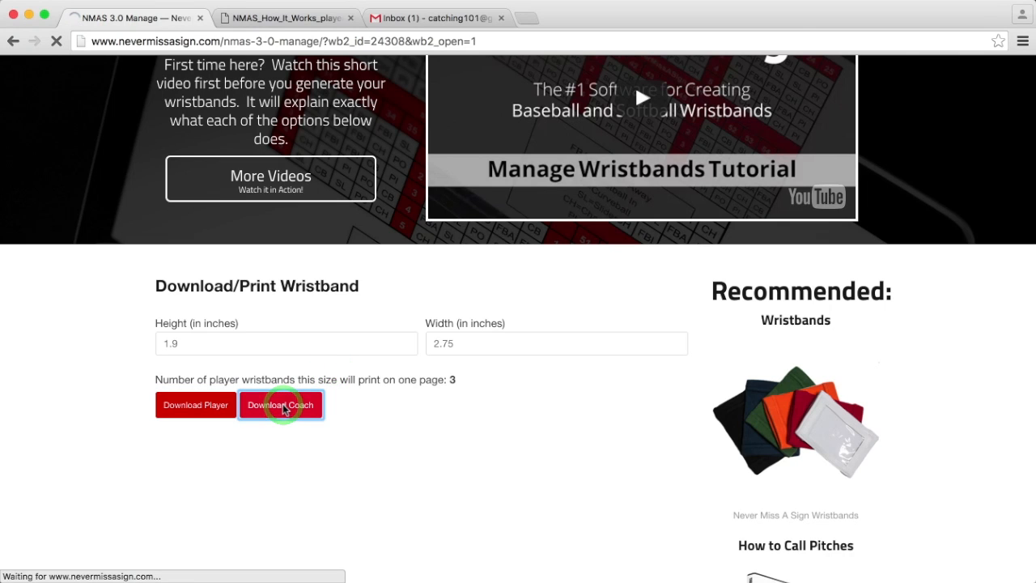
left_click(281, 405)
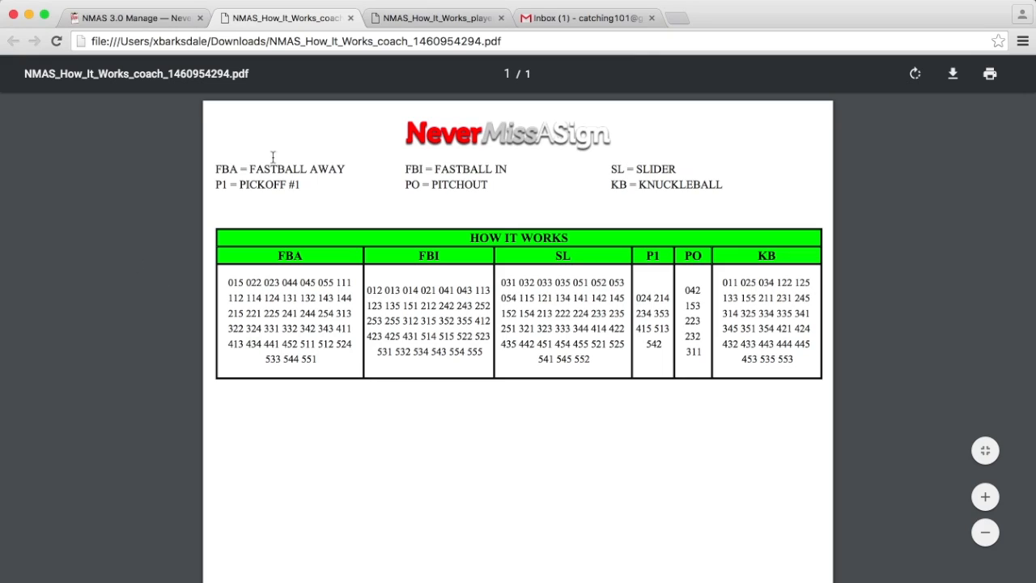
mouse_move(429, 139)
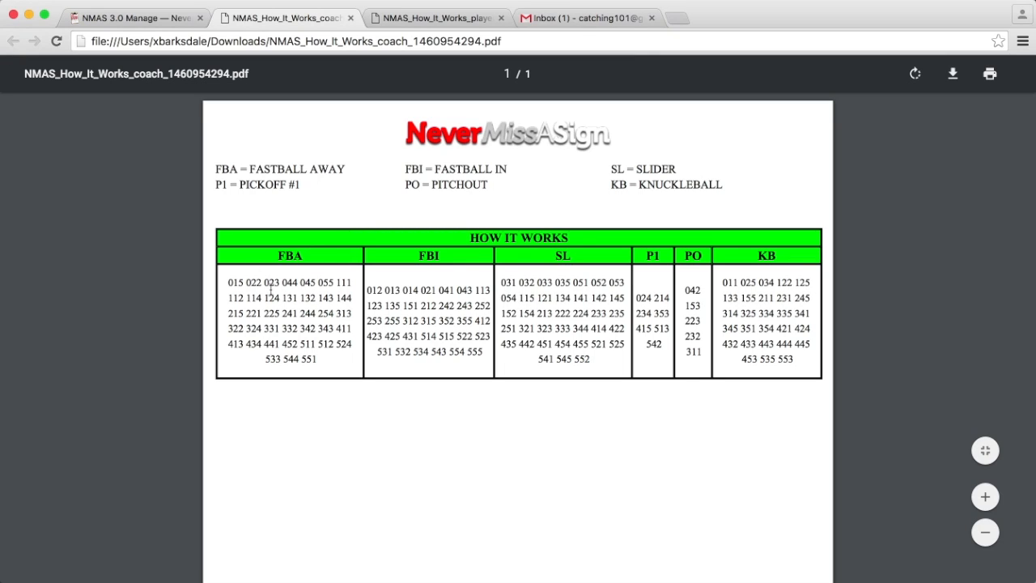
mouse_move(741, 319)
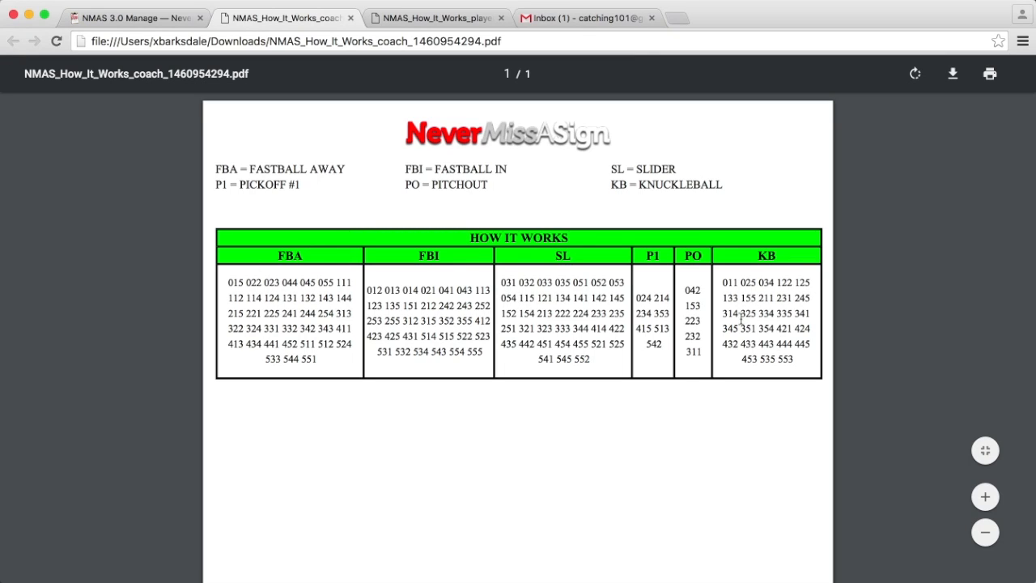
mouse_move(454, 295)
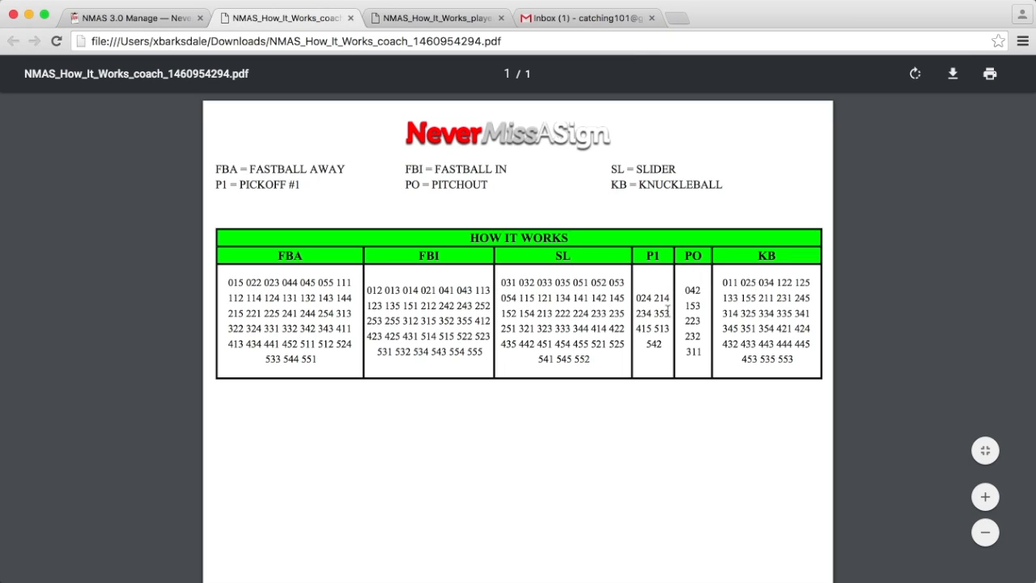
mouse_move(567, 308)
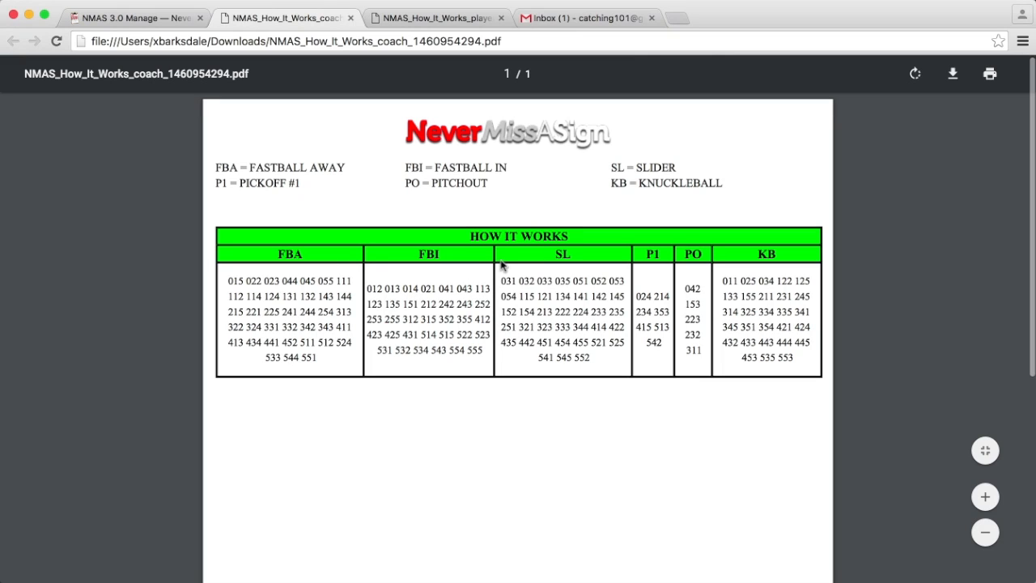
mouse_move(672, 278)
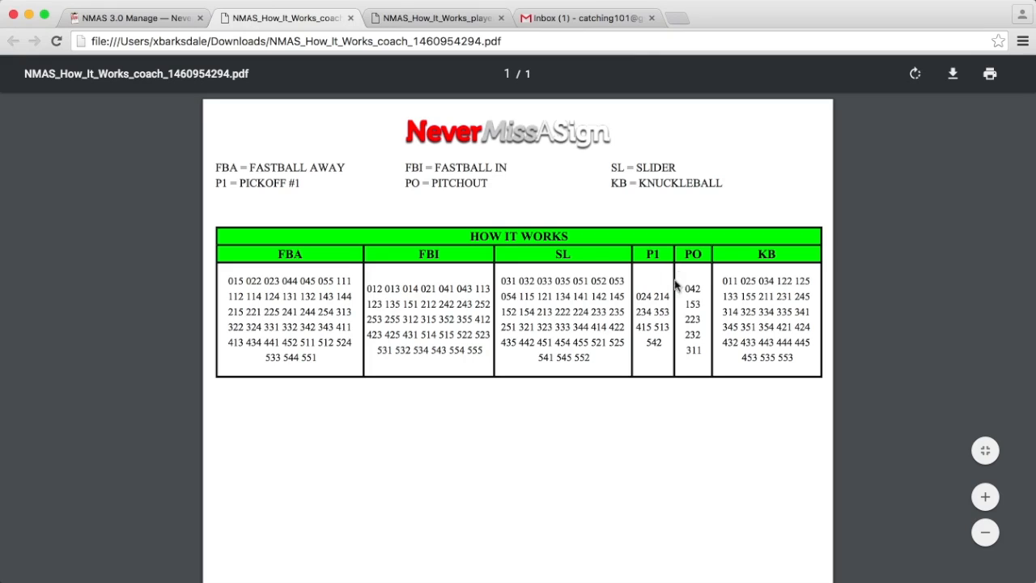
mouse_move(489, 288)
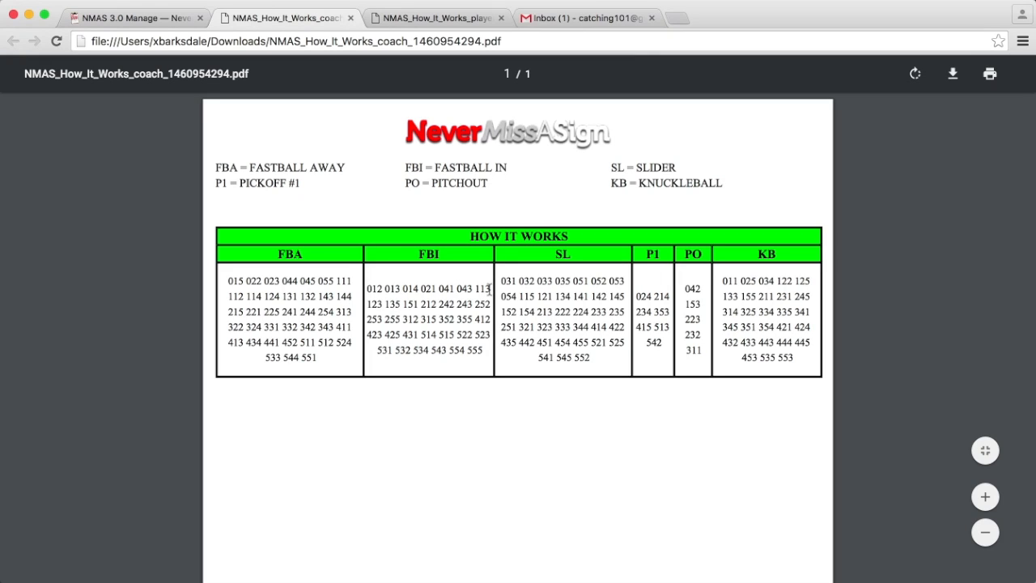